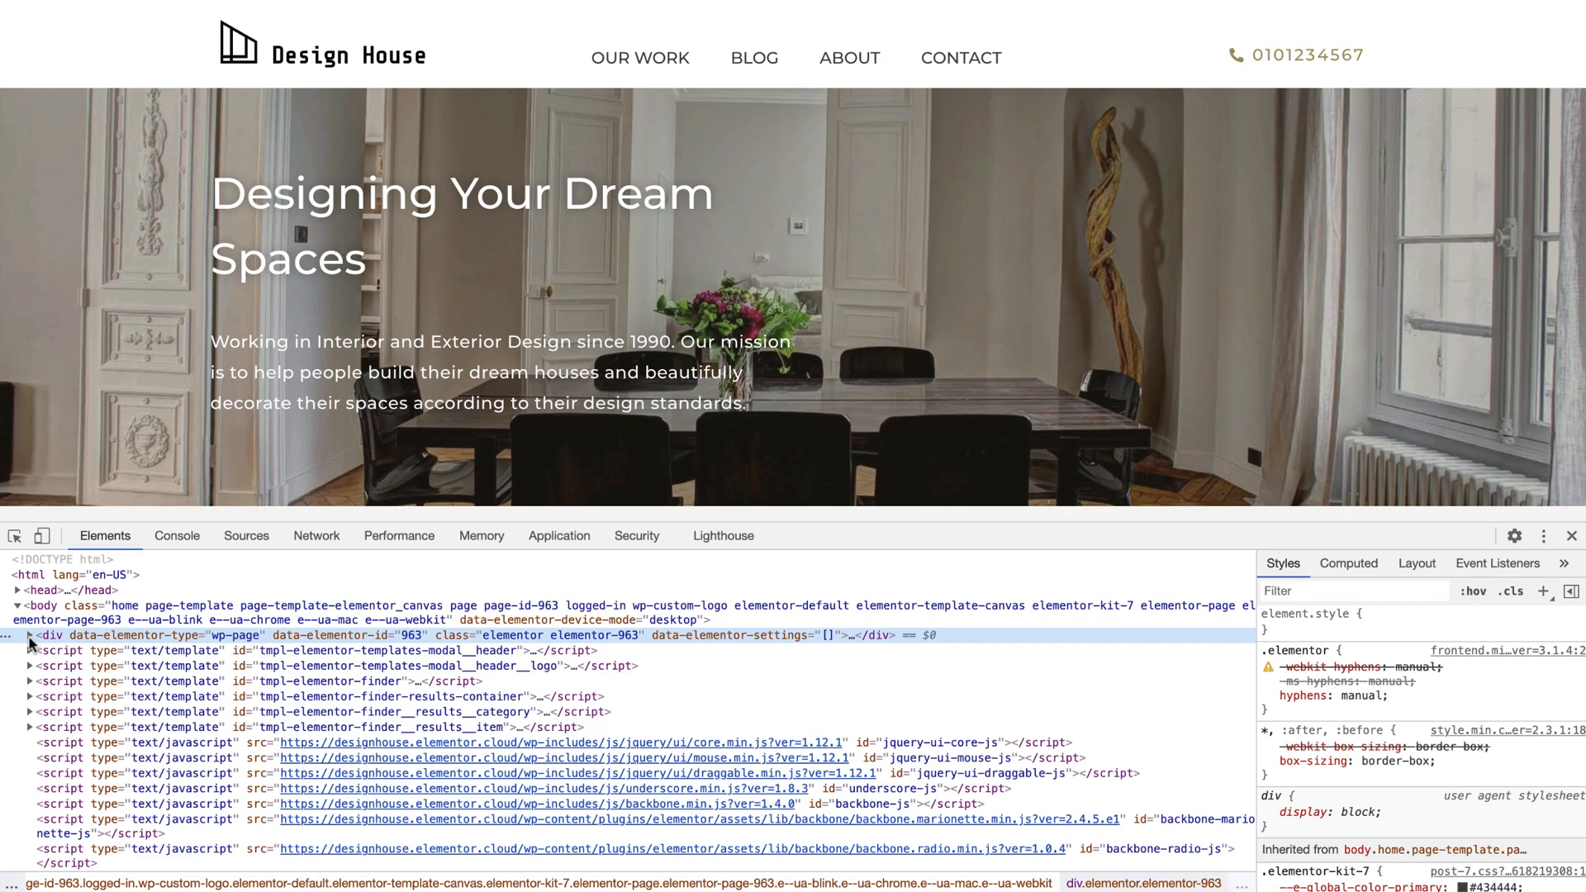
# - Expand the wp-page wrapper and elementor-section-wrap to reveal the nested header and content sections
pyautogui.click(30, 636)
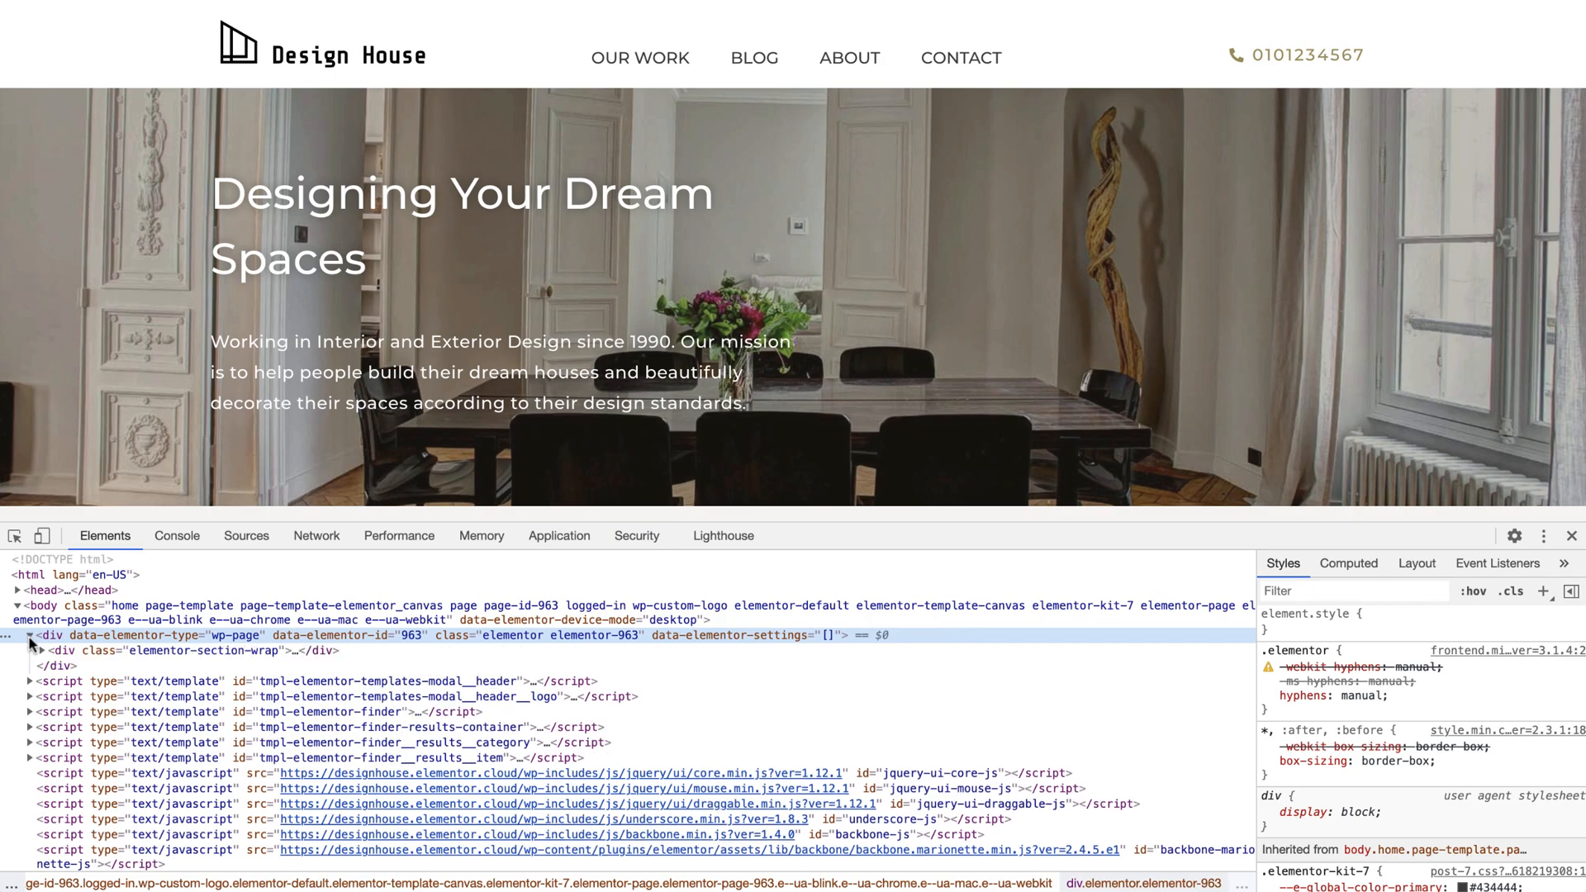
pyautogui.click(40, 651)
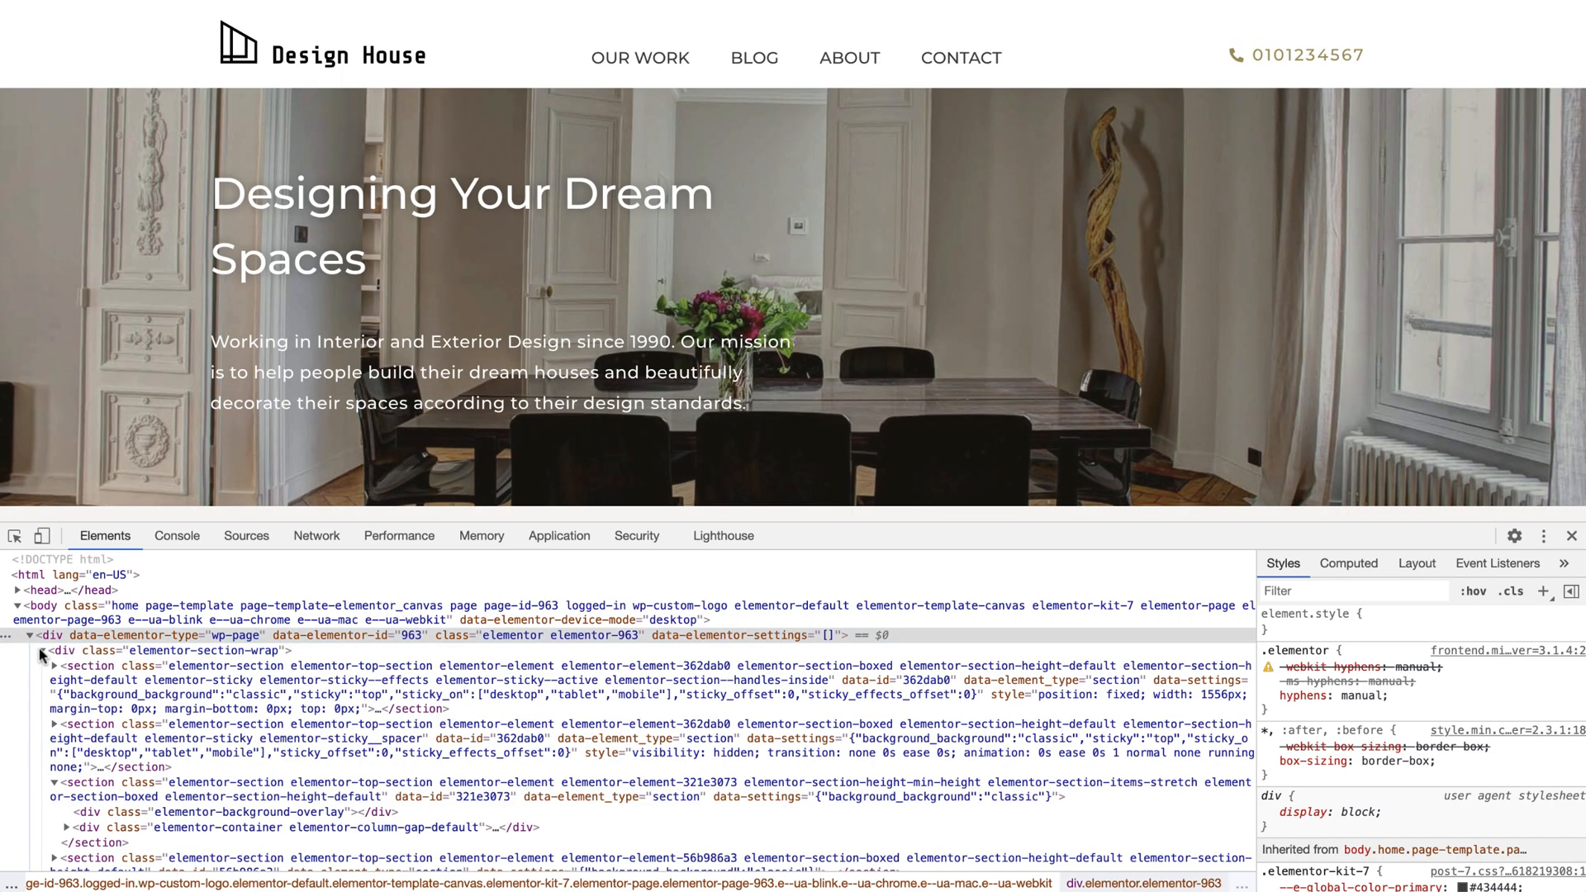
pyautogui.moveTo(57, 666)
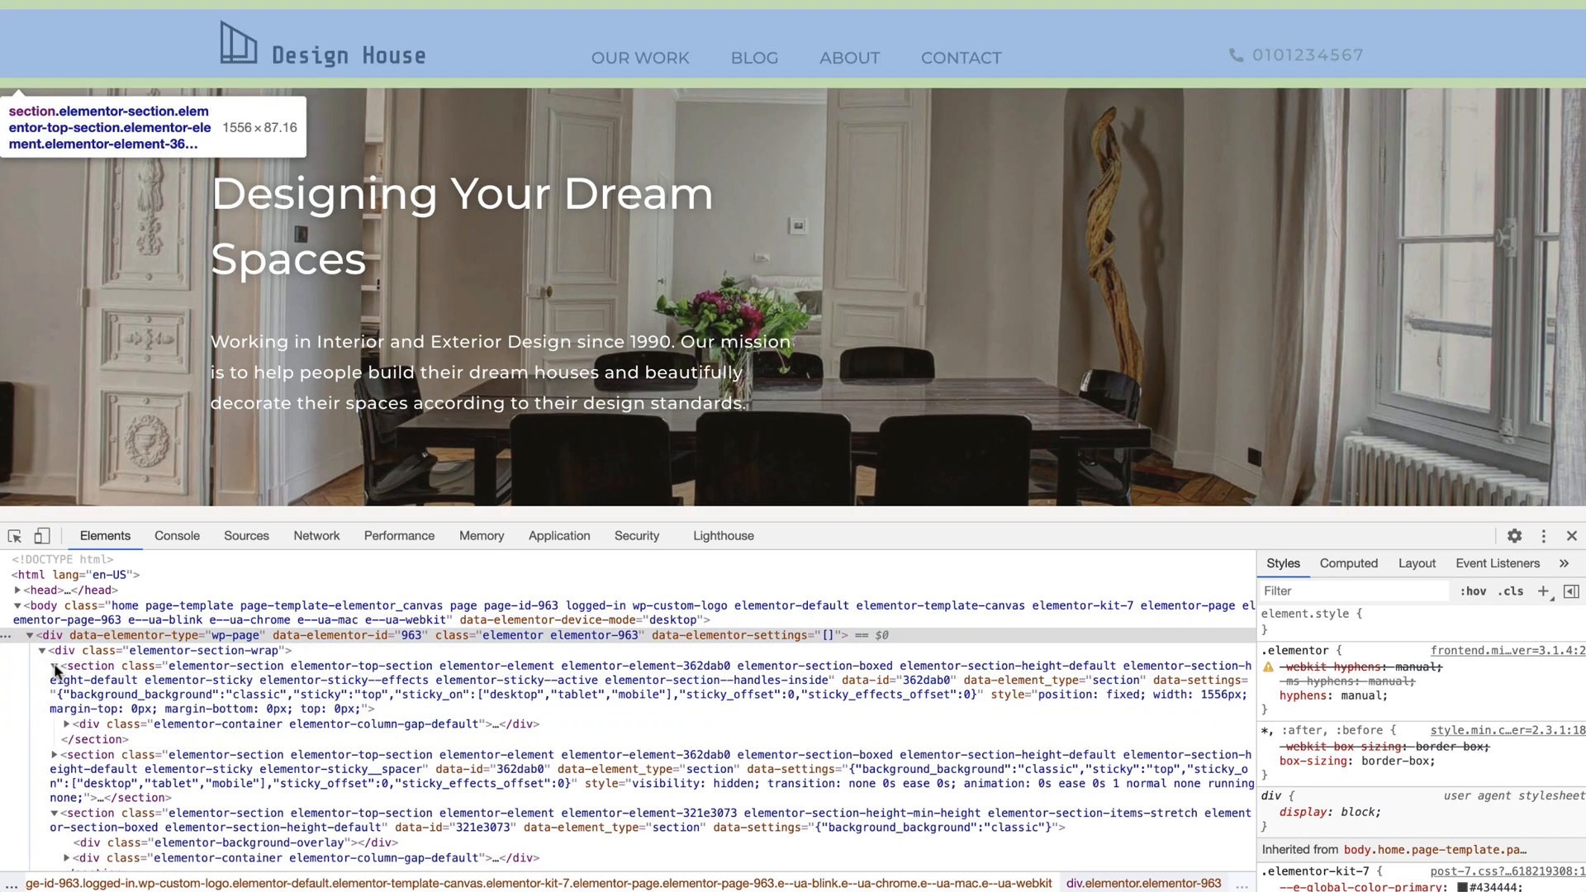
pyautogui.moveTo(51, 738)
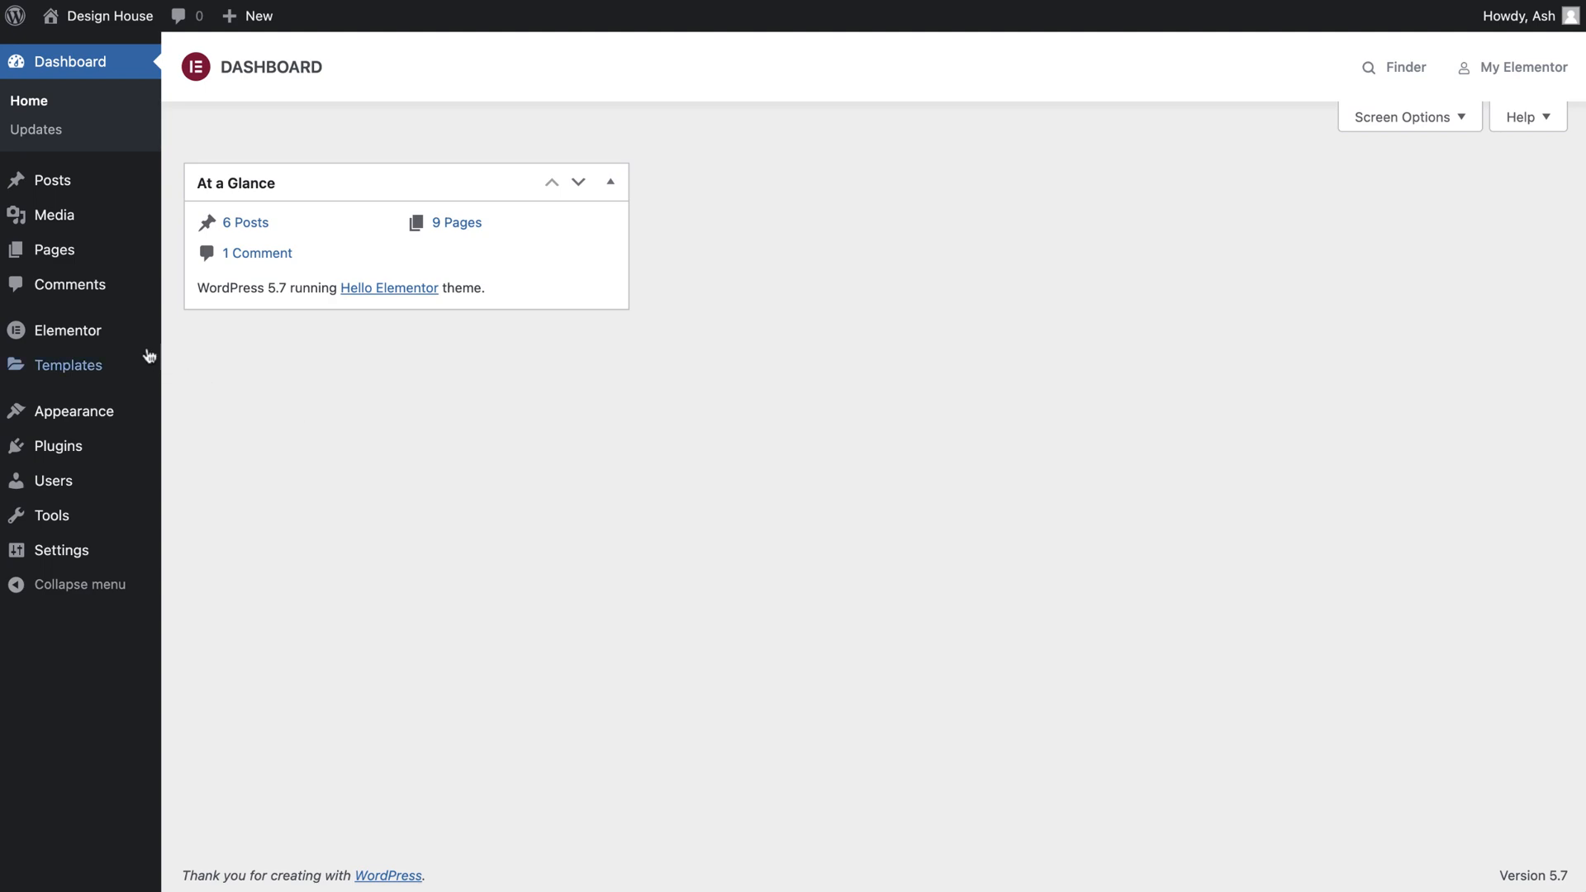
# - Set Optimized DOM Output to Active in Elementor's Experiments settings
pyautogui.click(66, 331)
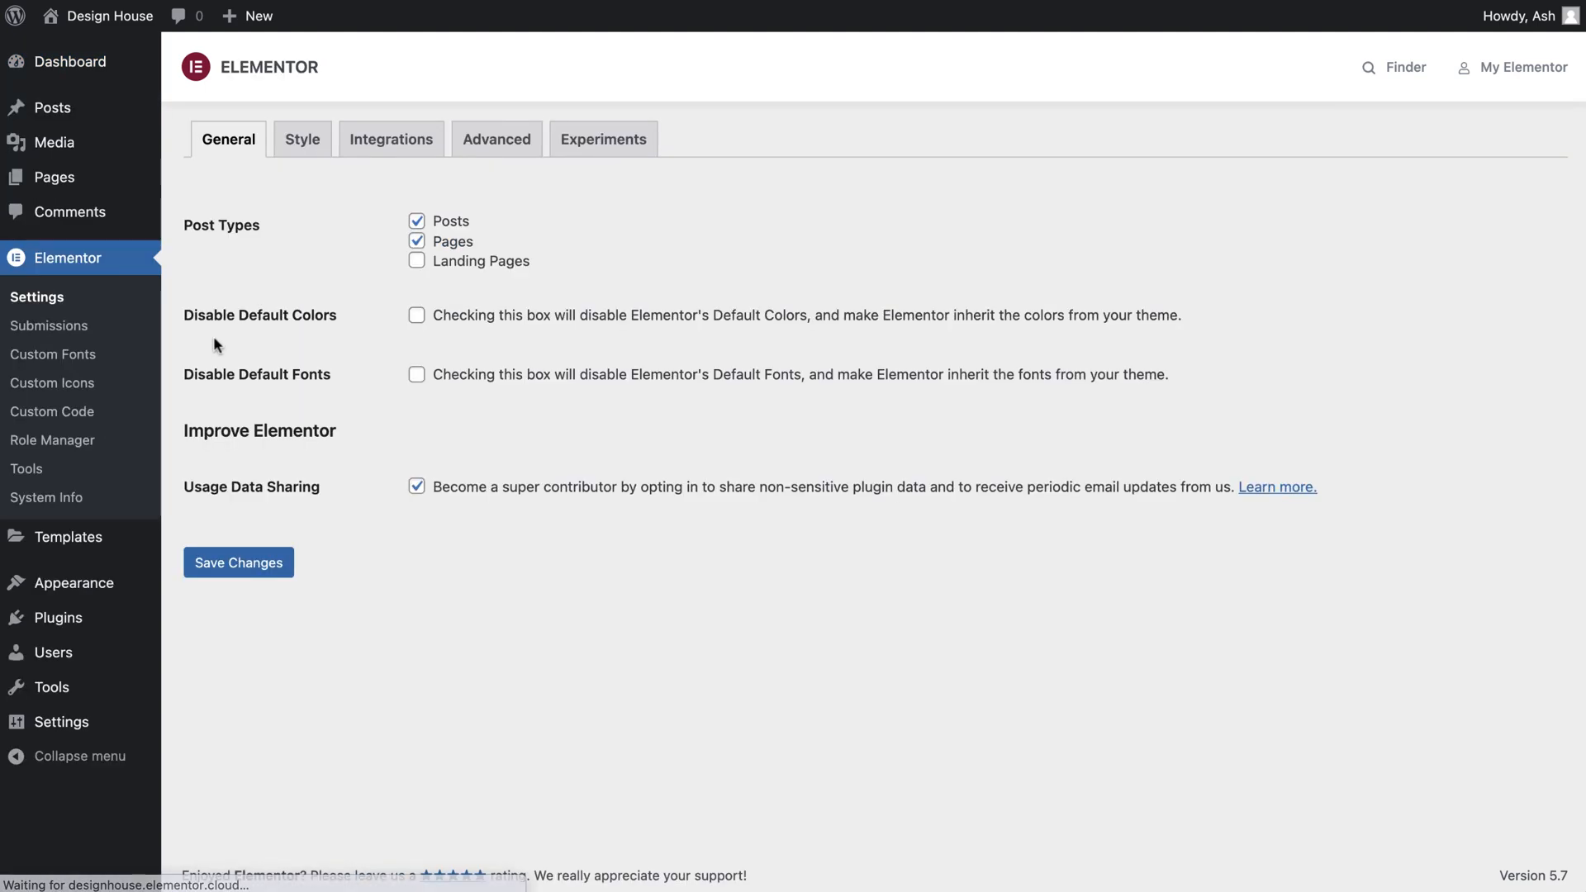
pyautogui.click(603, 139)
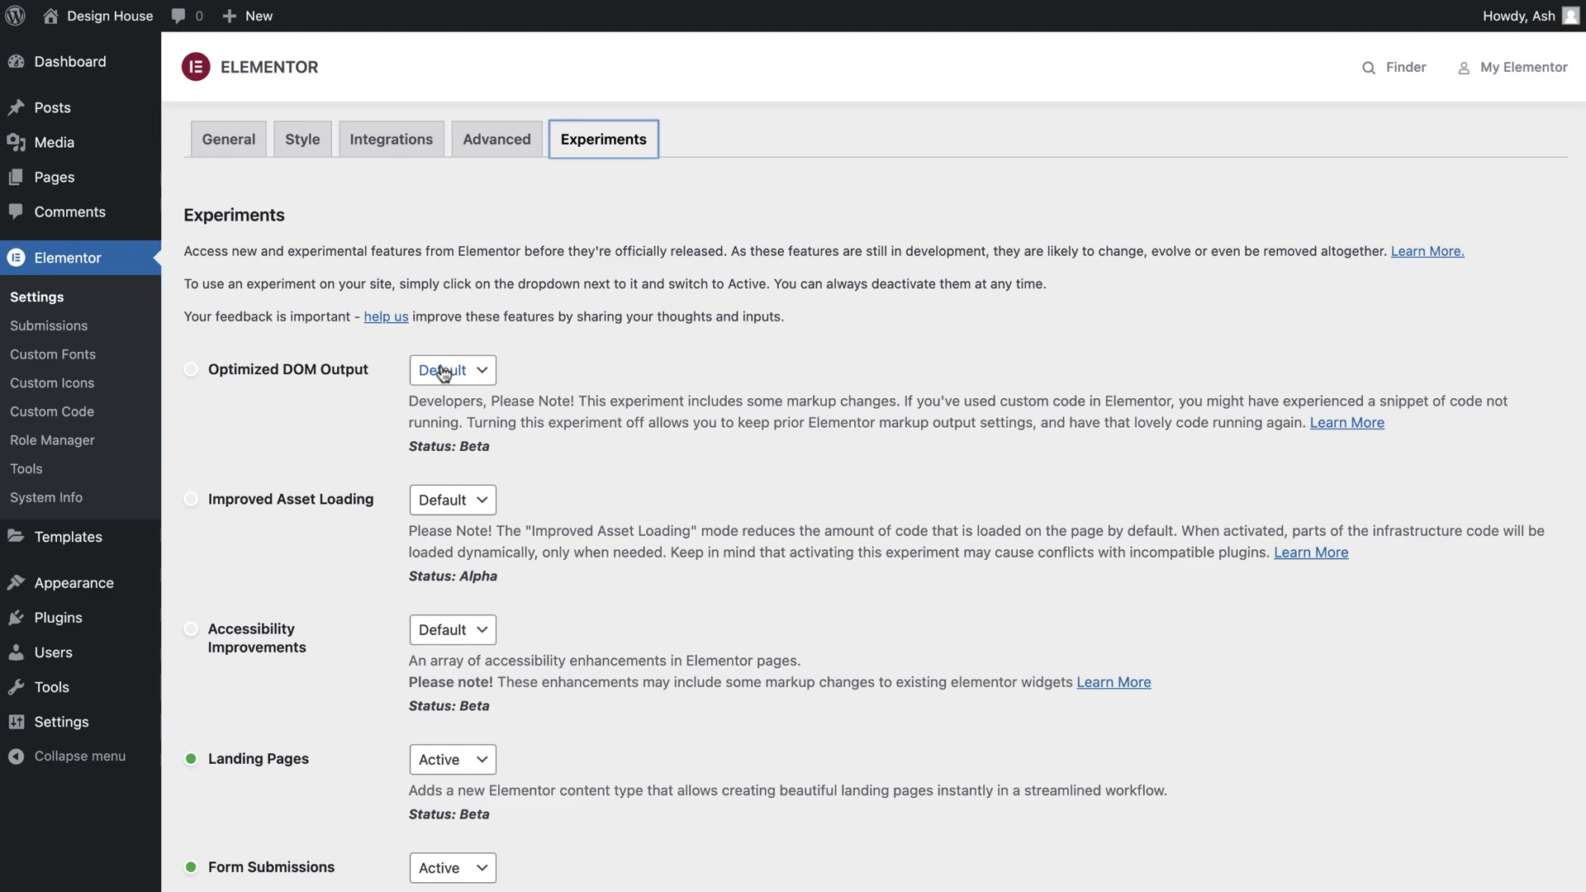
pyautogui.click(451, 370)
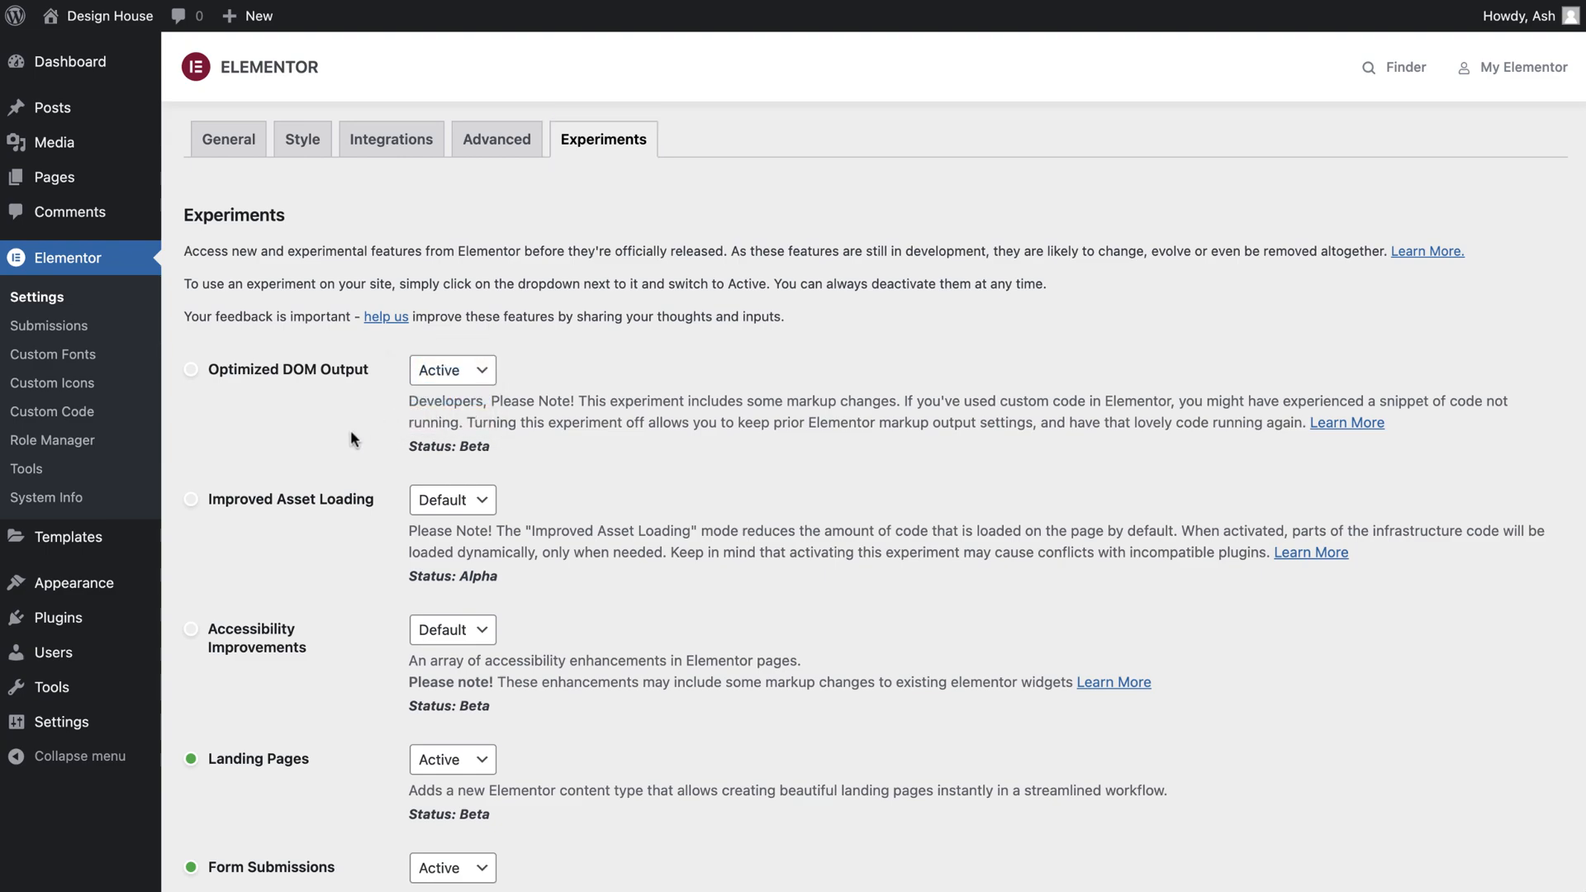
pyautogui.scroll(-3)
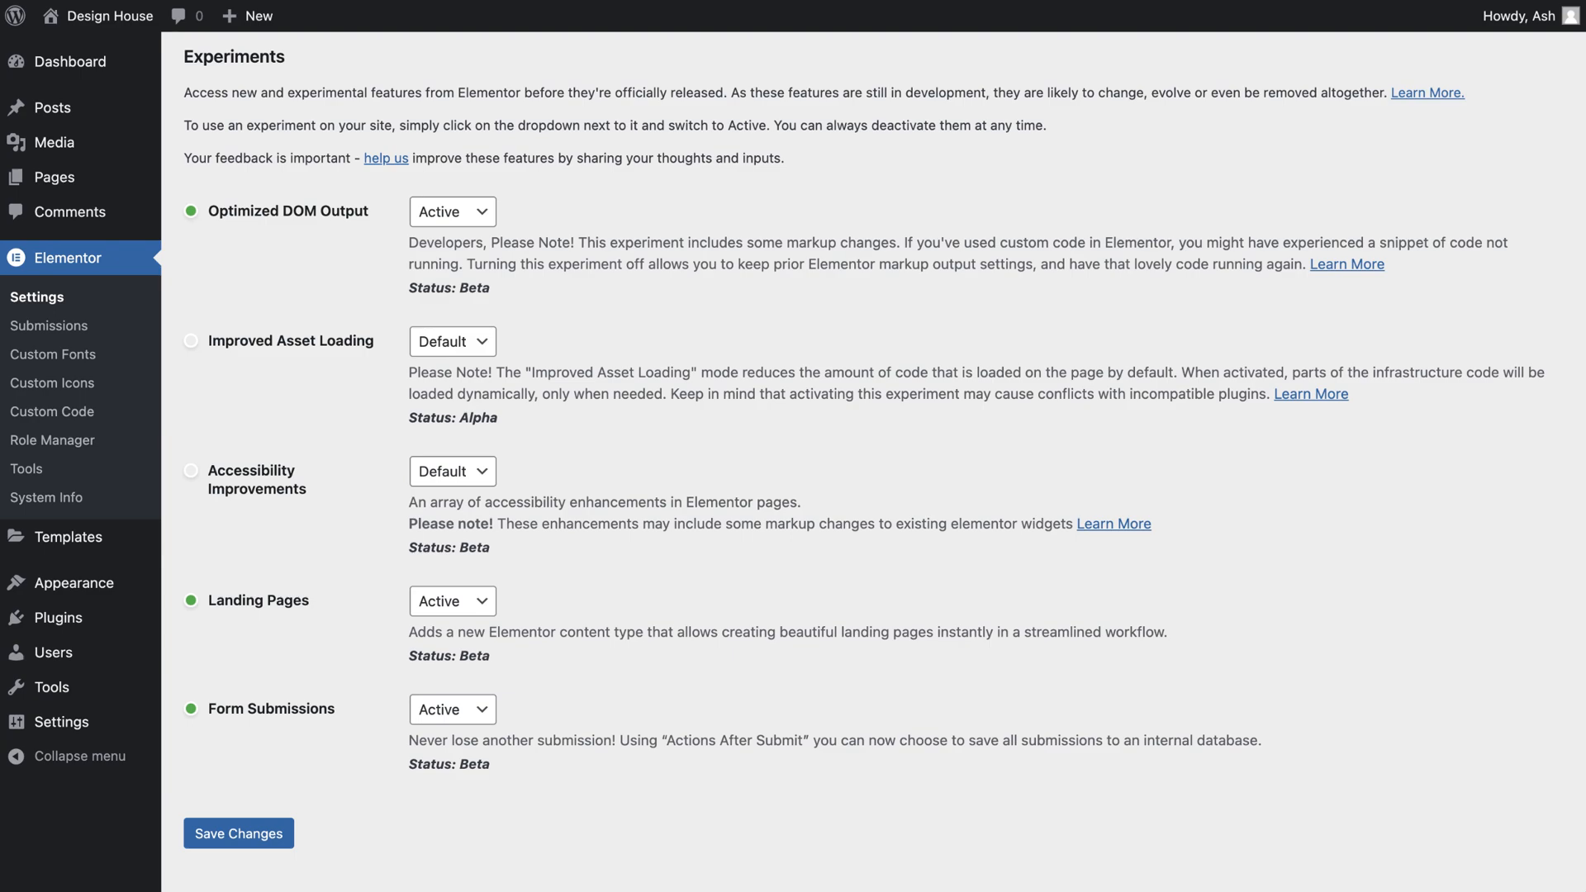
pyautogui.moveTo(233, 770)
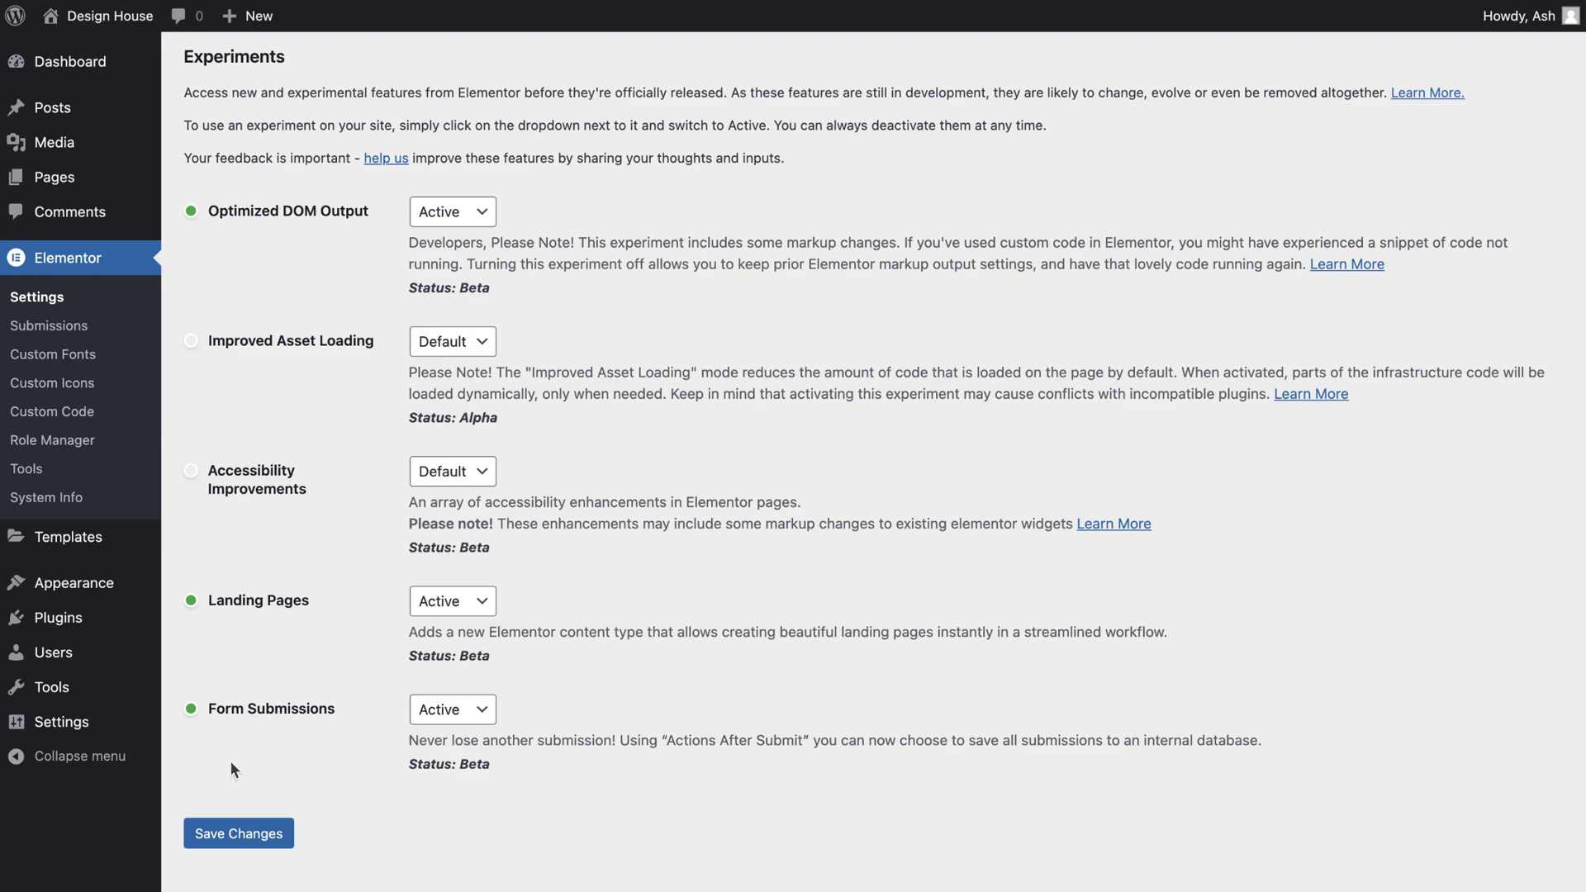
pyautogui.moveTo(269, 474)
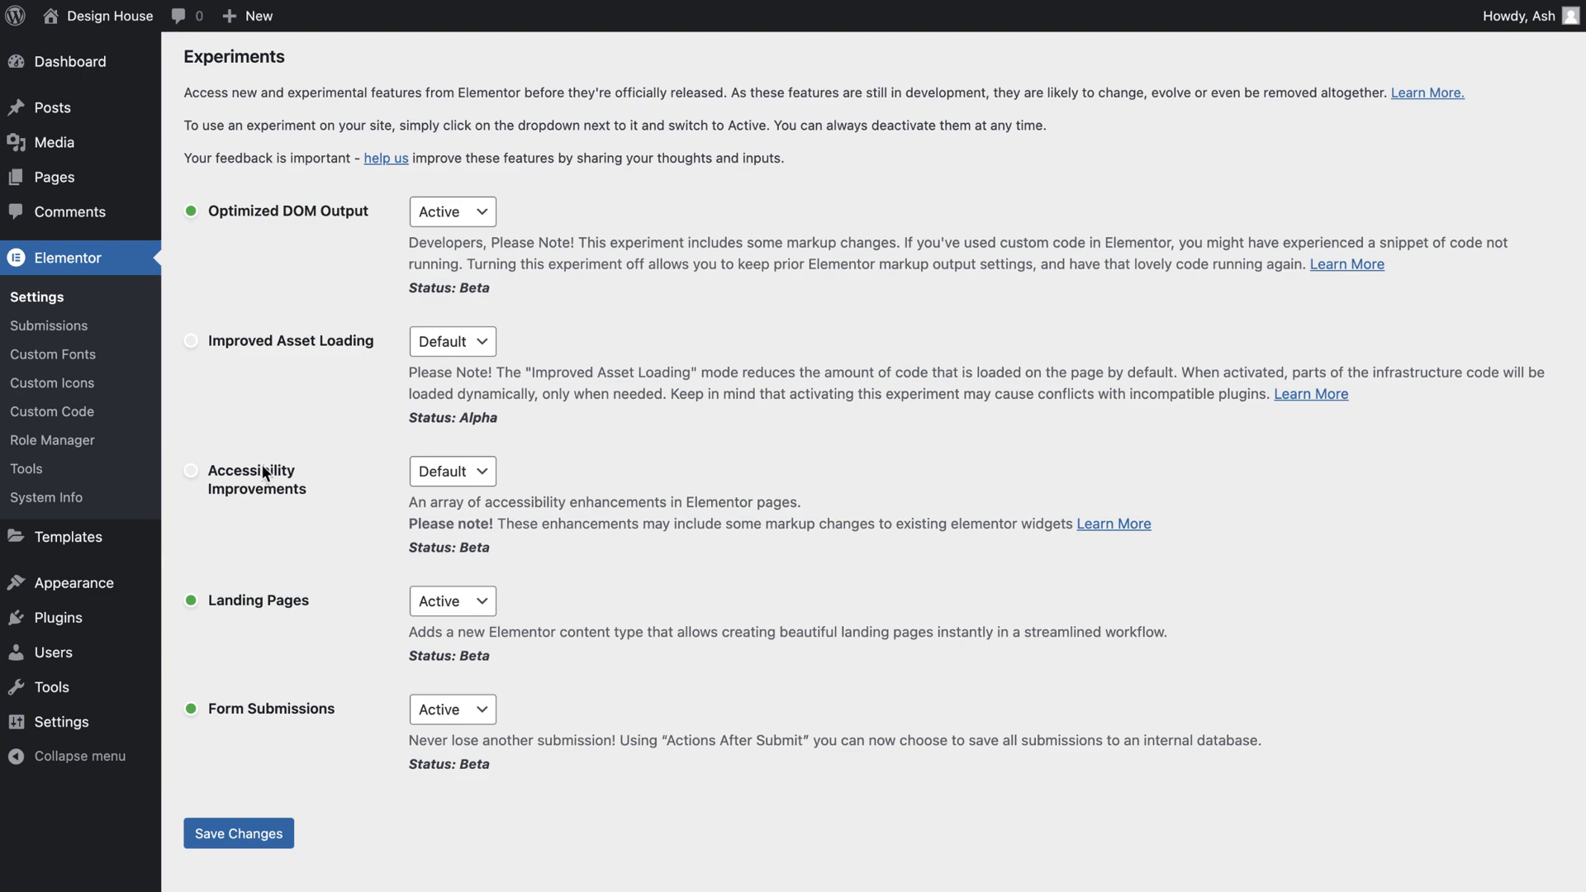
pyautogui.moveTo(273, 402)
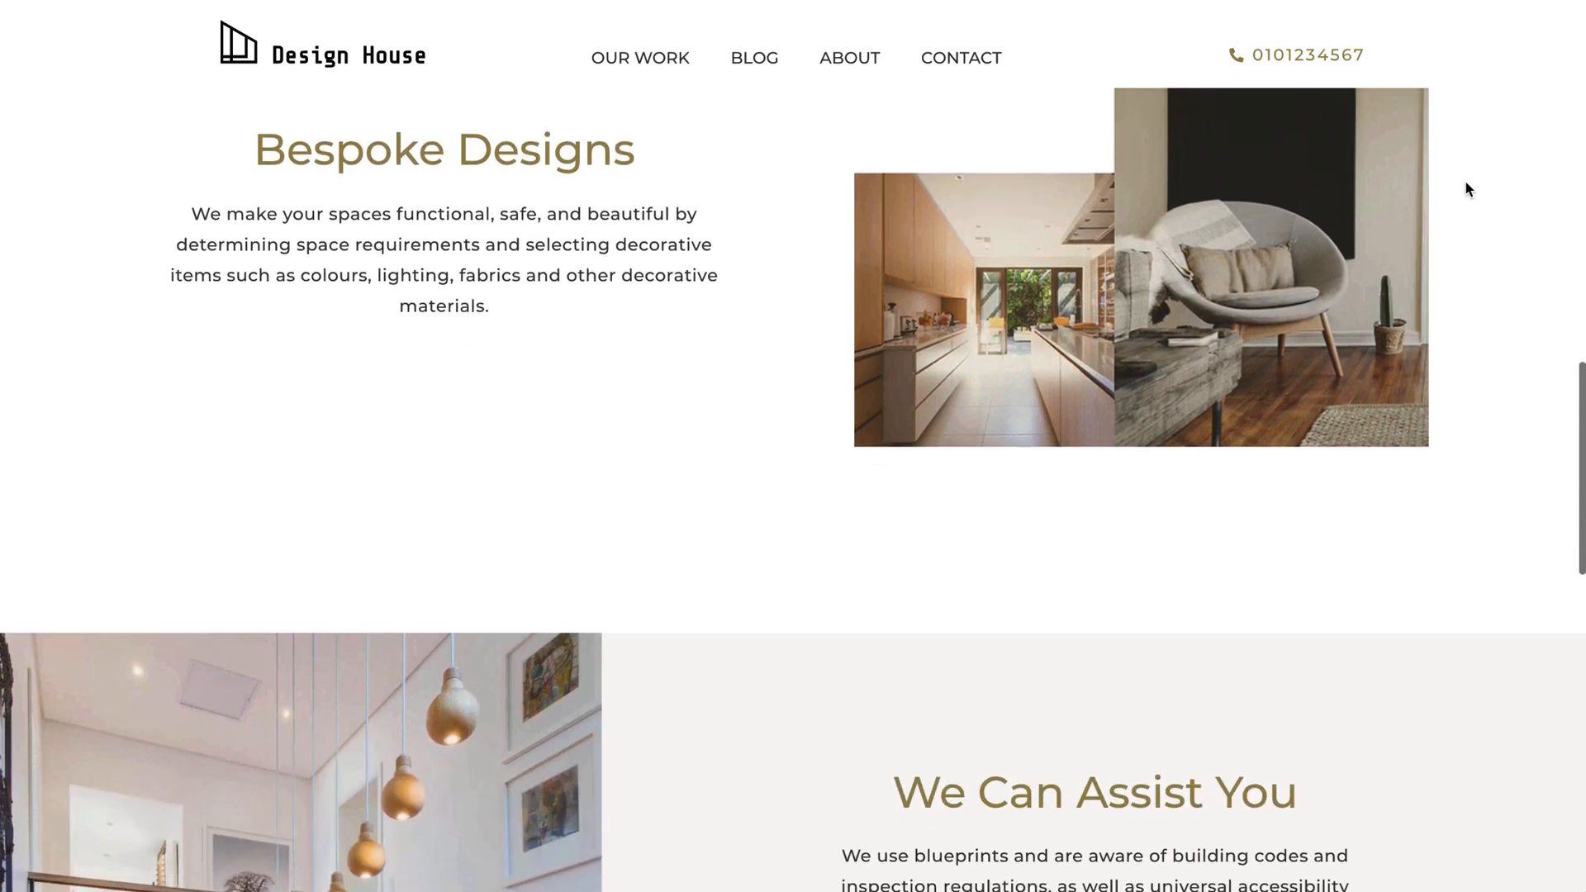
pyautogui.scroll(-3)
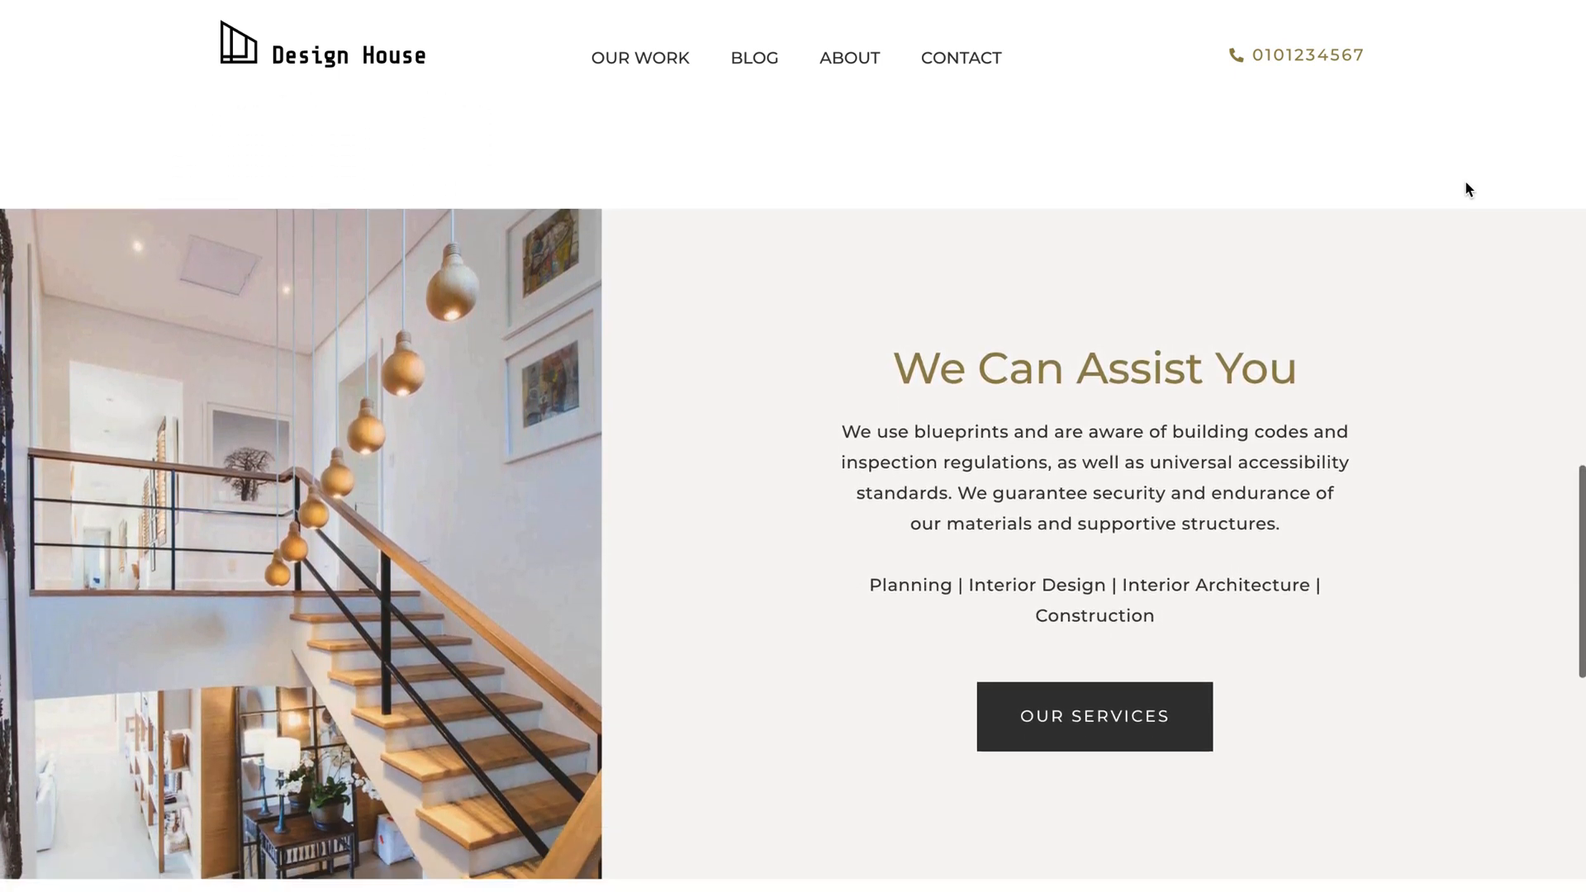
pyautogui.scroll(-3)
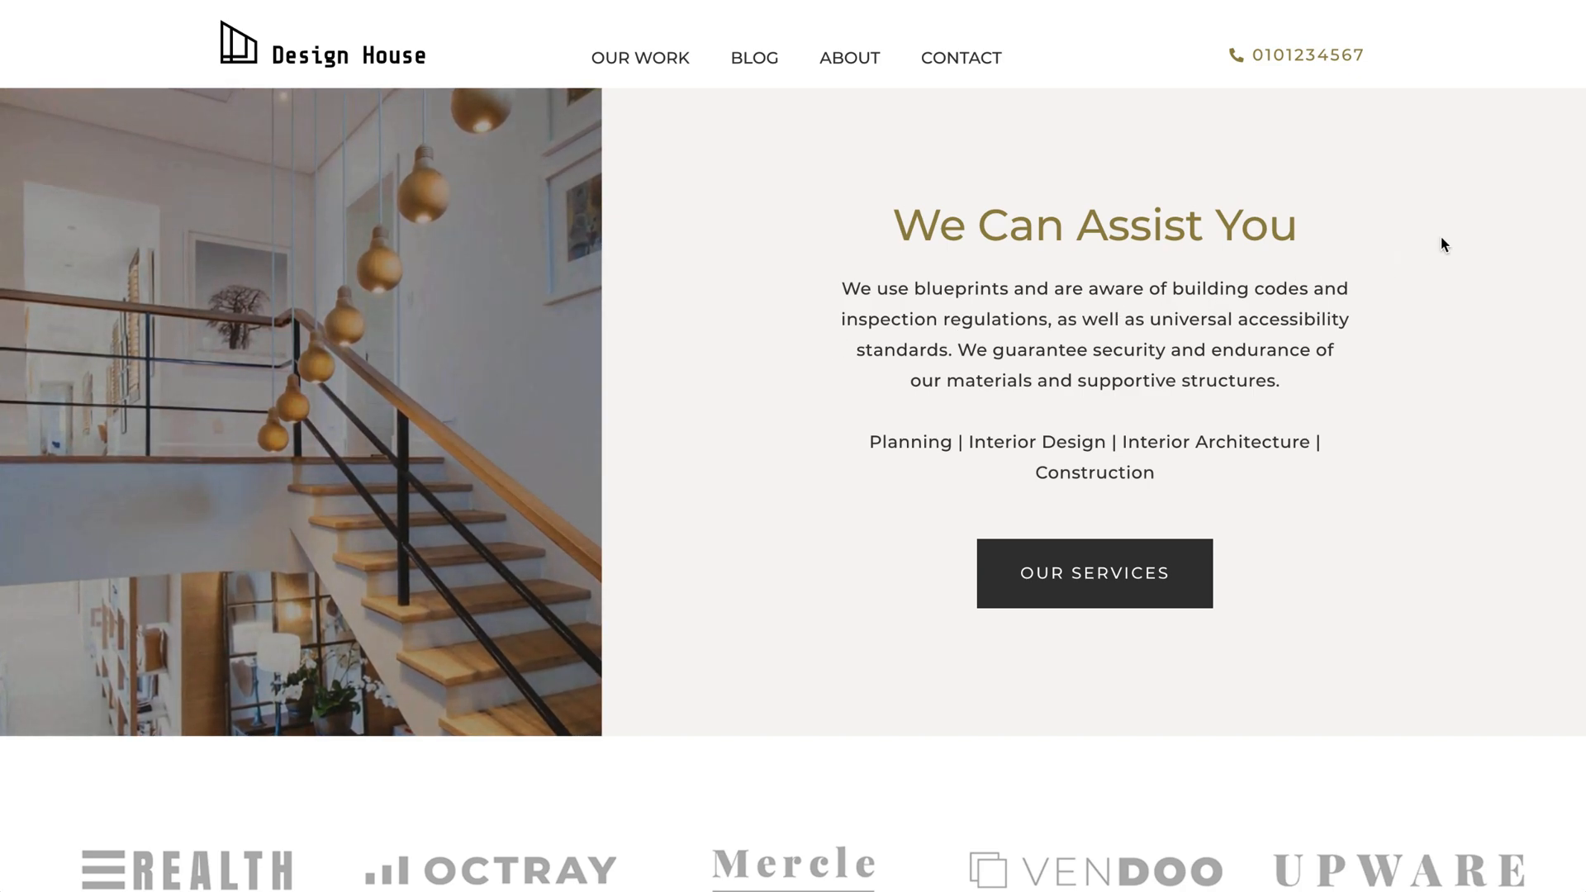
pyautogui.scroll(-3)
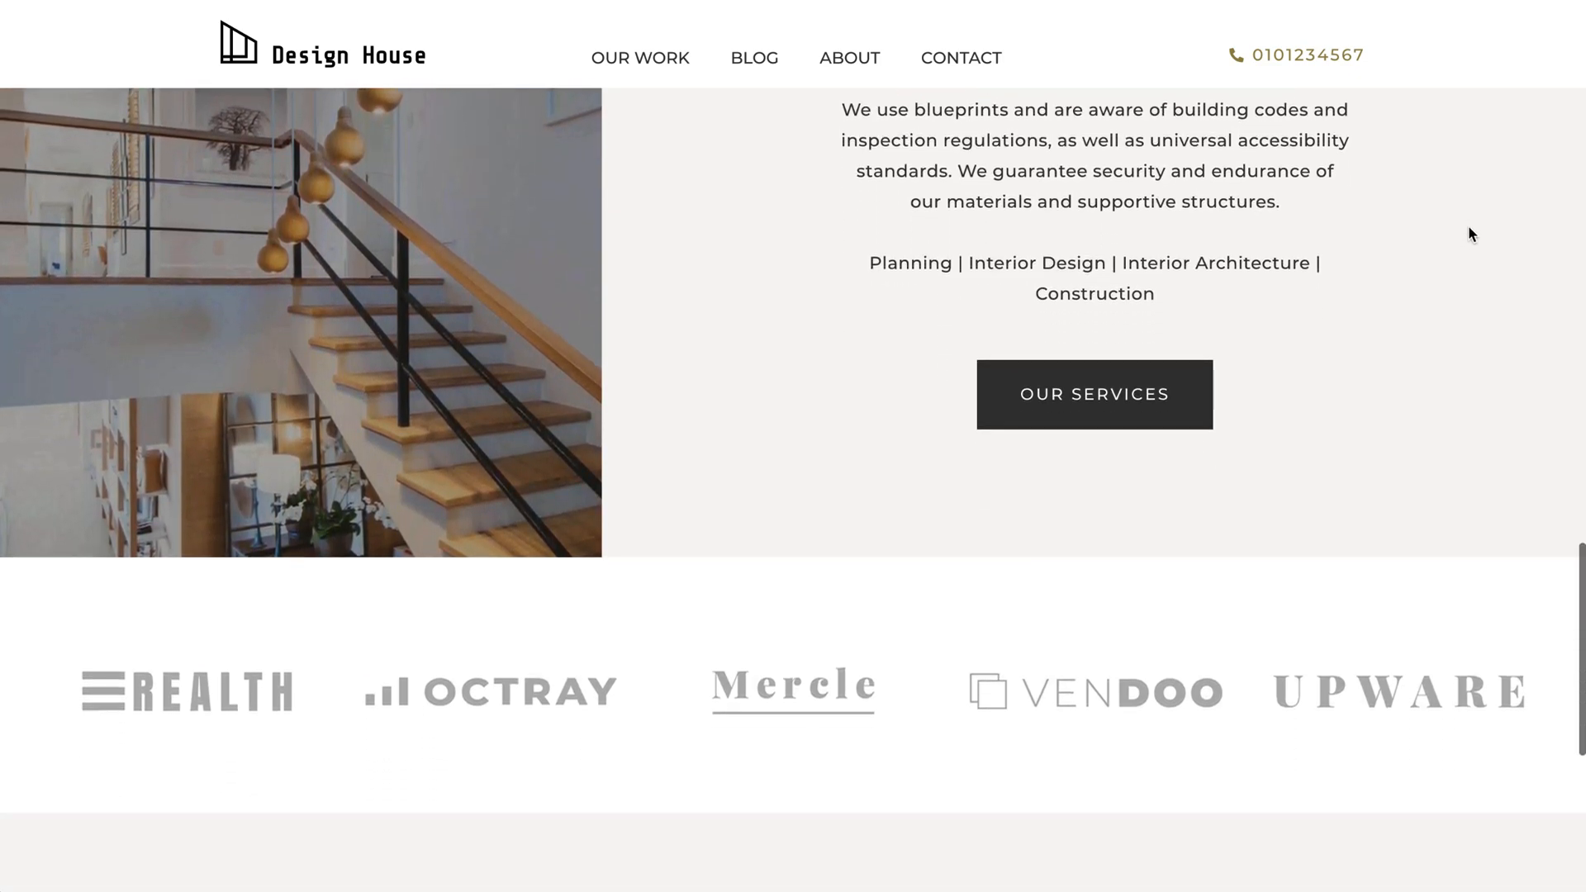
pyautogui.scroll(-3)
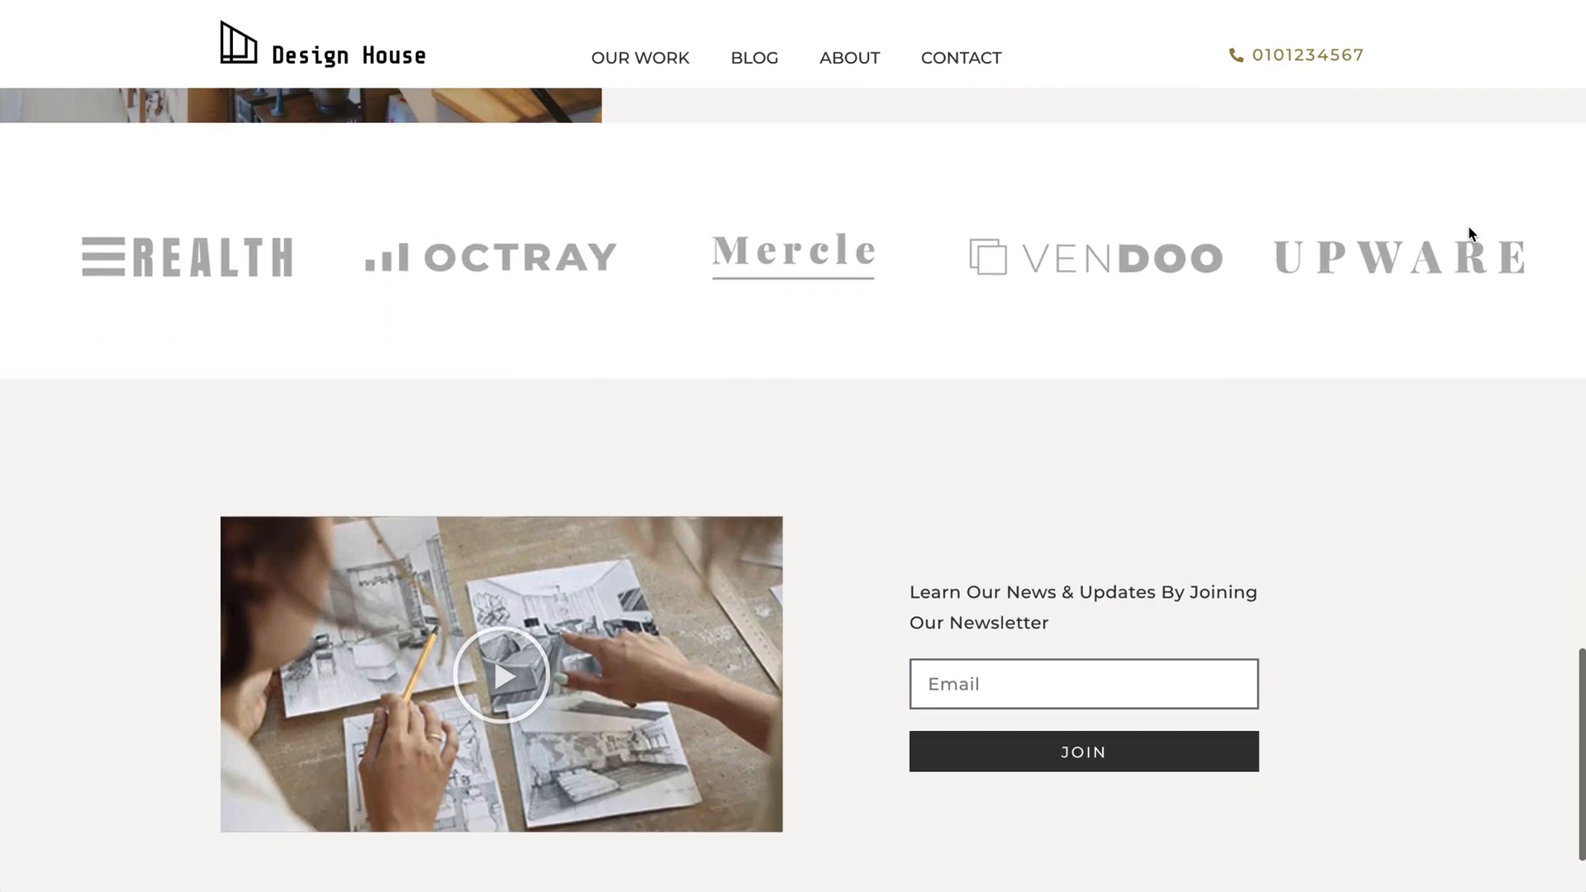
pyautogui.scroll(-3)
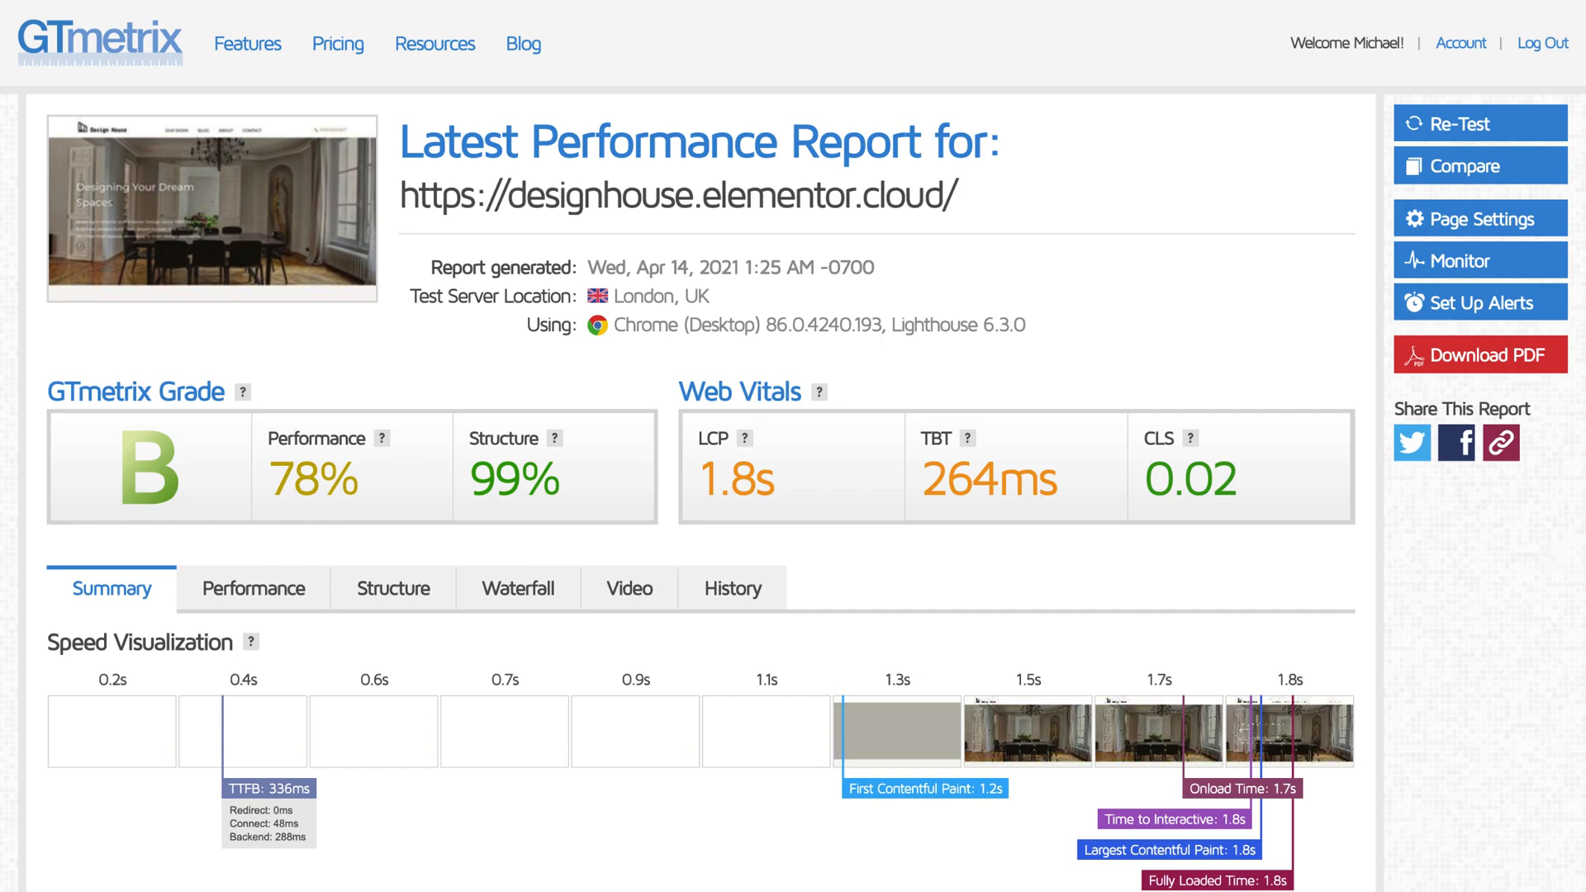
# - View the GTmetrix waterfall chart listing the Design House page's 46 requests
pyautogui.scroll(-3)
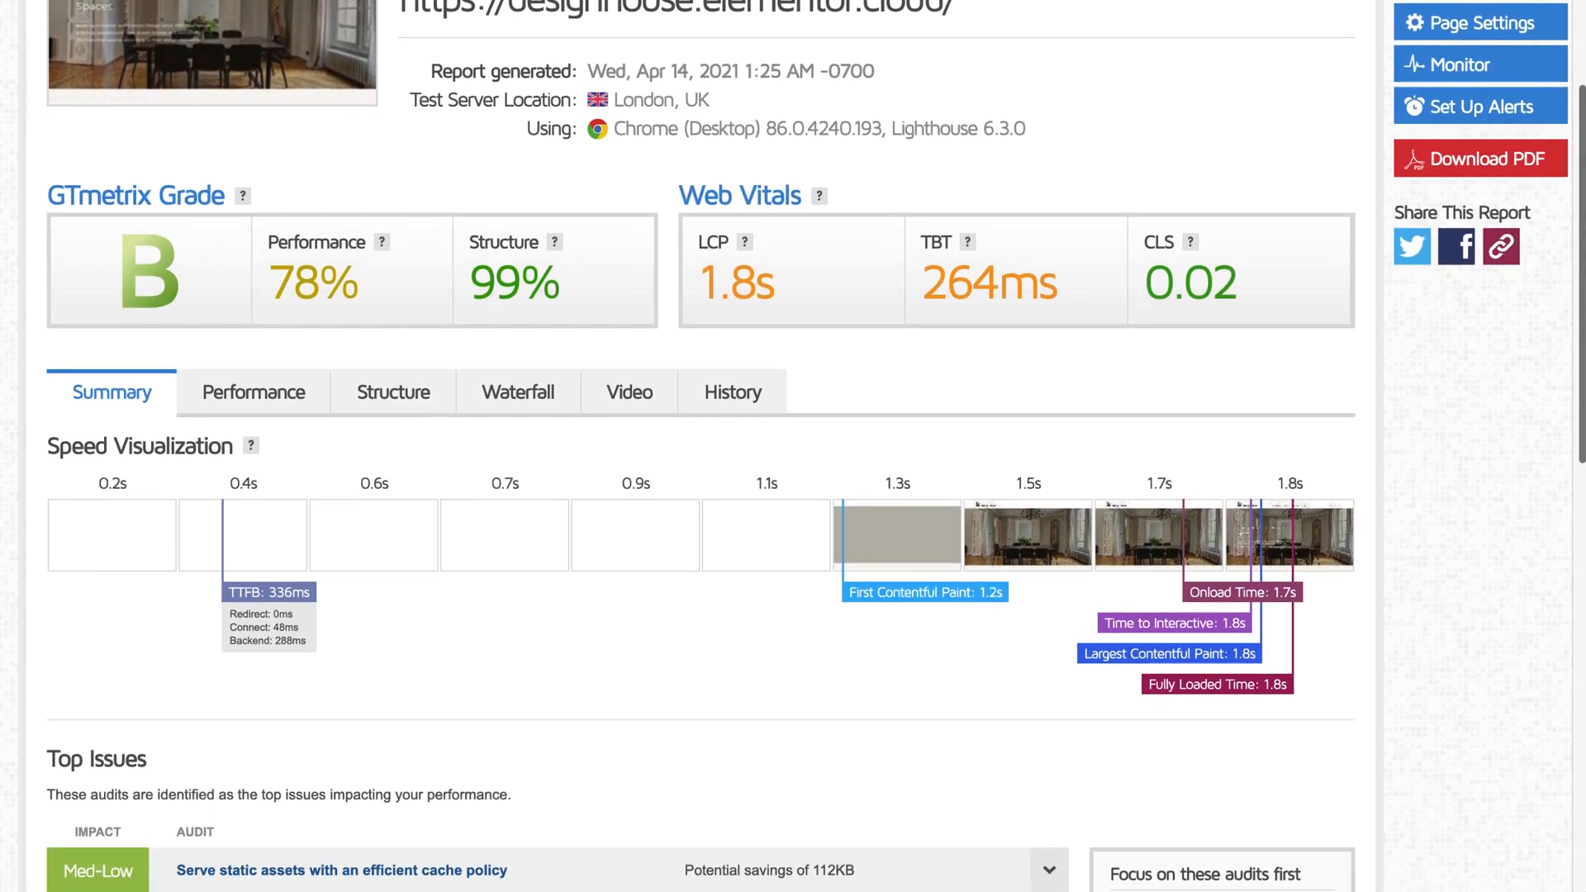
pyautogui.scroll(-3)
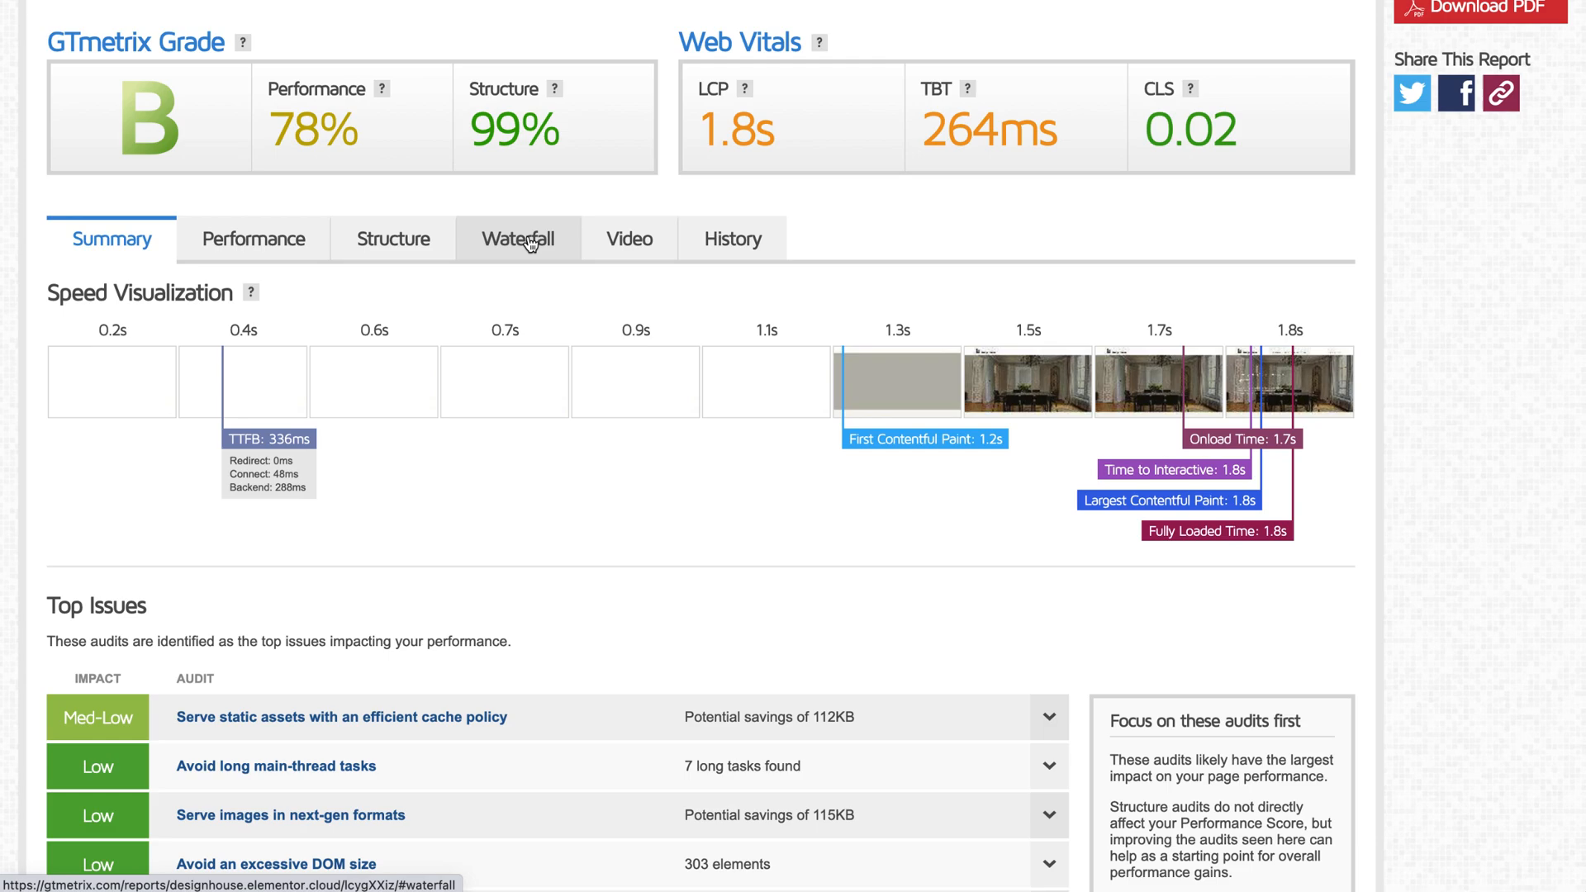
pyautogui.click(518, 238)
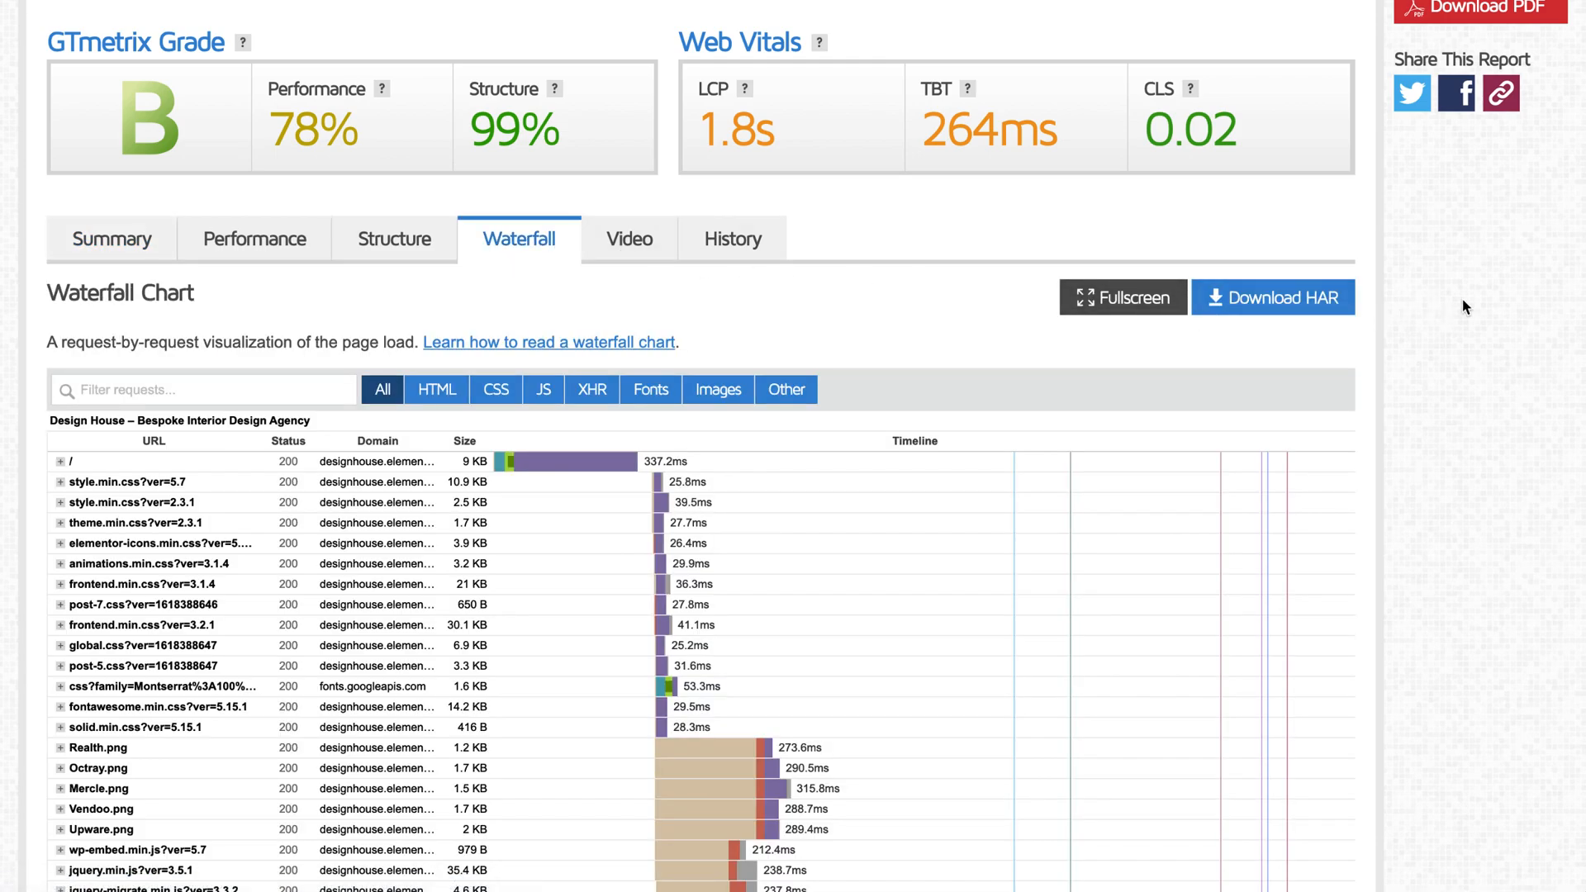
pyautogui.scroll(-3)
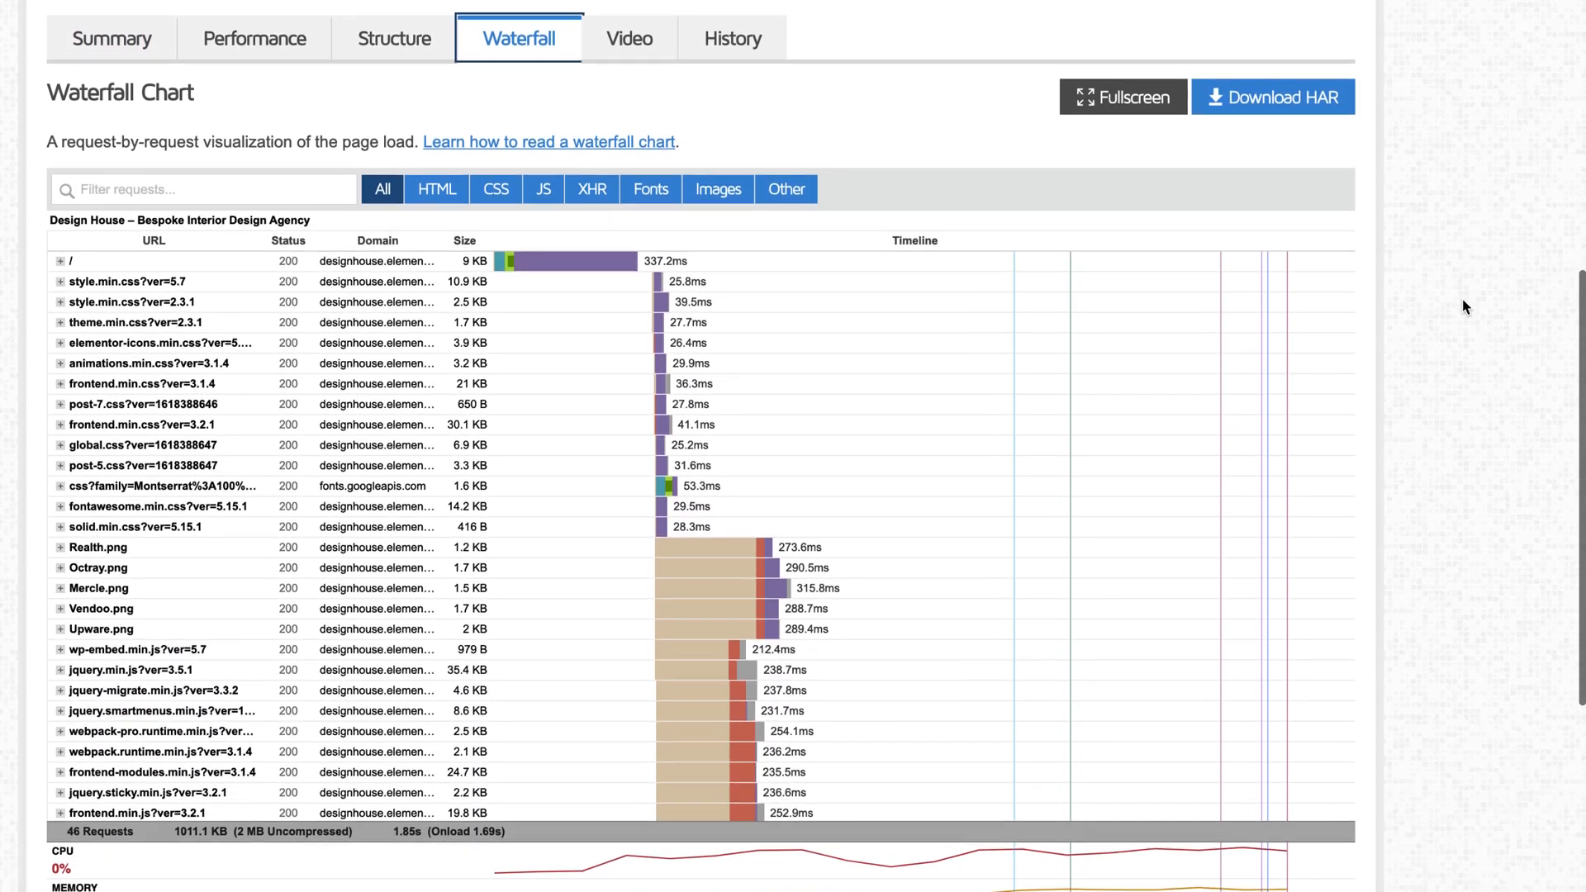
pyautogui.scroll(-3)
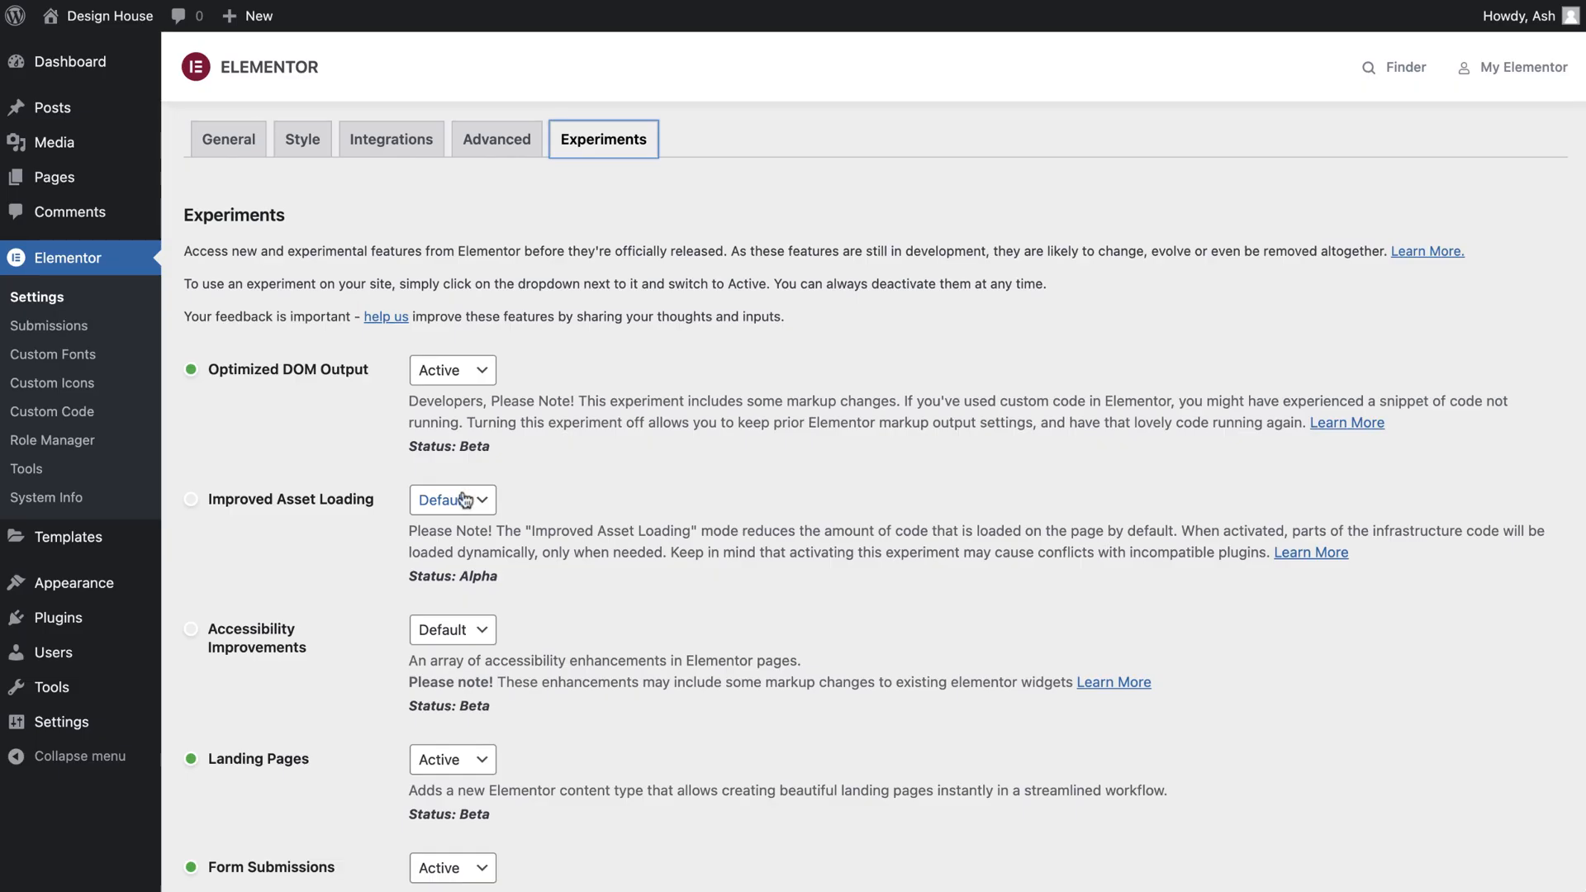
# - Choose a state for Improved Asset Loading in the Experiments settings
pyautogui.click(453, 499)
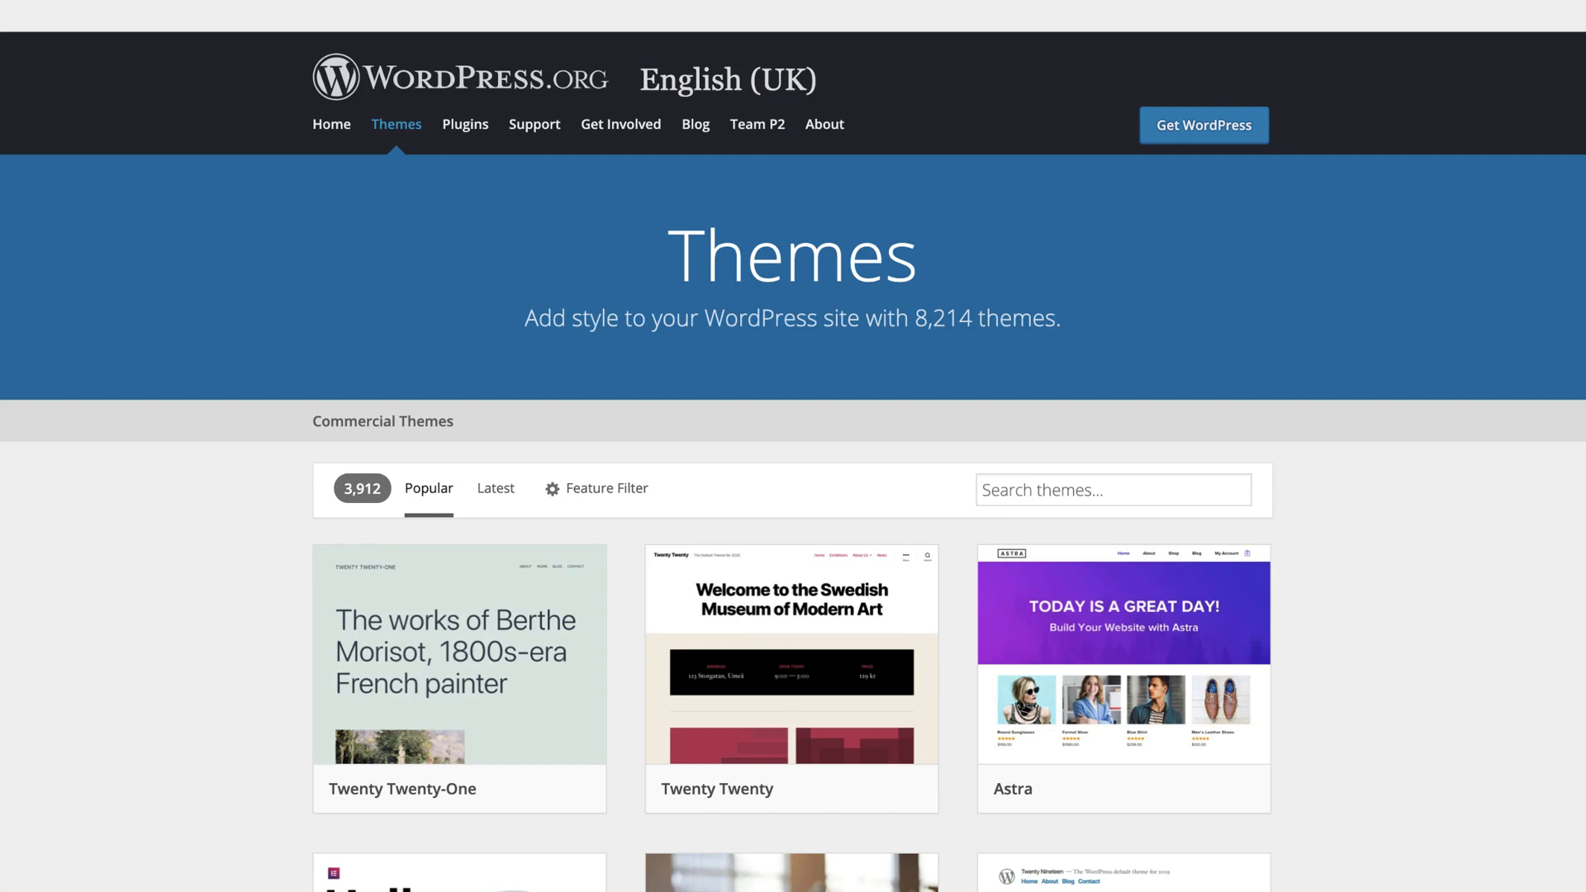
# - Browse the WordPress.org theme directory thumbnails such as Hestia, Storefront, Sydney and Ashe
pyautogui.scroll(-3)
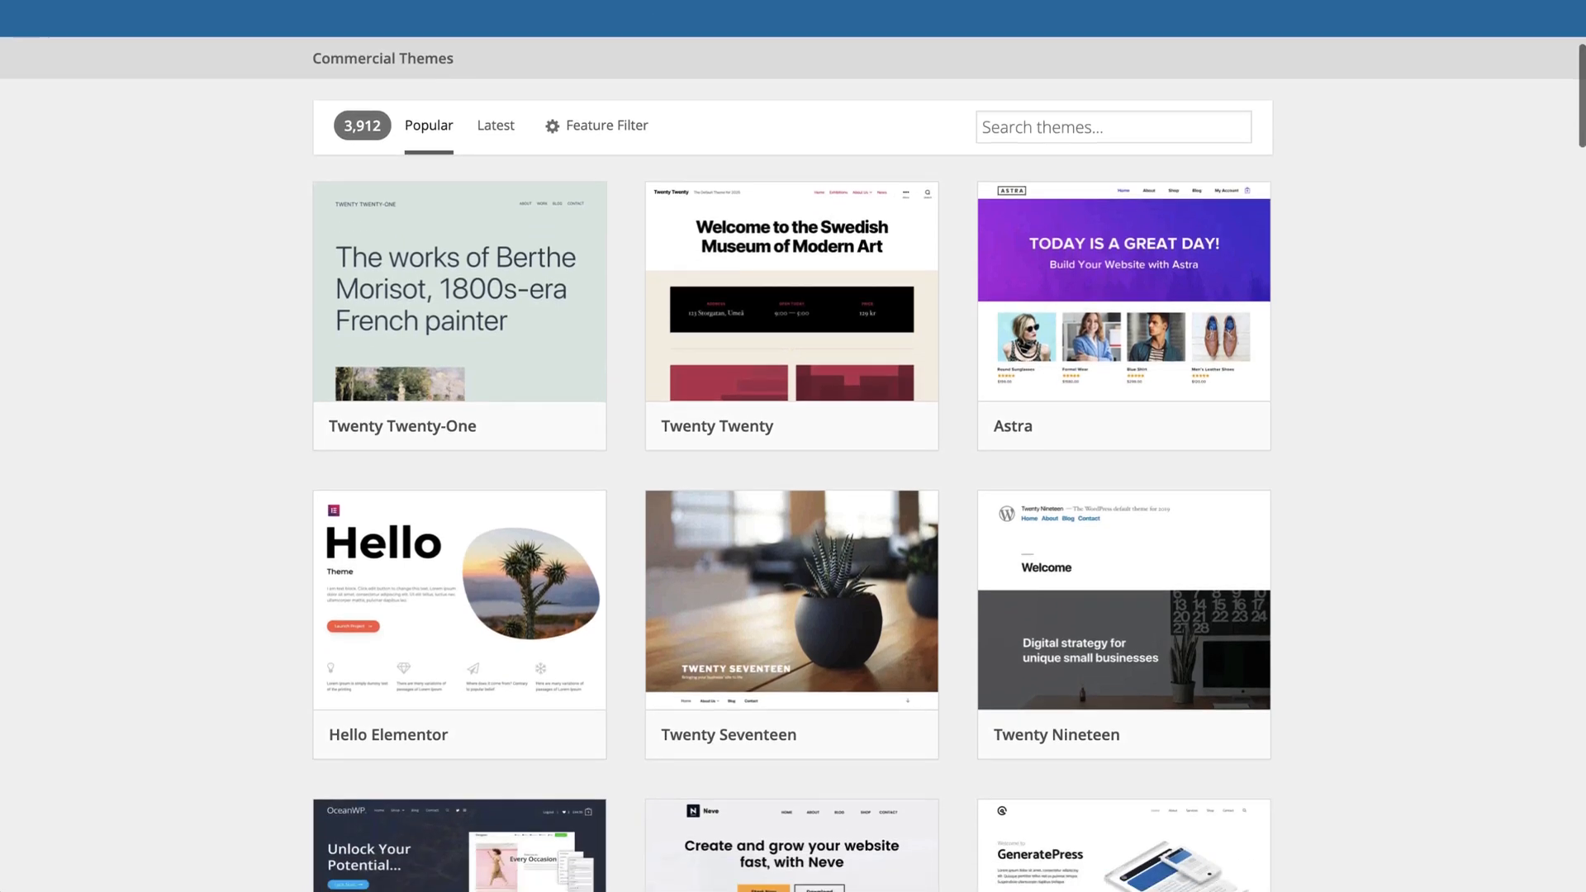
pyautogui.scroll(-3)
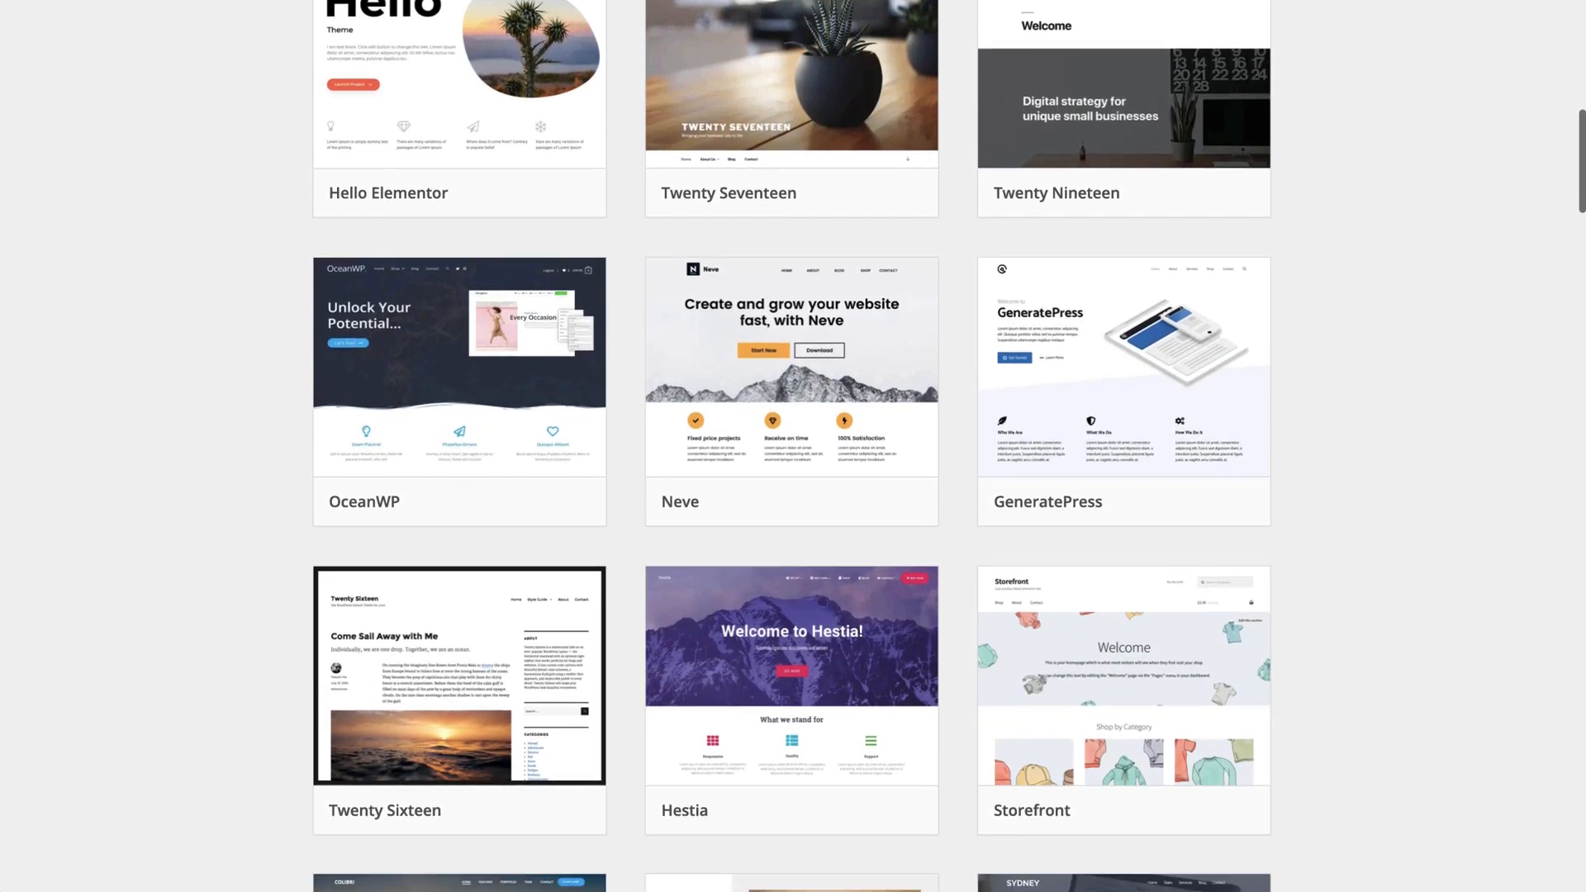
pyautogui.scroll(-3)
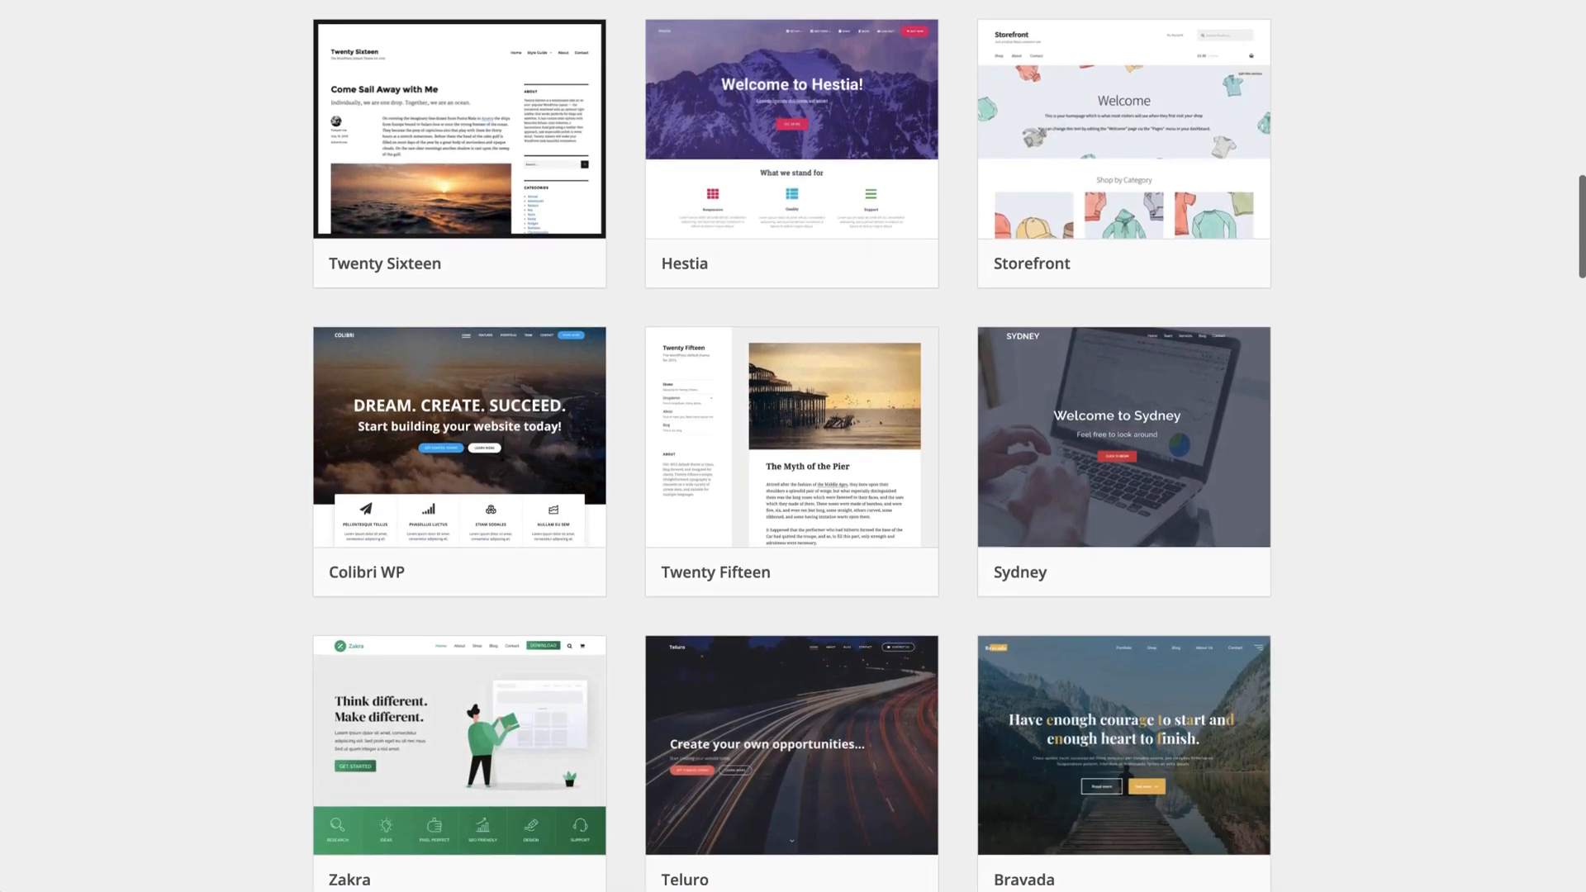
pyautogui.scroll(-3)
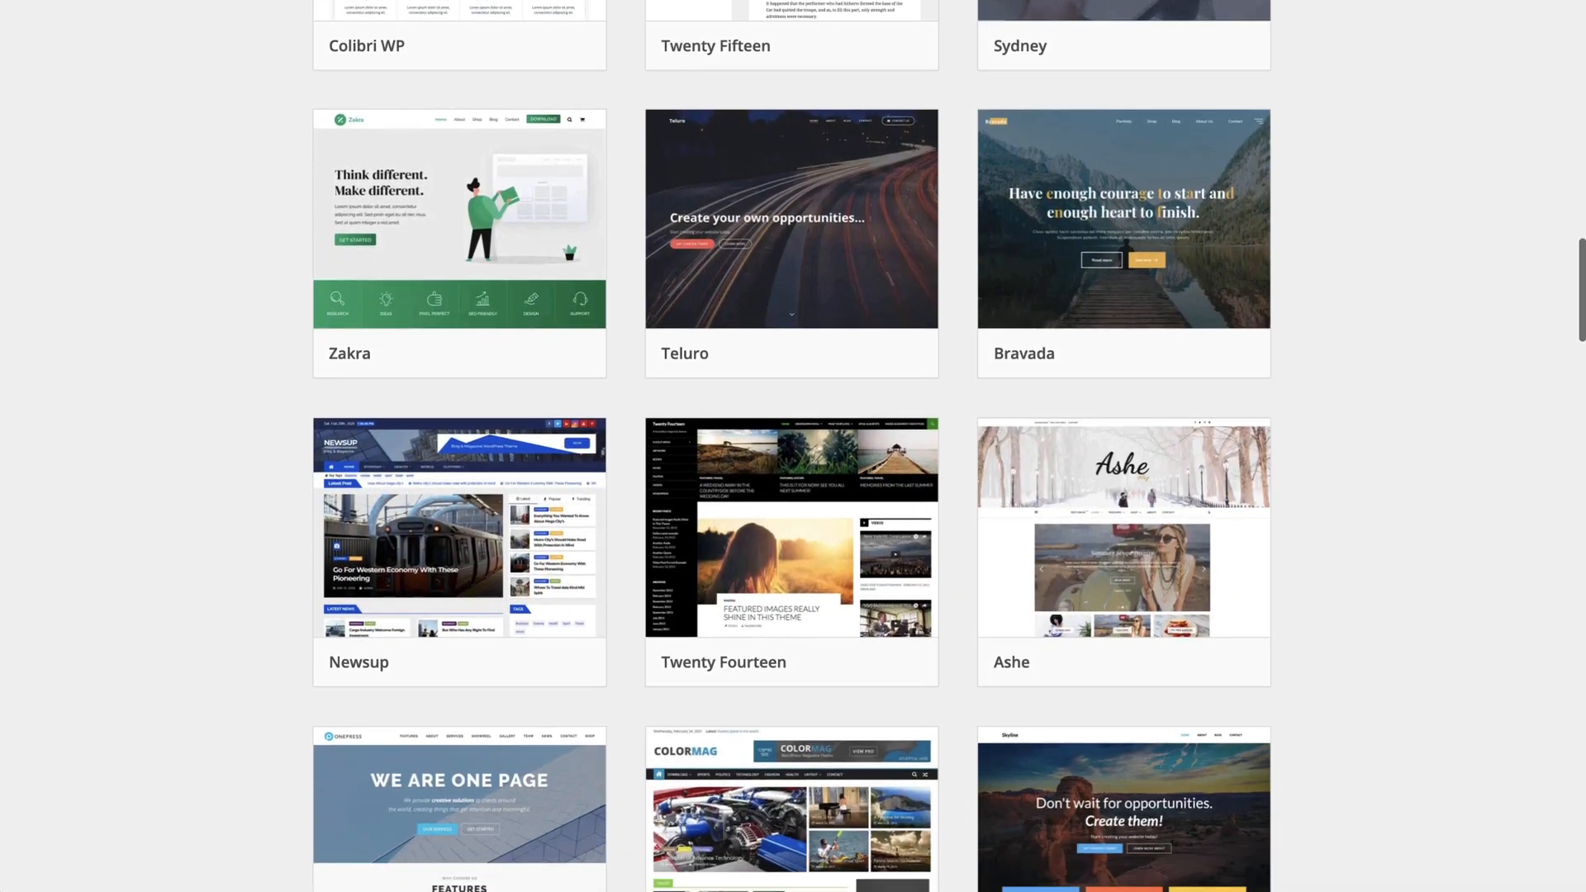
pyautogui.scroll(-3)
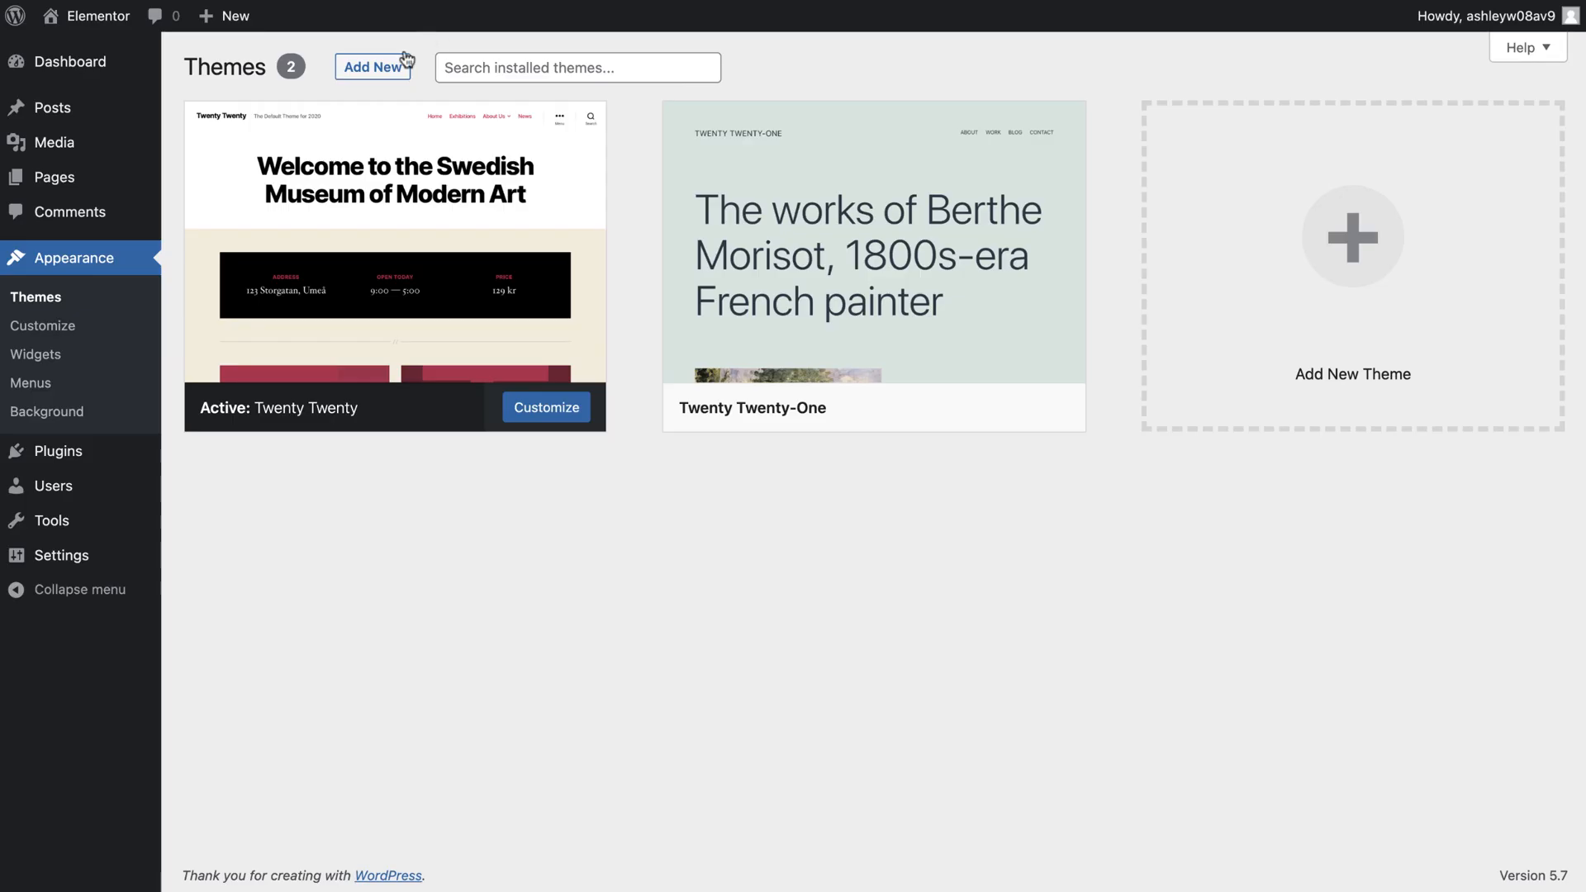
# - Search 'hello', then install and activate the Hello Elementor theme
pyautogui.click(374, 66)
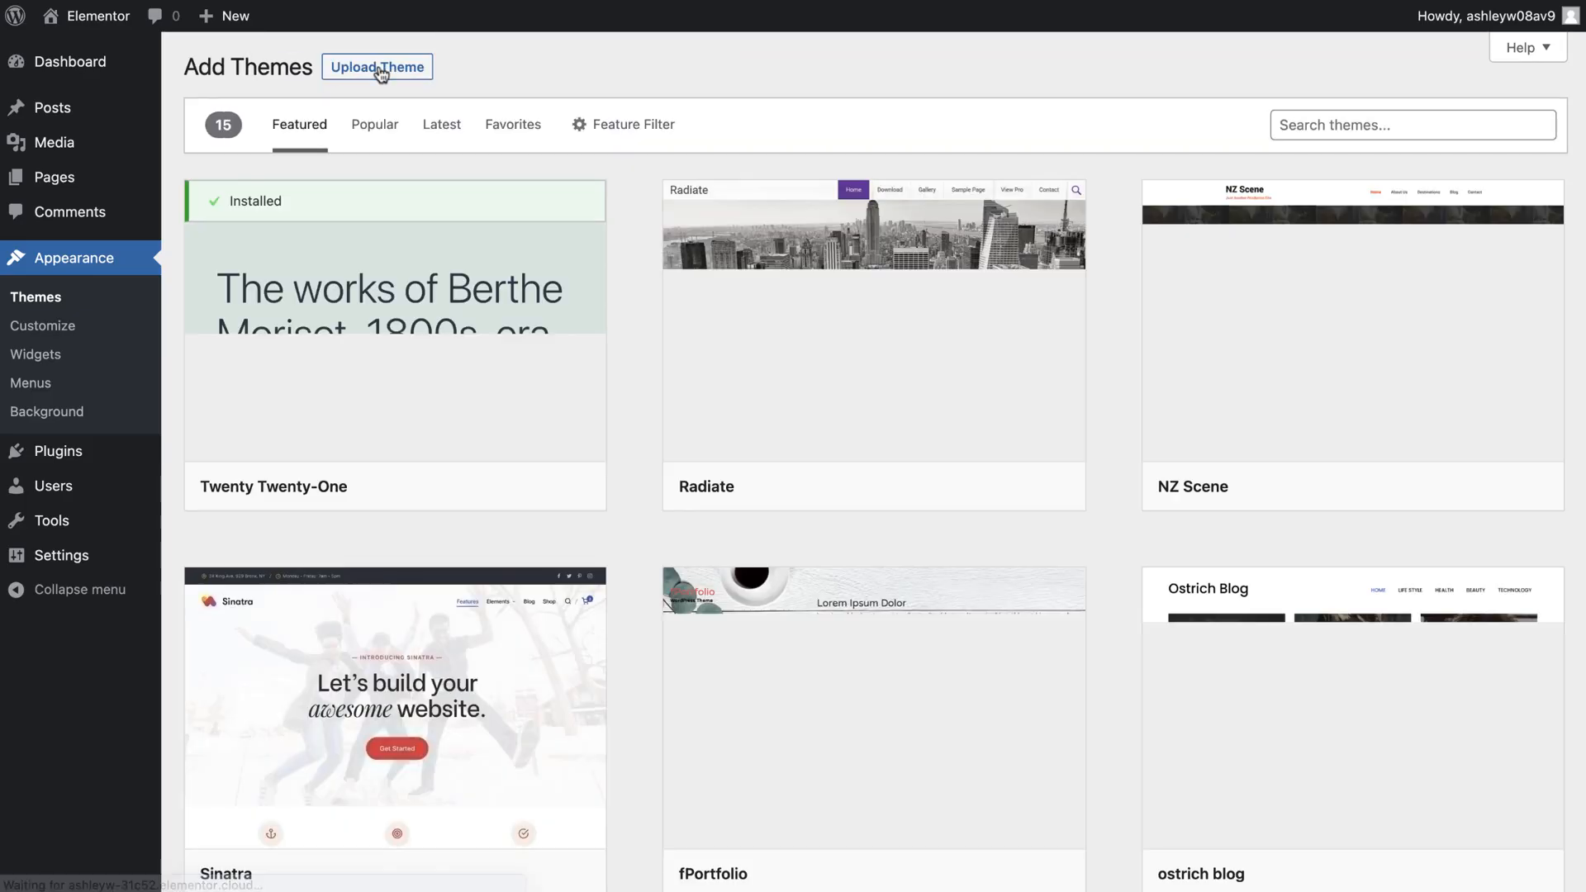
pyautogui.click(1413, 126)
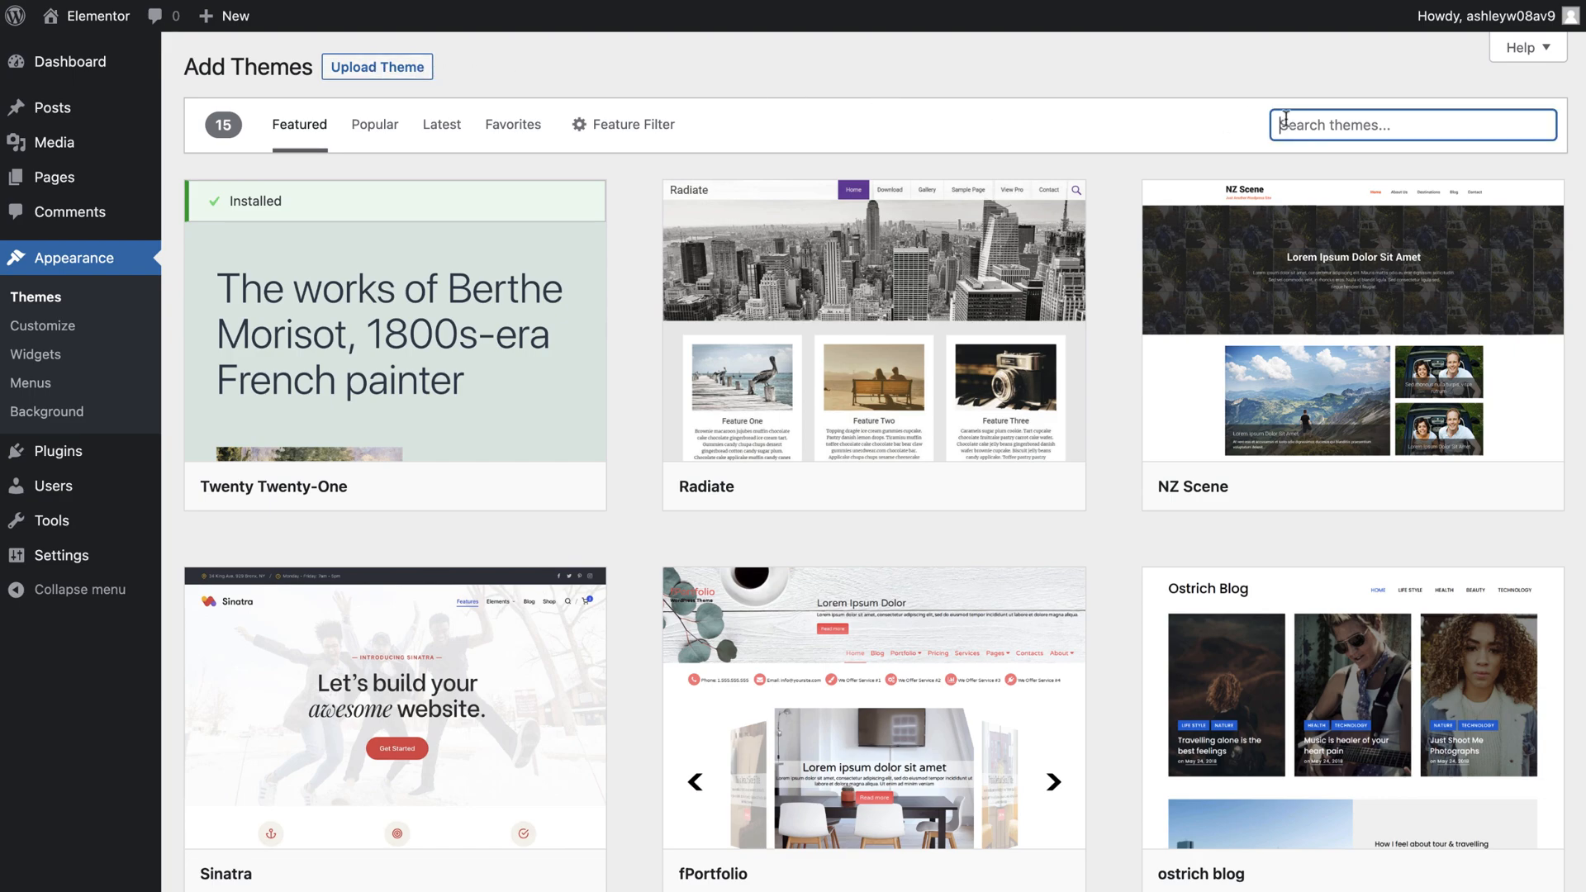
pyautogui.write('hello')
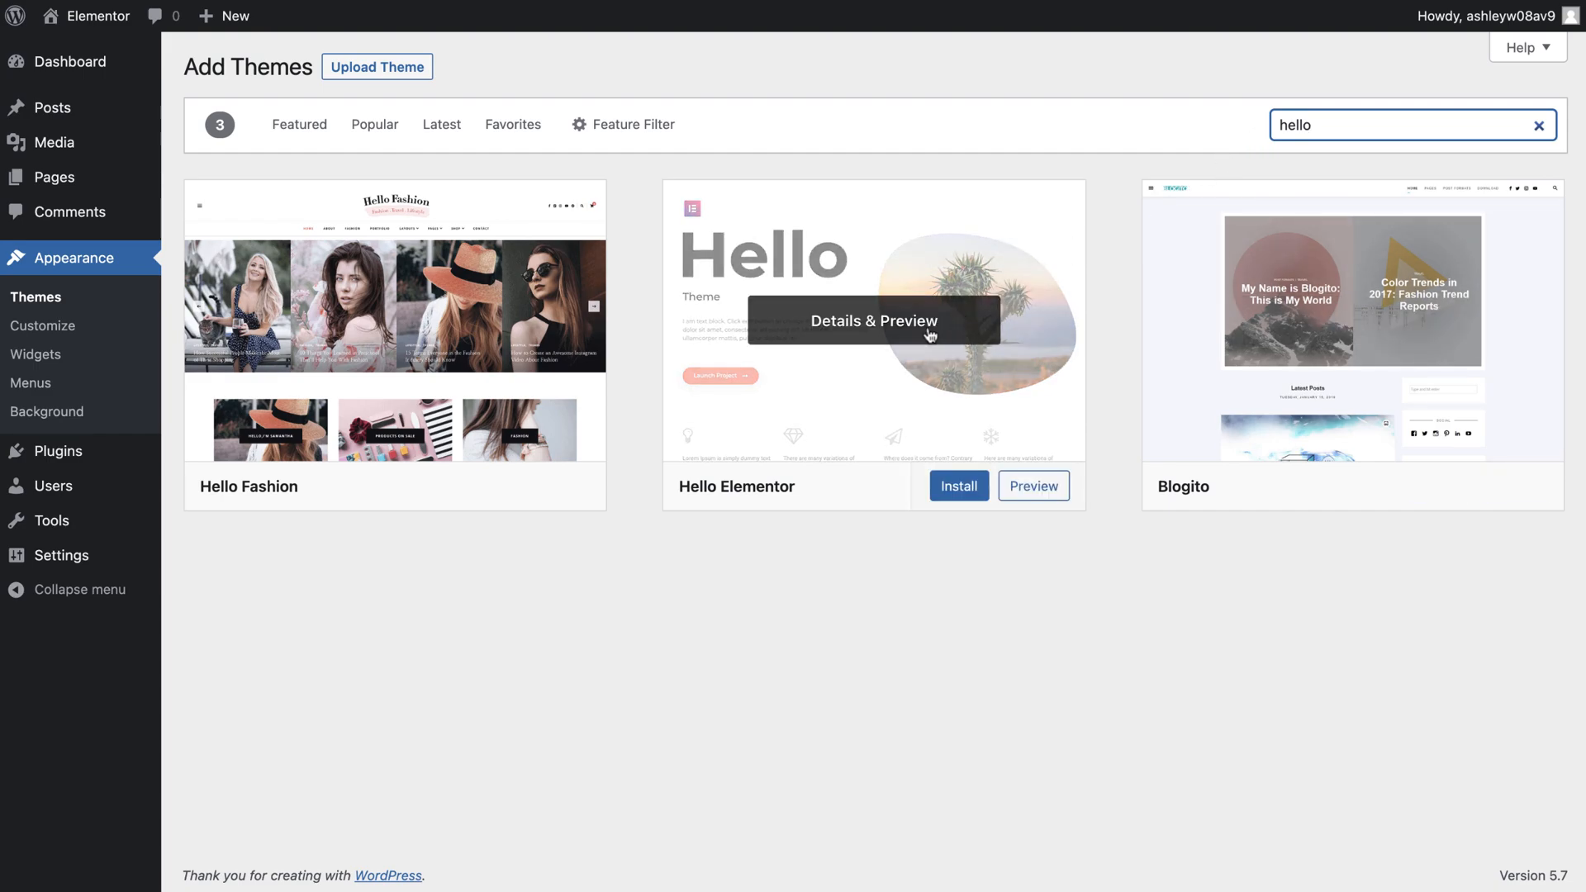
pyautogui.click(874, 321)
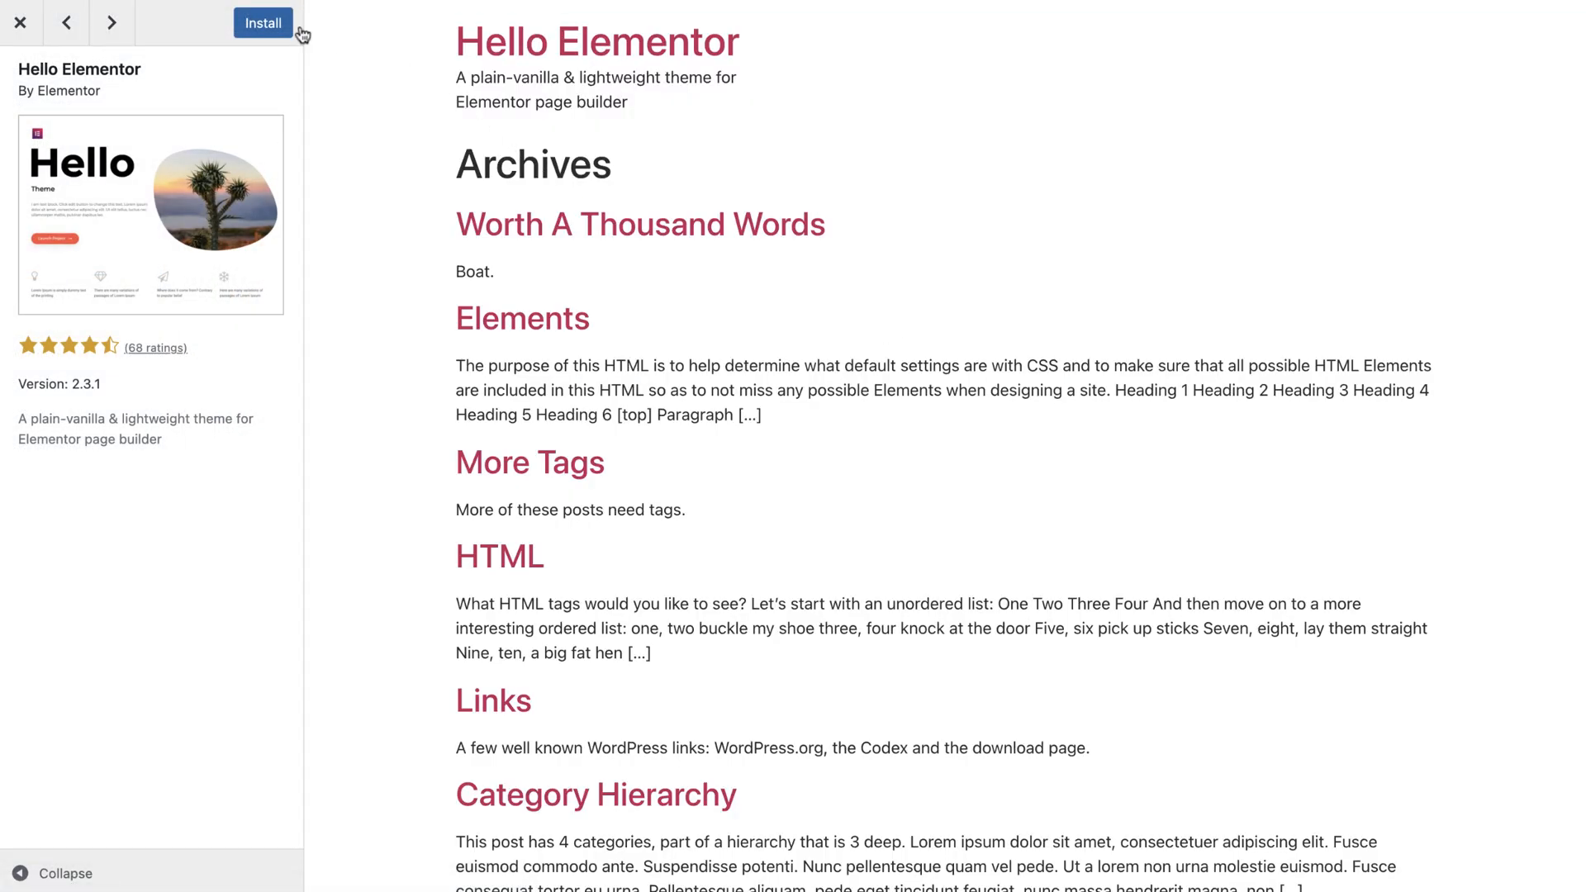
pyautogui.click(262, 23)
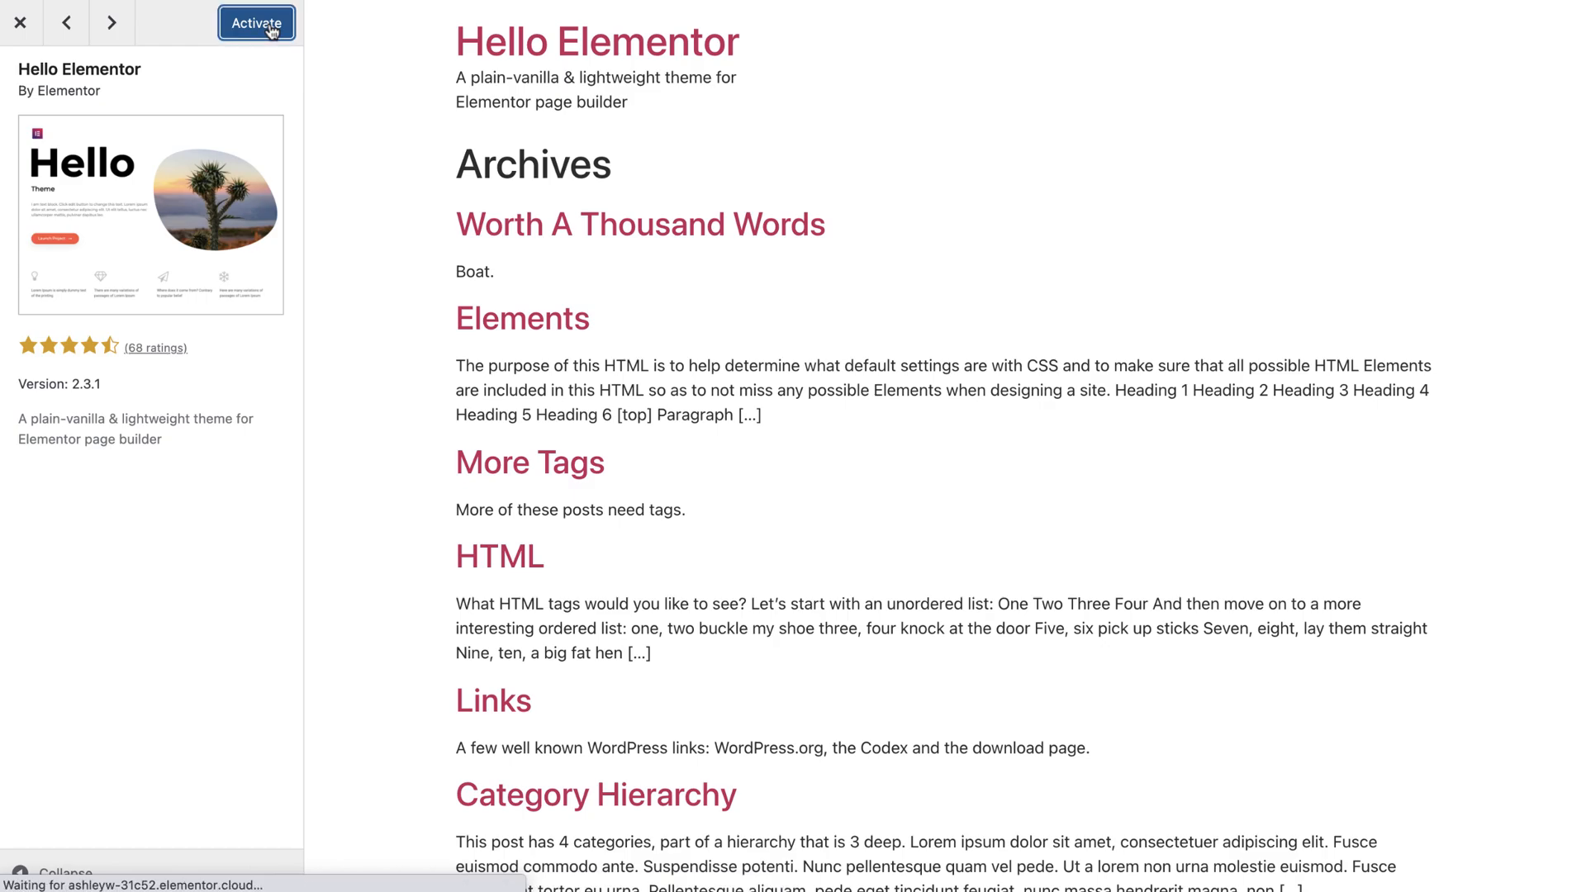
pyautogui.click(256, 23)
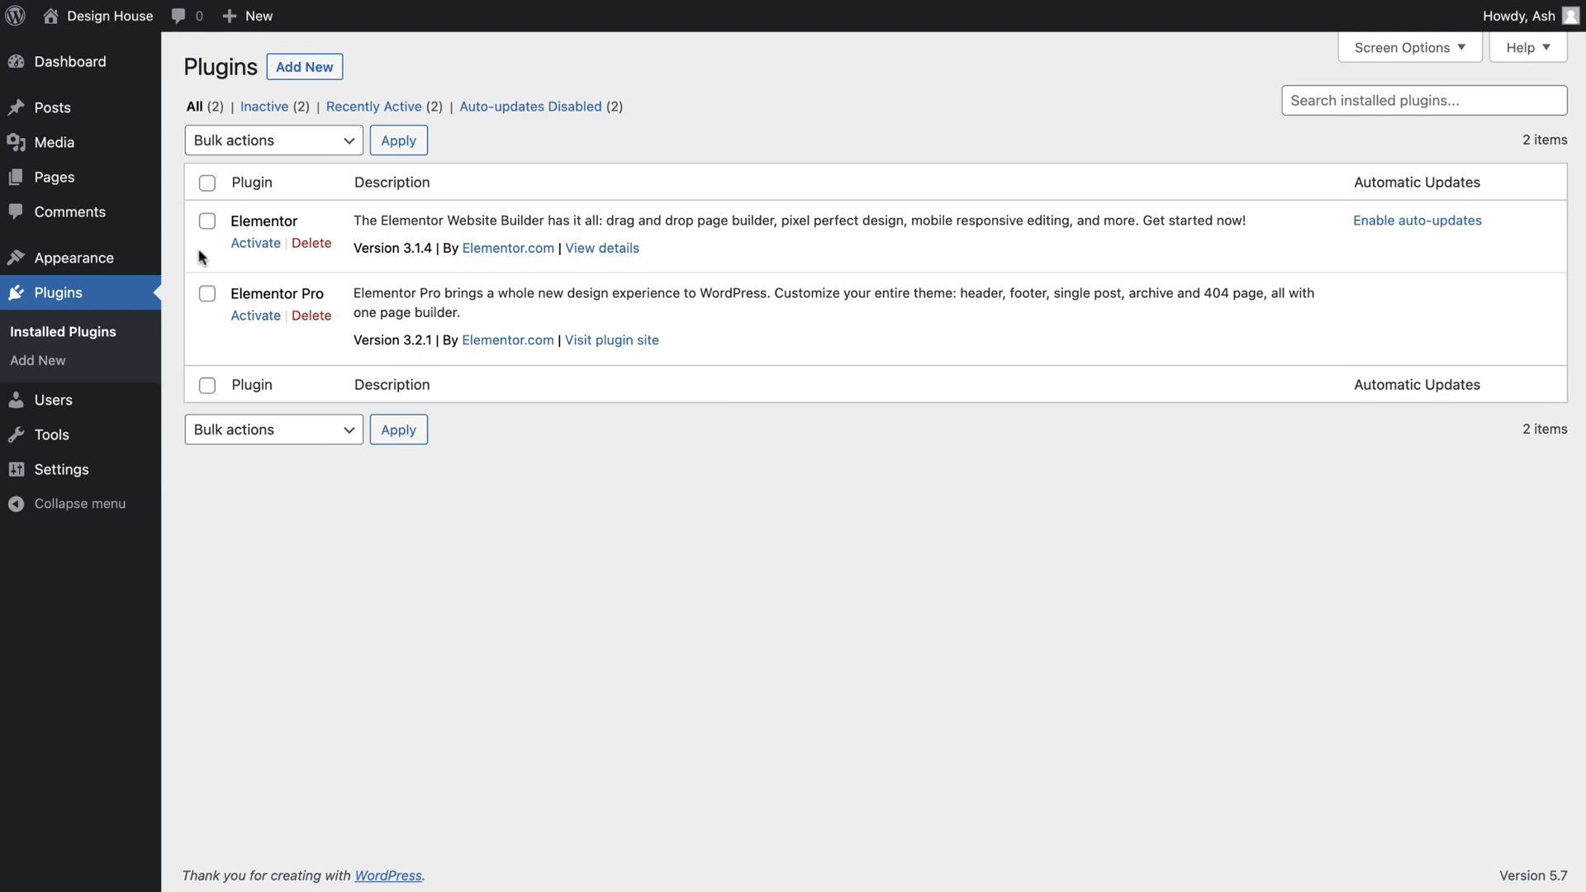
# - Activate Elementor and Elementor Pro via the bulk action on Installed Plugins
pyautogui.click(206, 182)
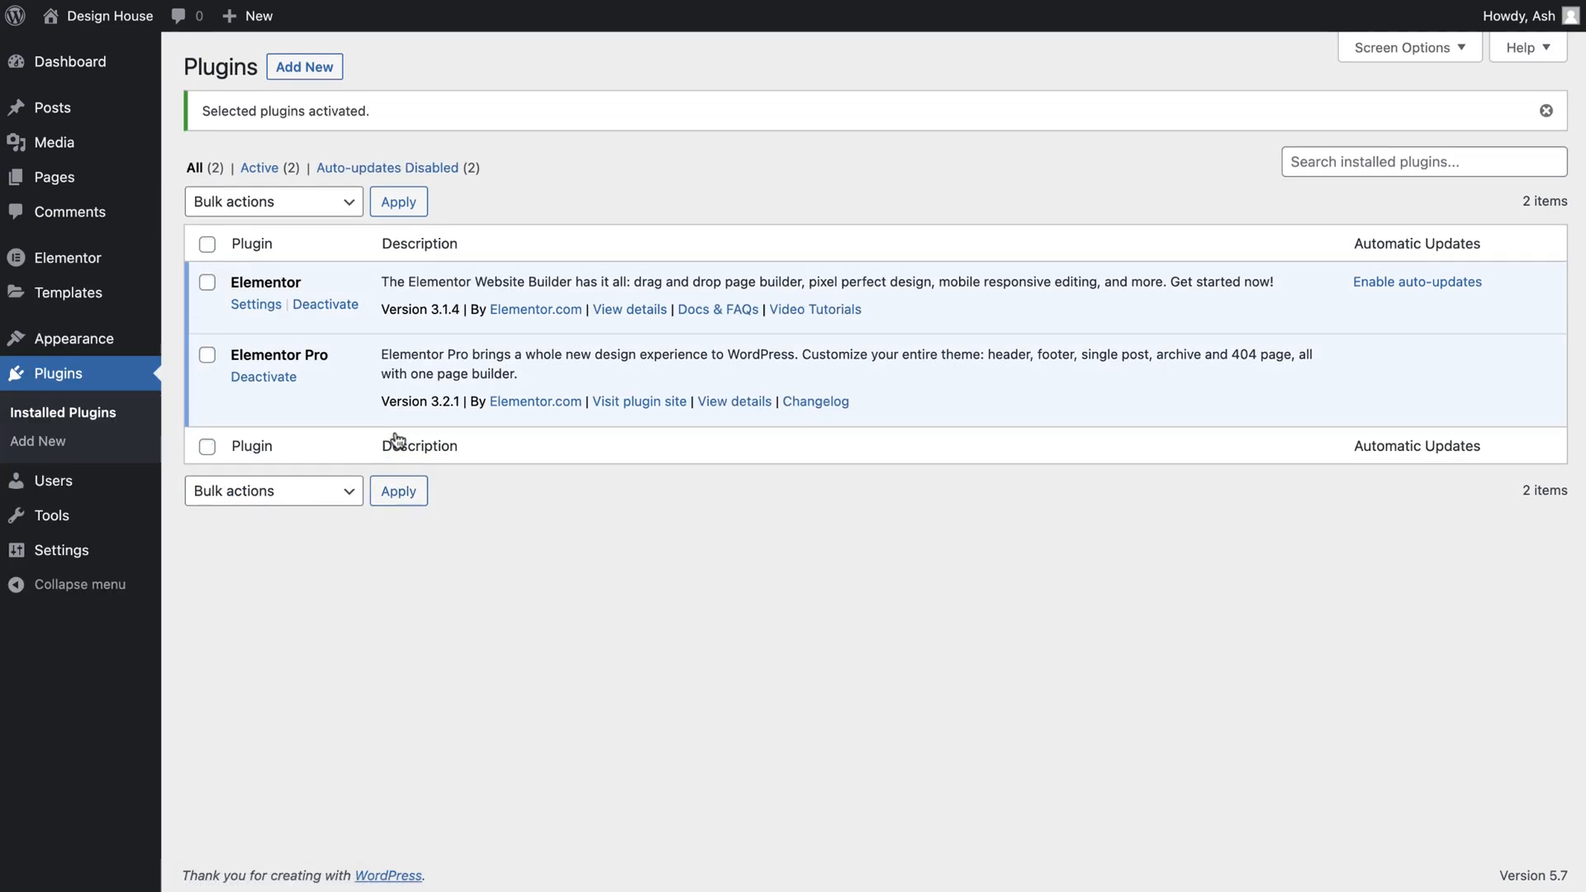
pyautogui.click(466, 507)
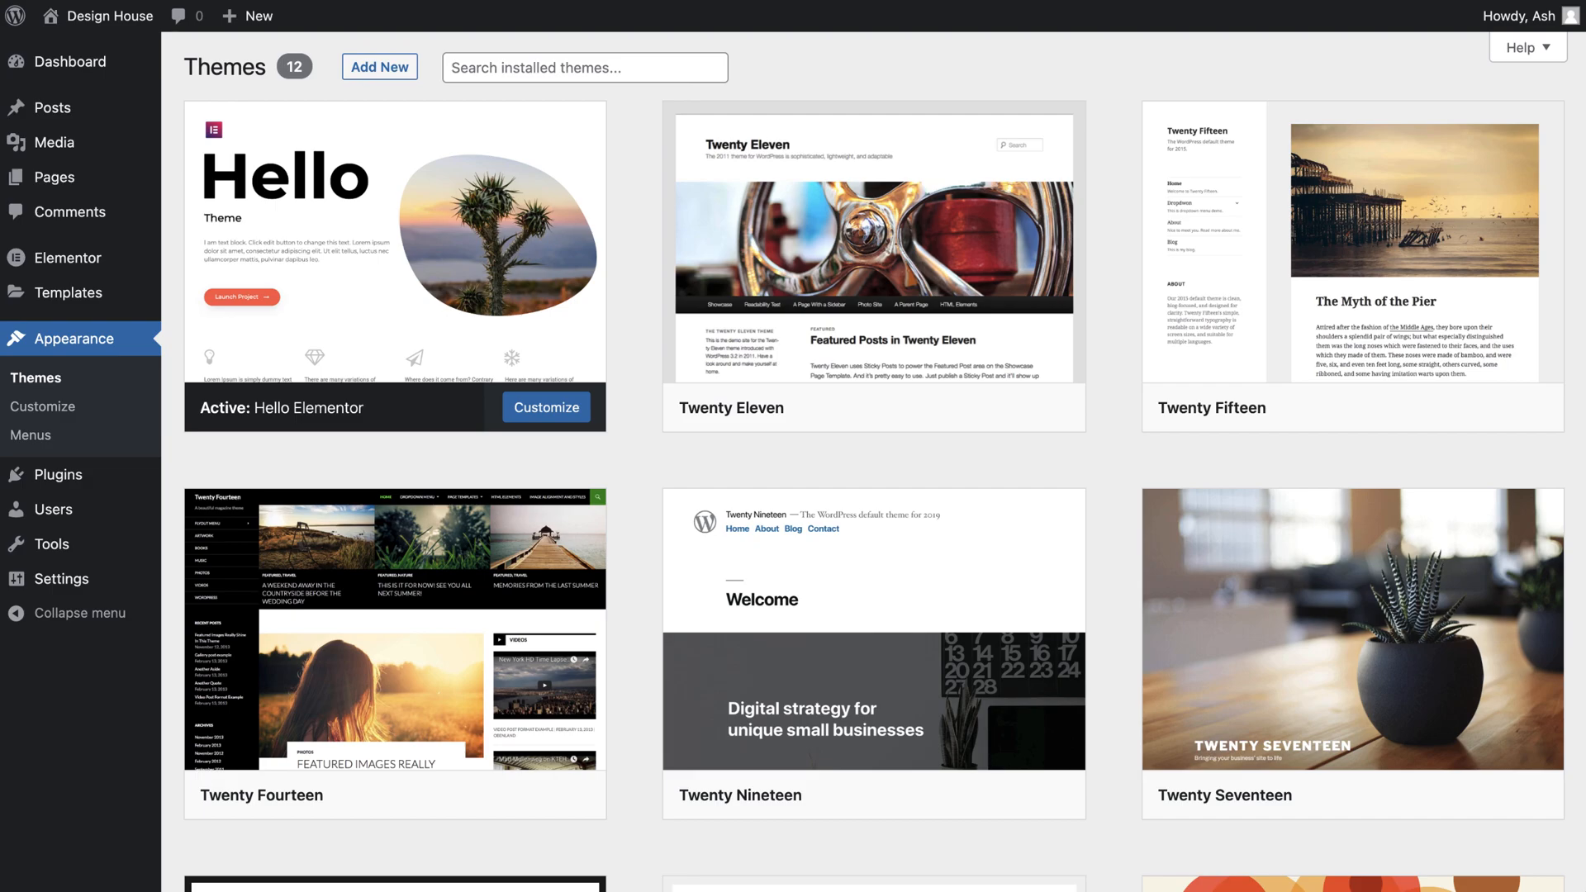
# - Review the installed themes and open the Twenty Twenty theme details
pyautogui.scroll(-3)
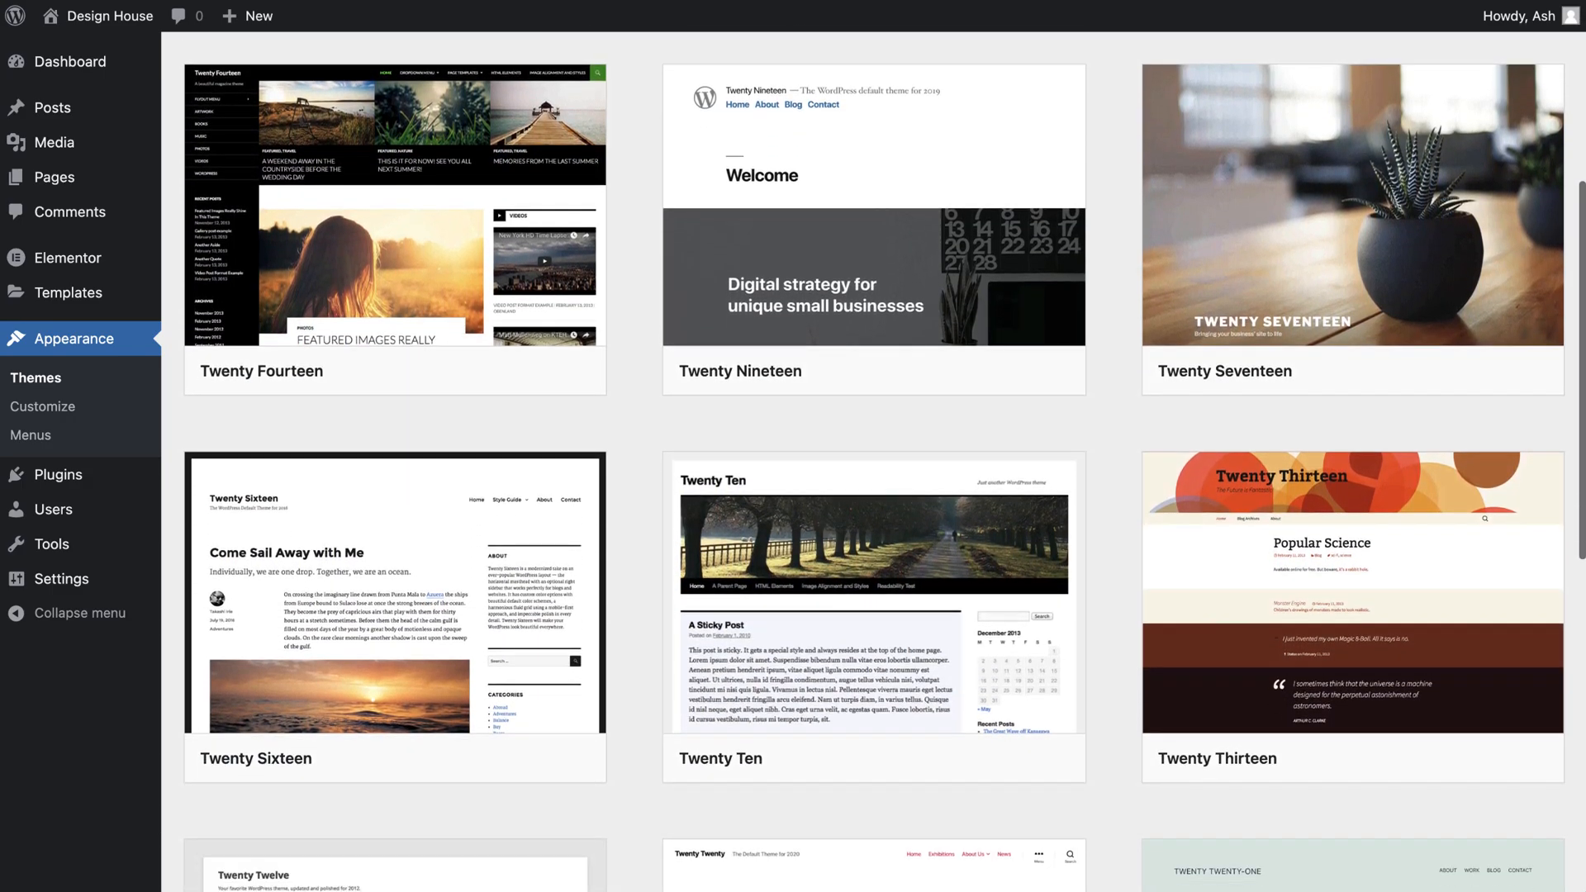
pyautogui.scroll(-3)
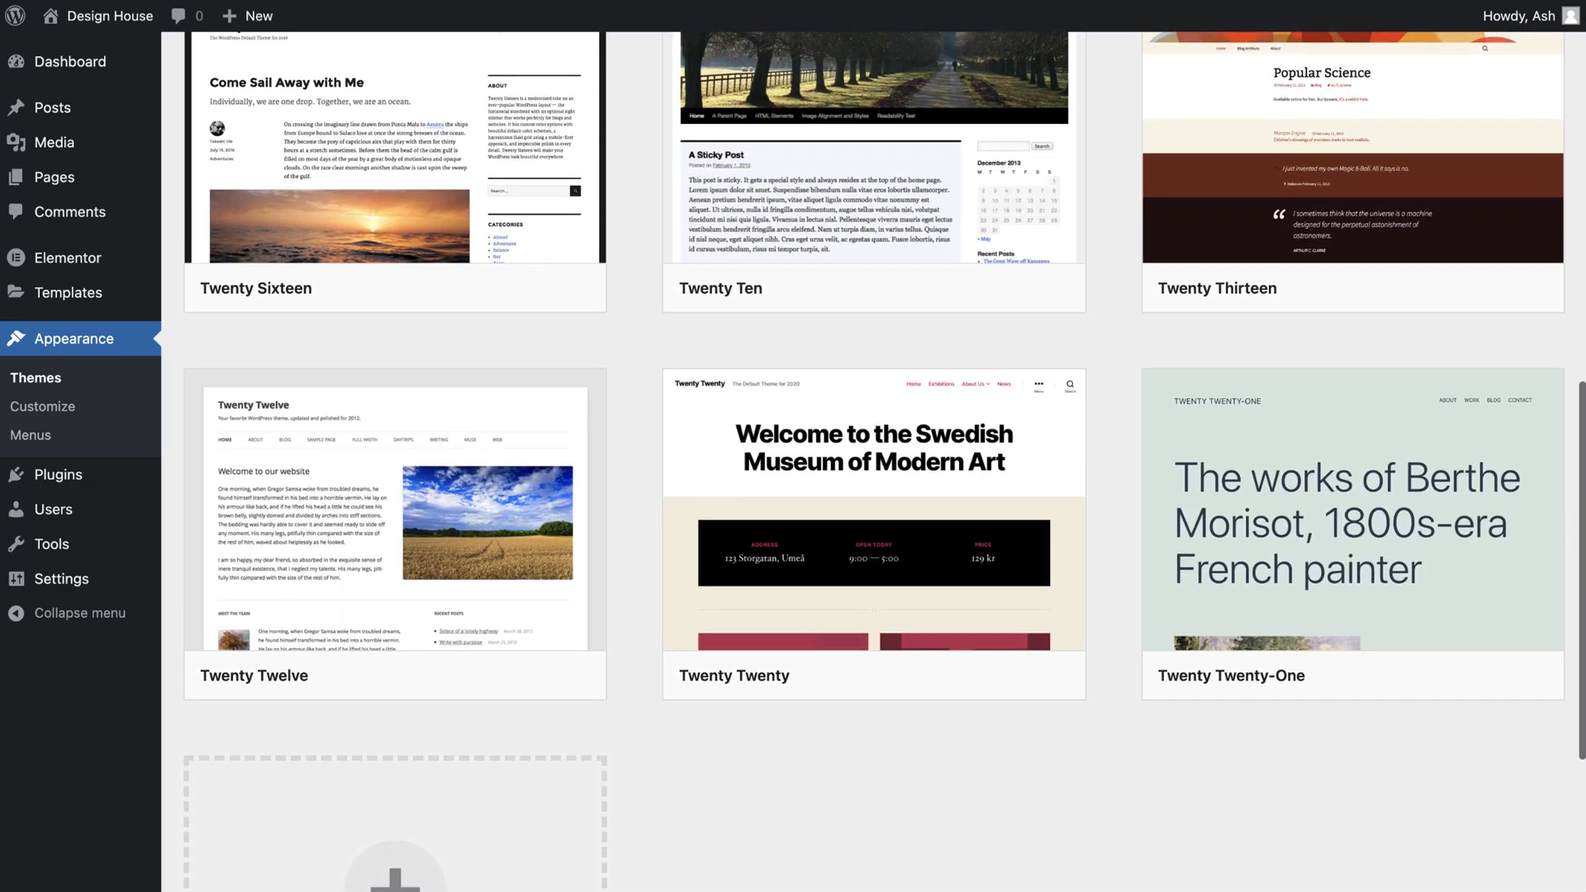
pyautogui.scroll(-3)
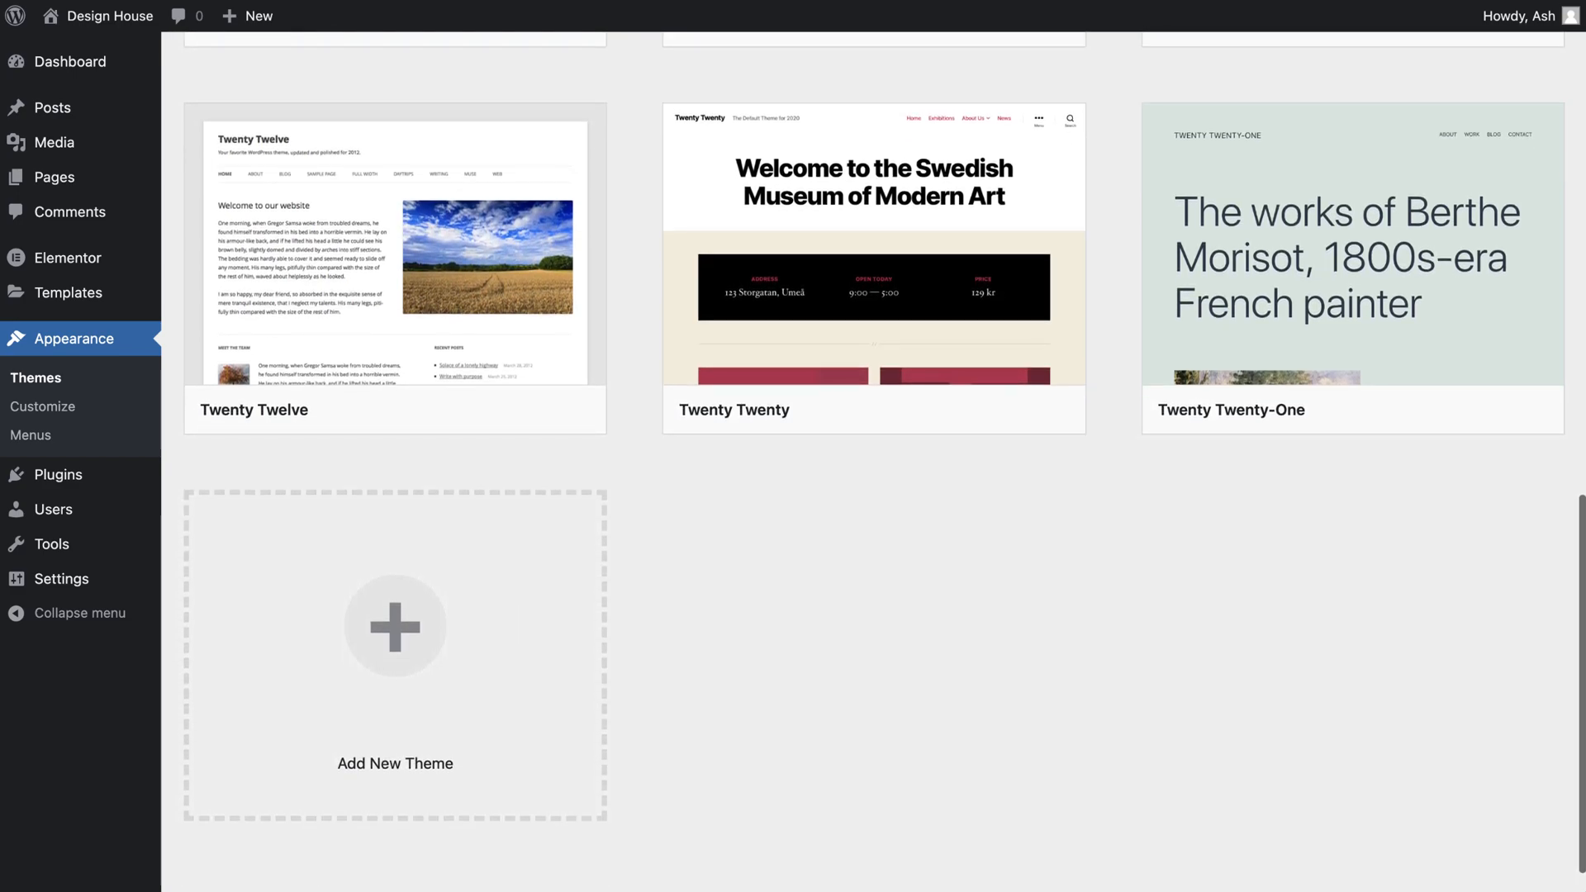
pyautogui.moveTo(504, 687)
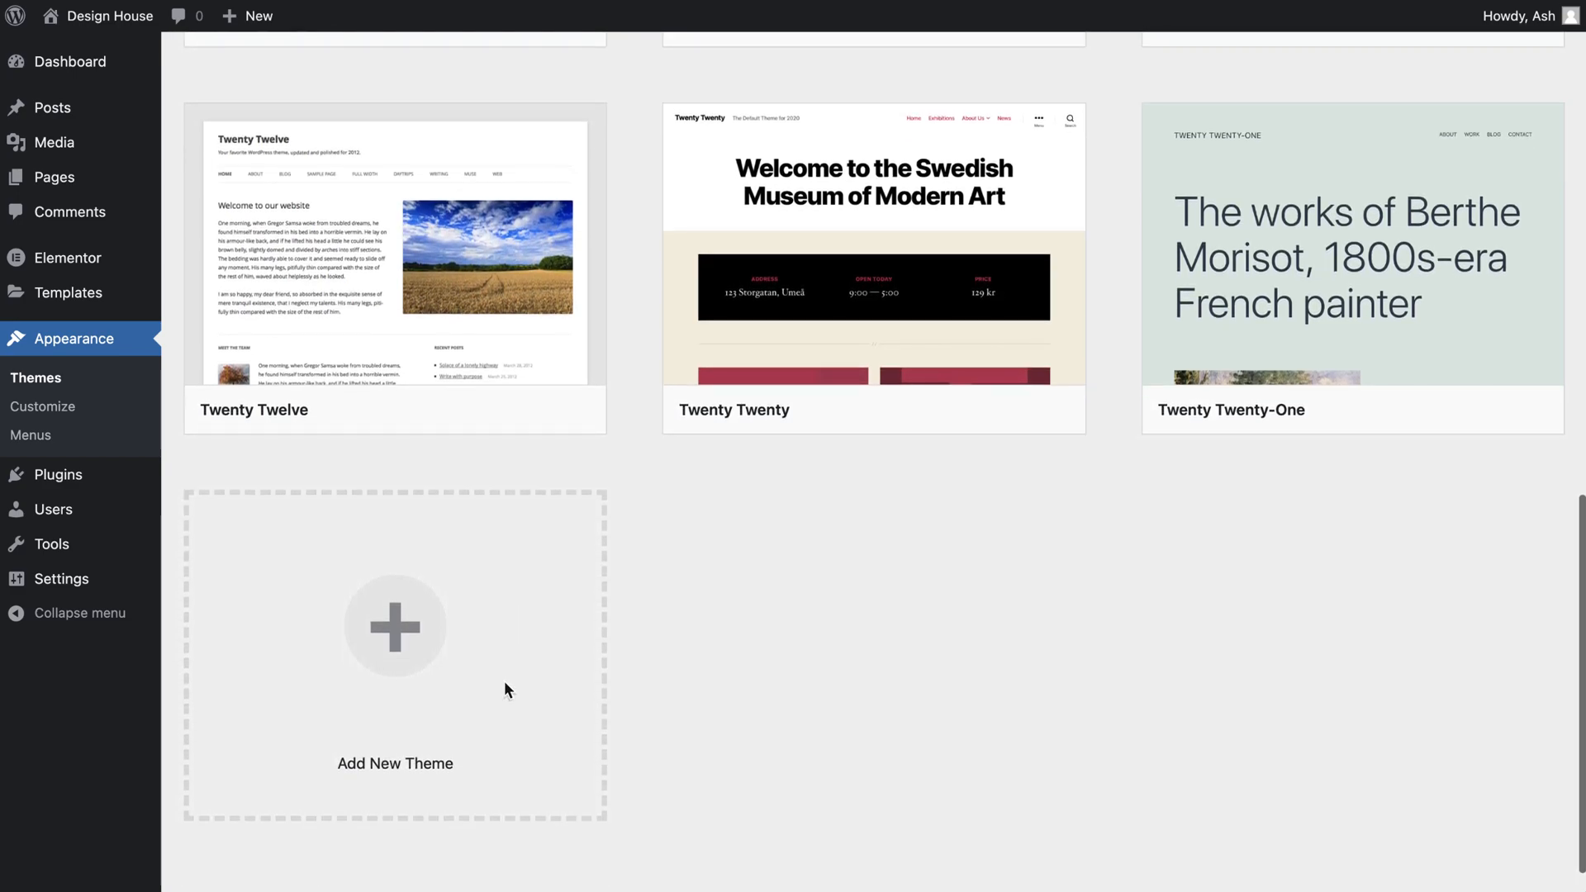
pyautogui.moveTo(311, 550)
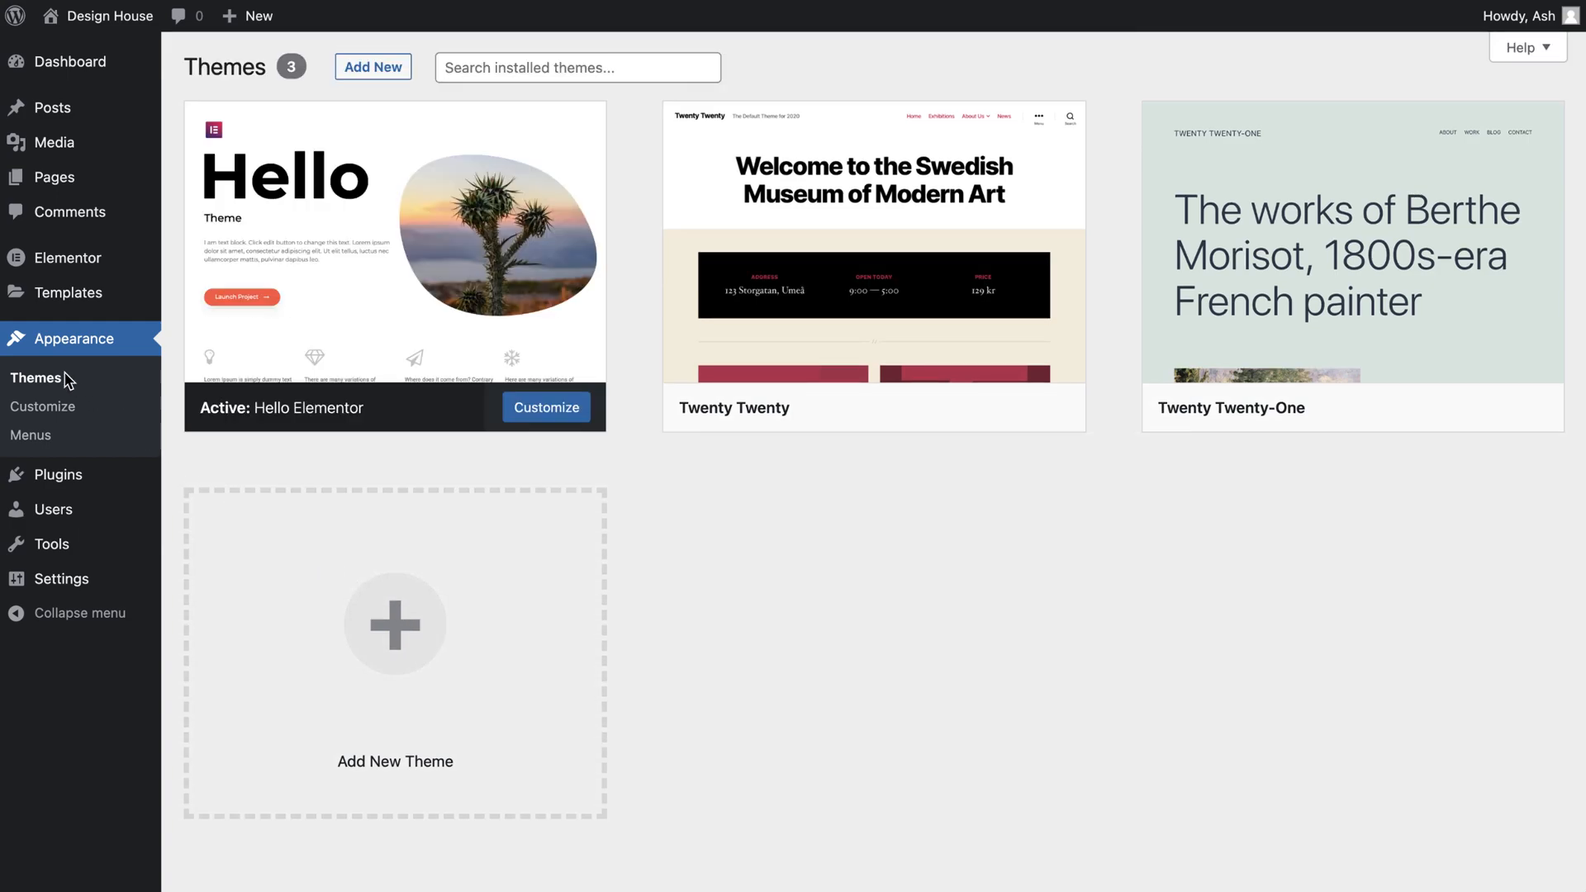
pyautogui.moveTo(231, 367)
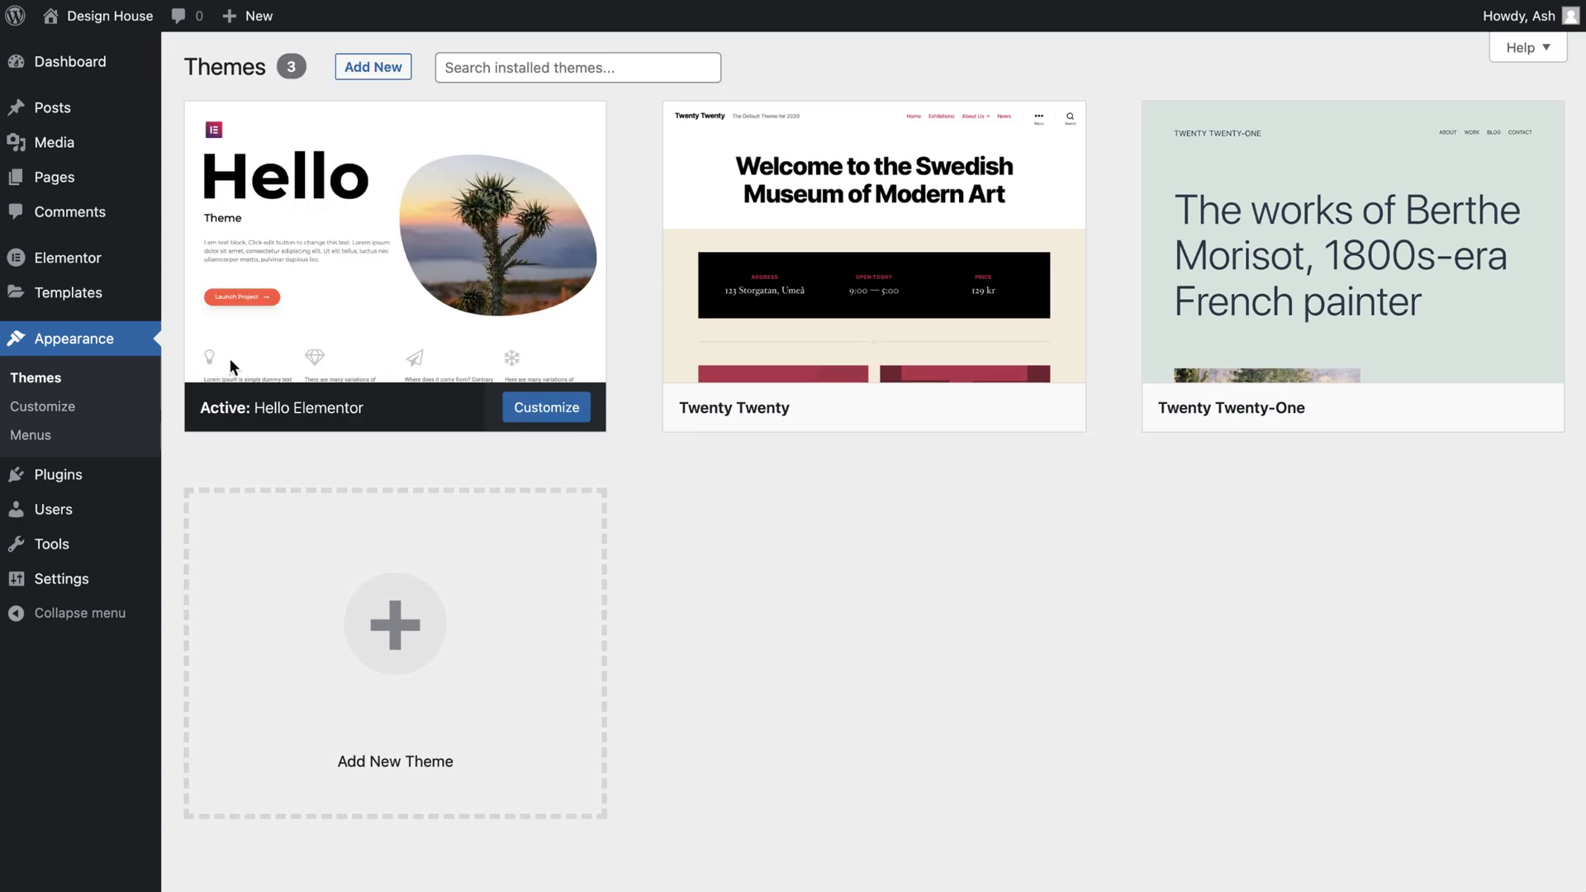
pyautogui.moveTo(874, 247)
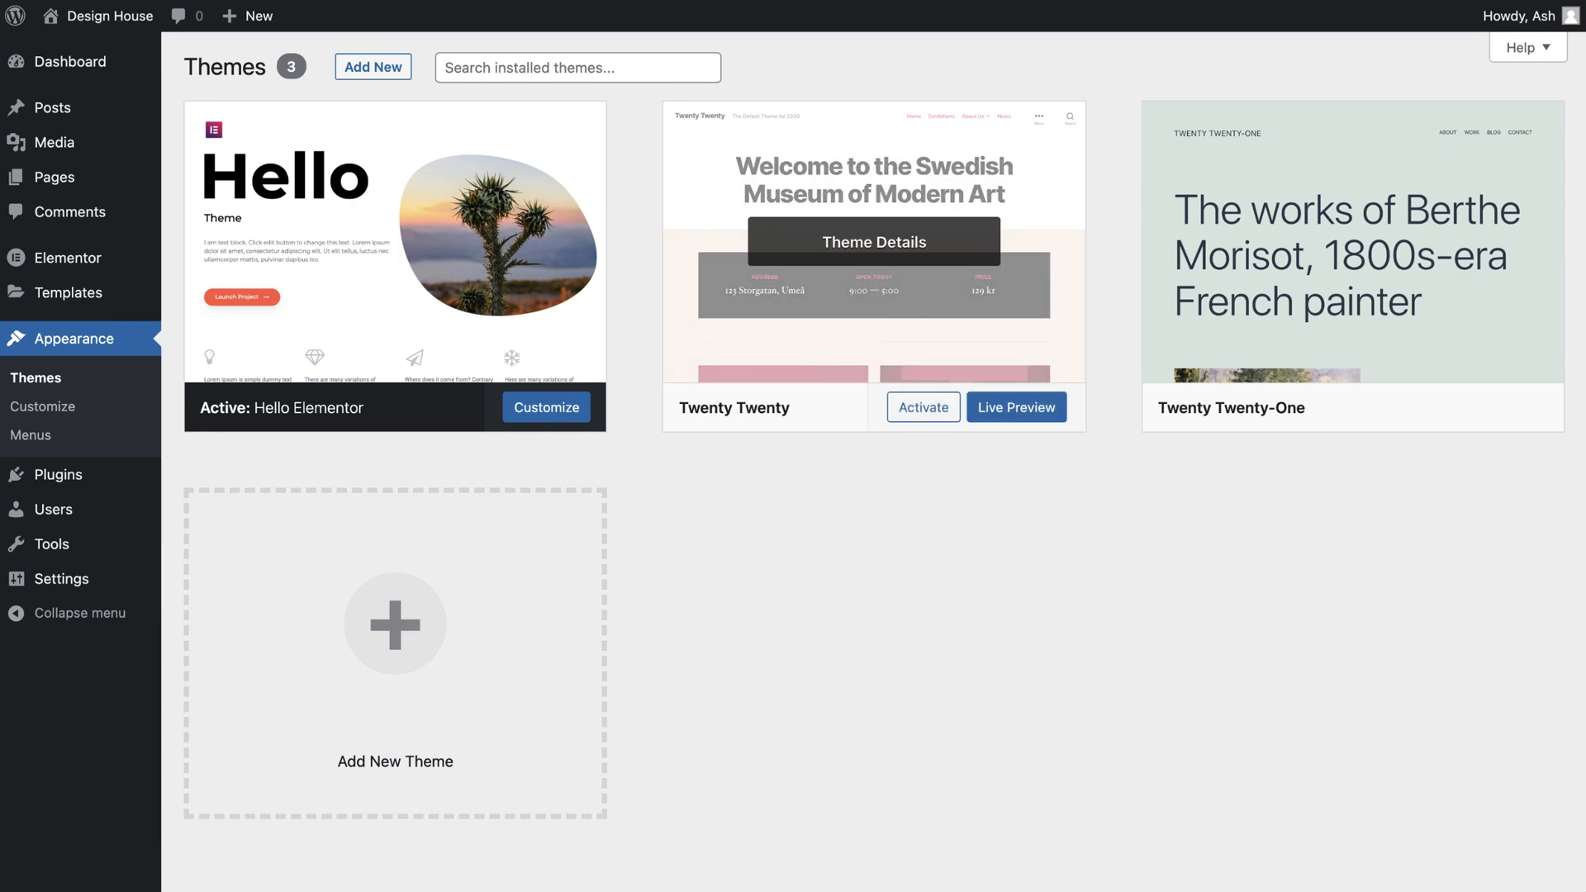
pyautogui.click(874, 241)
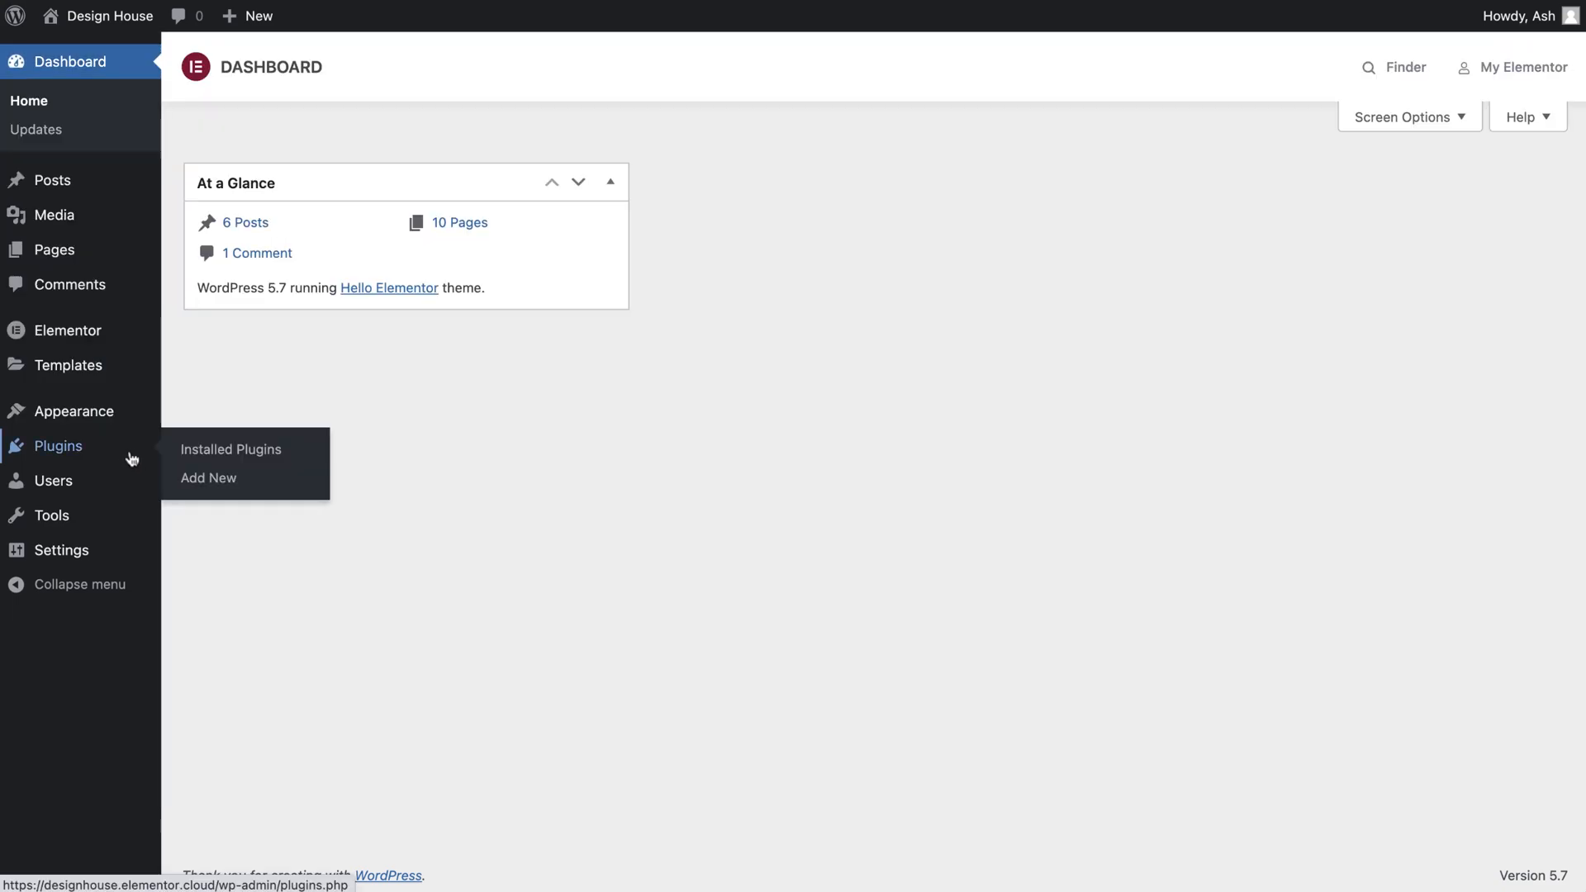
# - Browse the Add Plugins page's featured plugins such as Classic Editor, Jetpack and Gutenberg
pyautogui.click(208, 477)
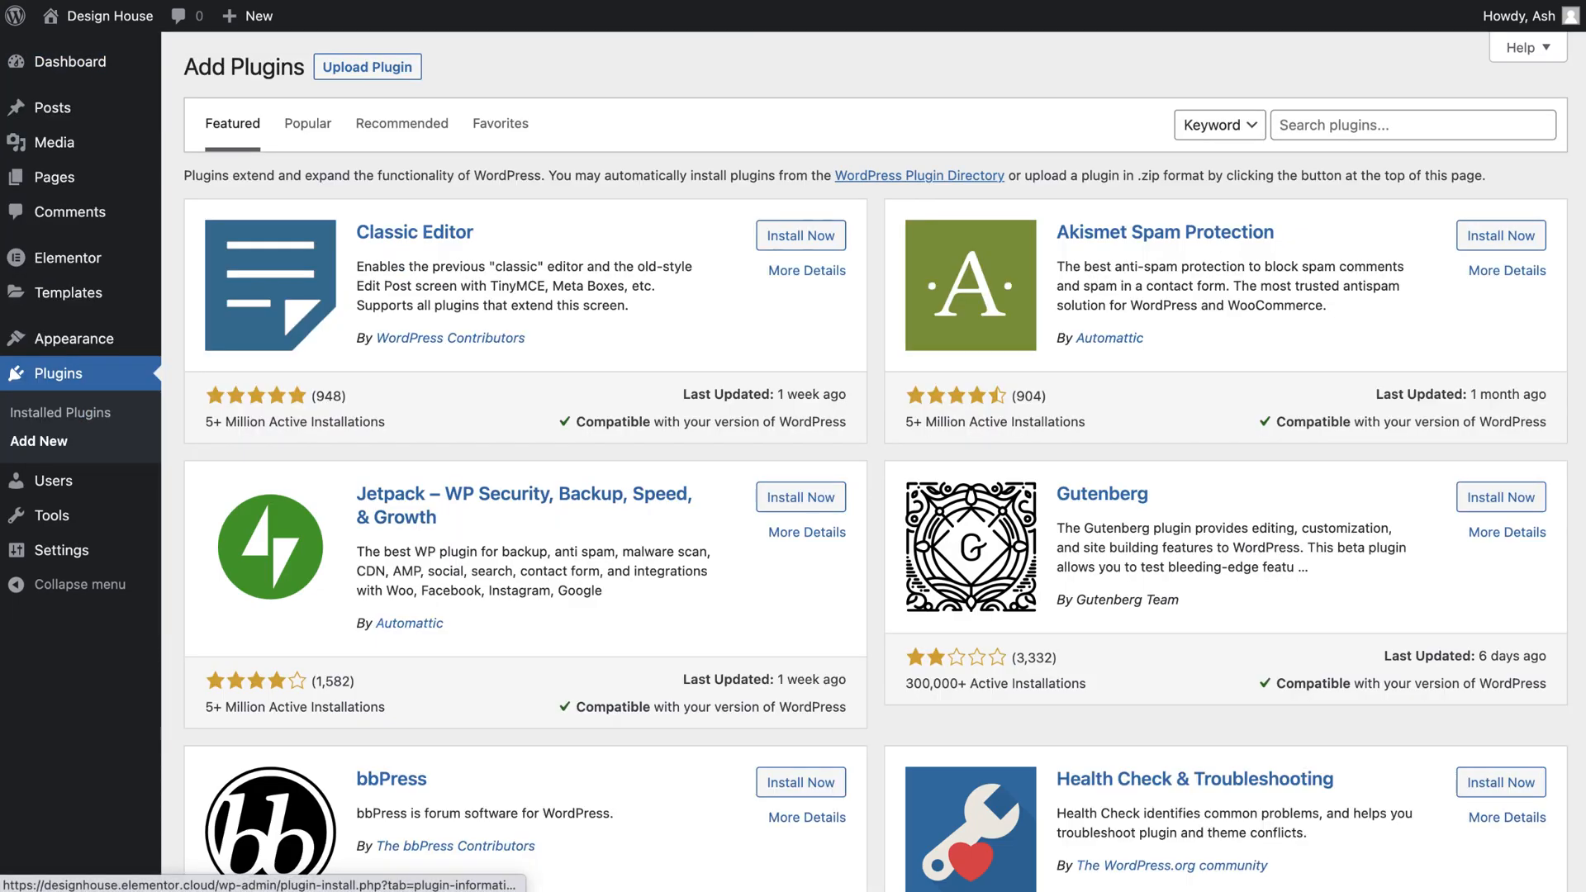
pyautogui.scroll(-3)
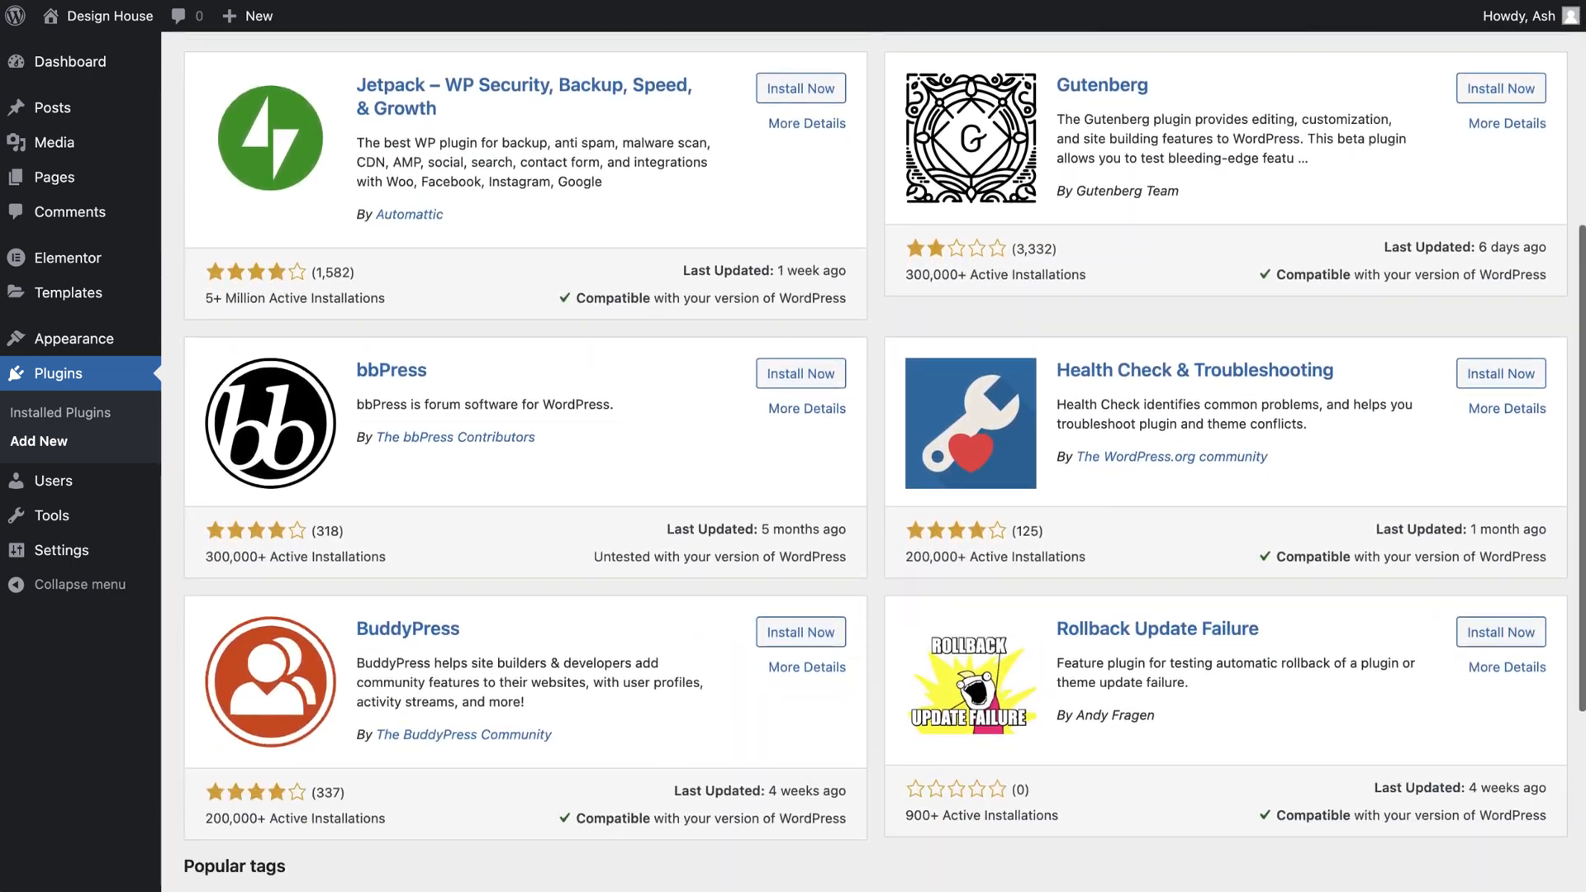
pyautogui.scroll(-3)
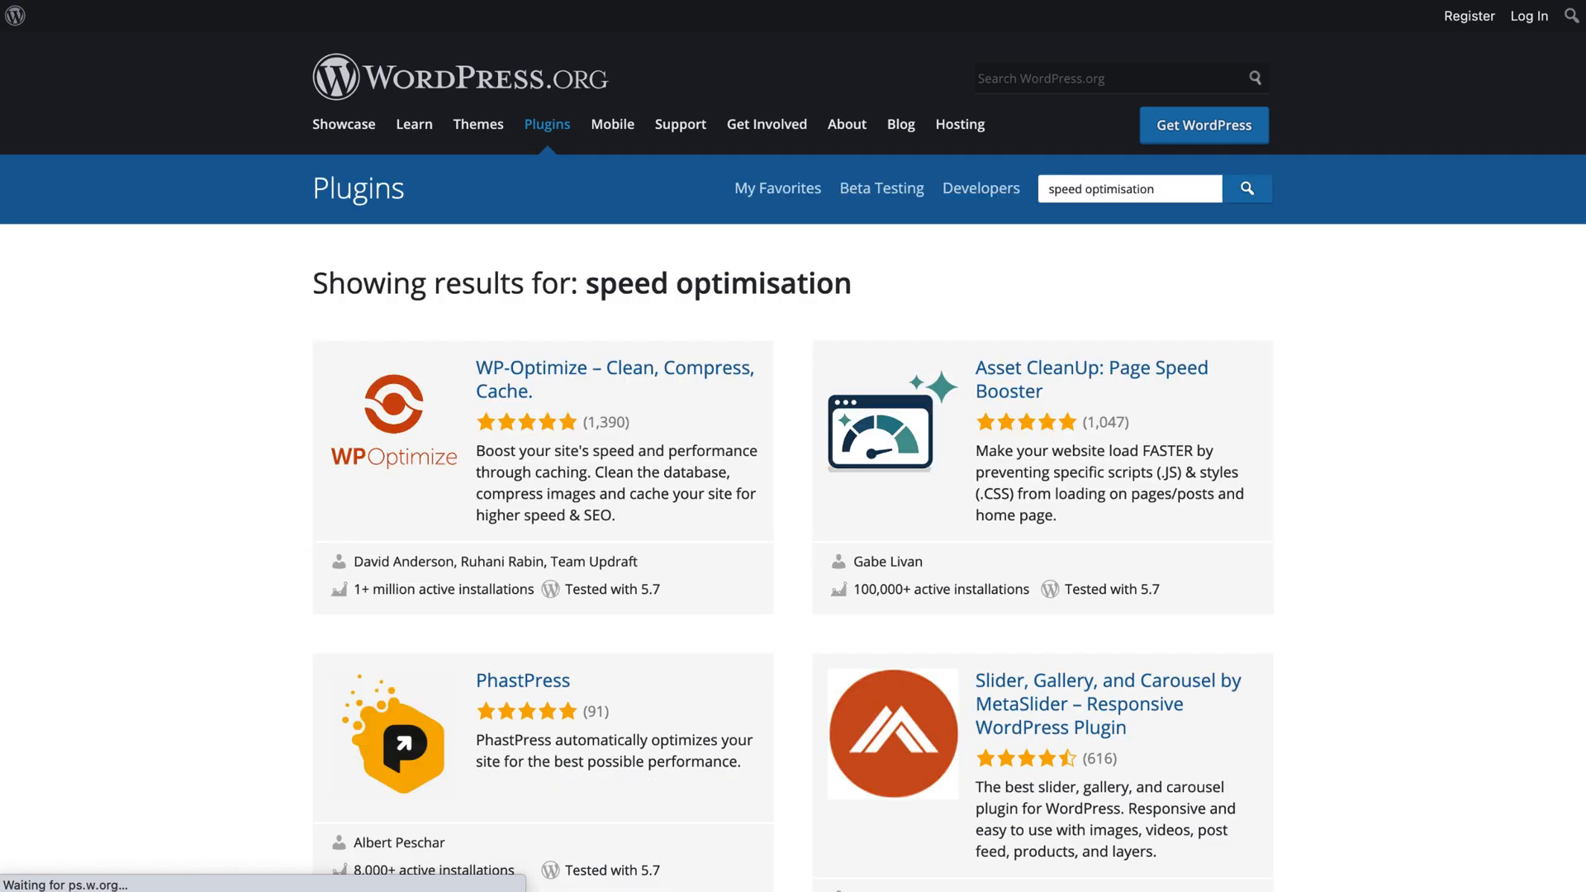
# - Review WordPress.org optimization plugin results such as WP Super Cache and WPS Bidouille
pyautogui.scroll(-3)
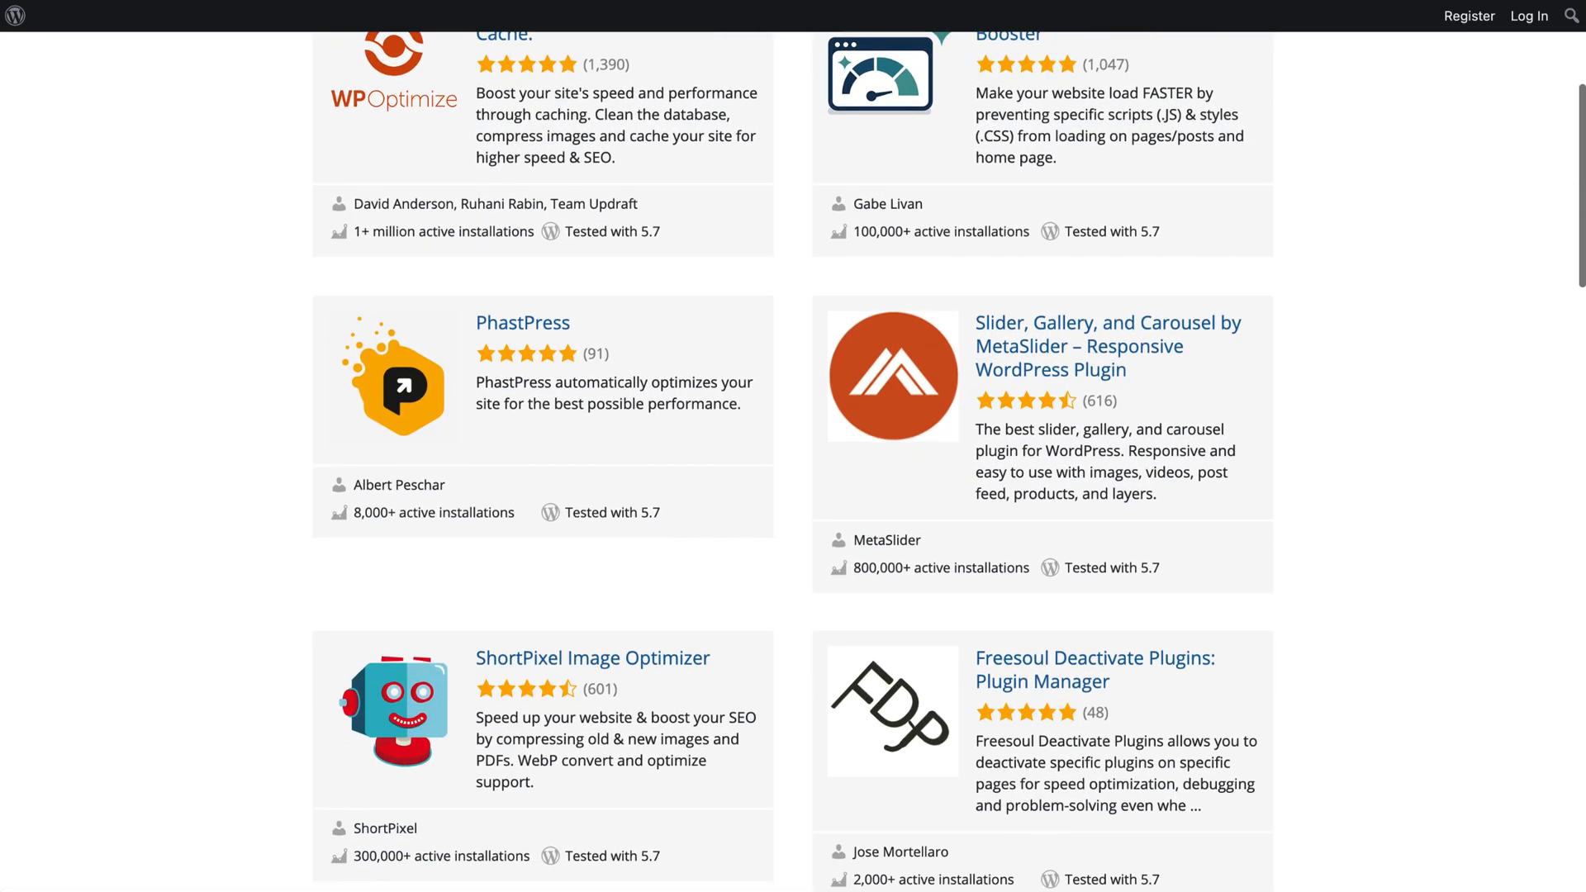
pyautogui.scroll(-3)
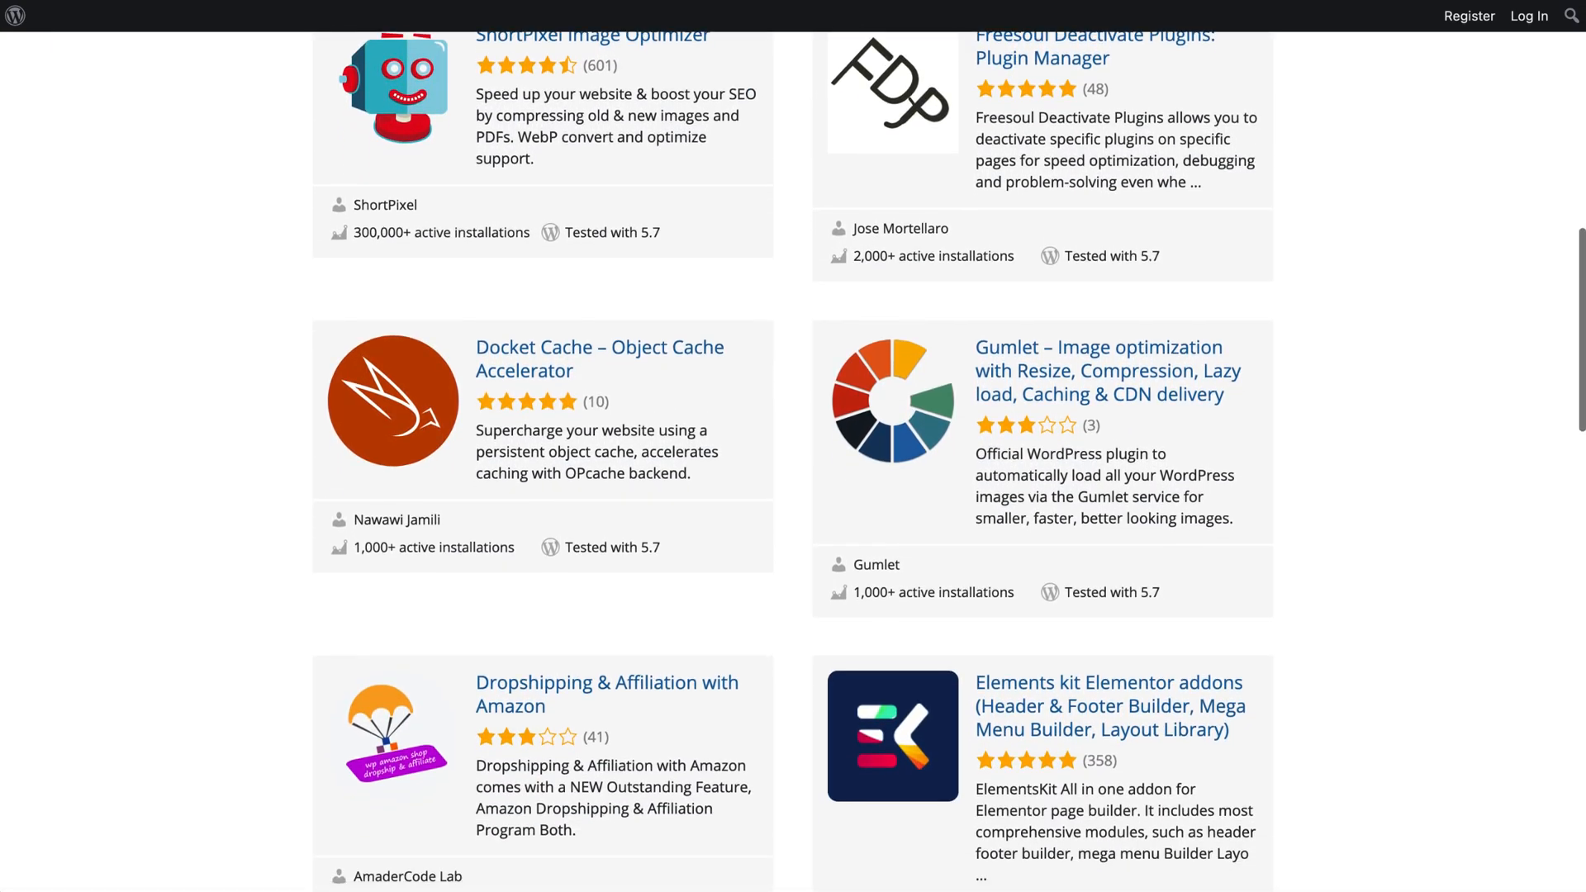
pyautogui.scroll(-3)
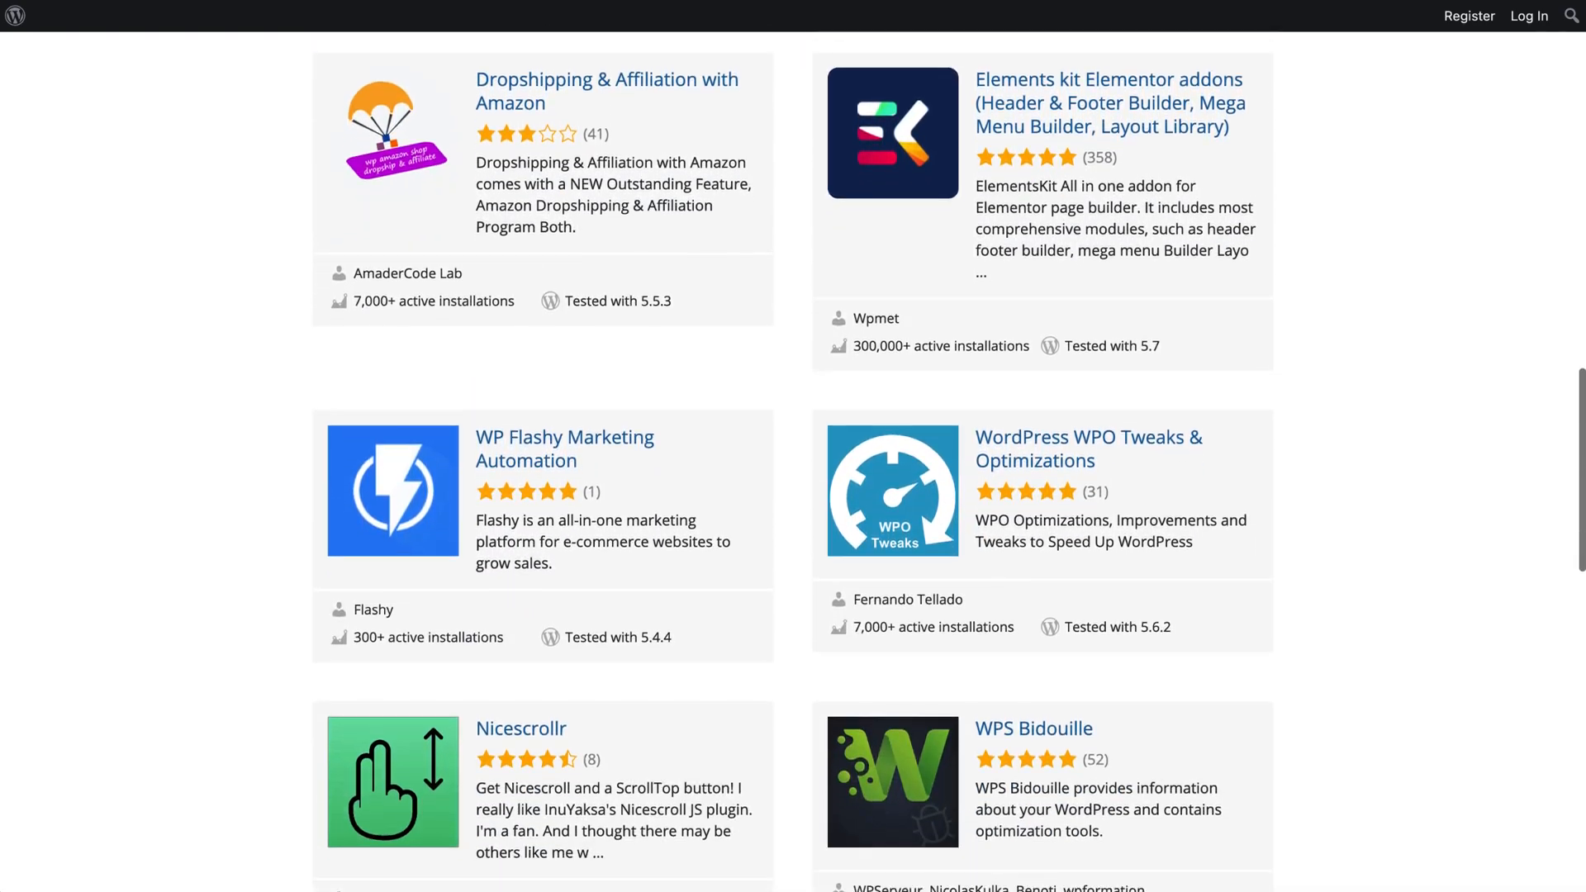
pyautogui.scroll(-3)
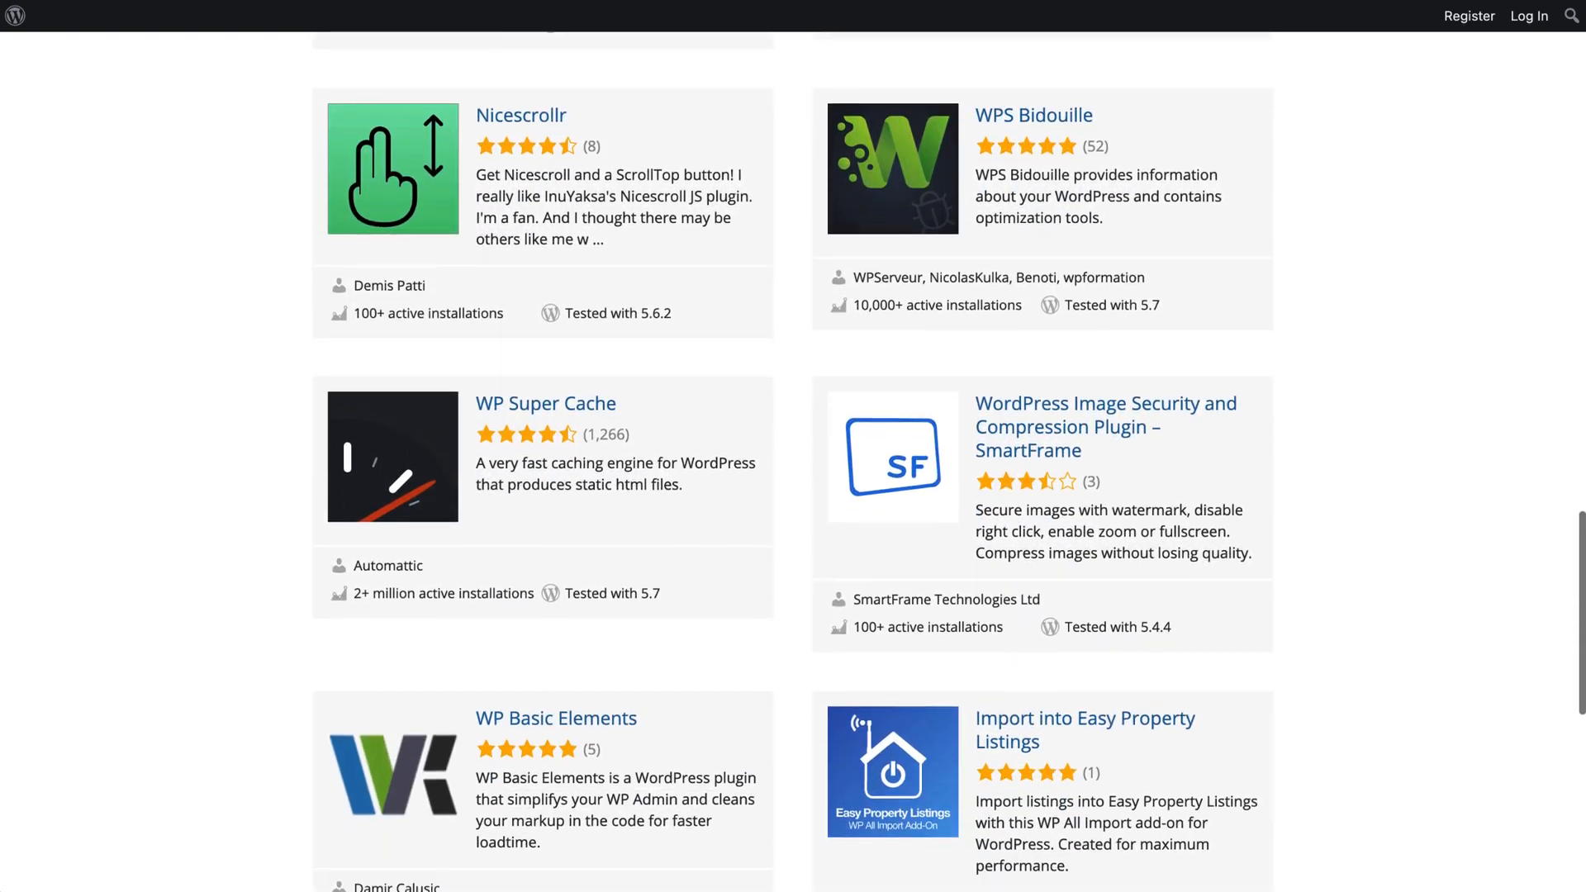
pyautogui.scroll(-3)
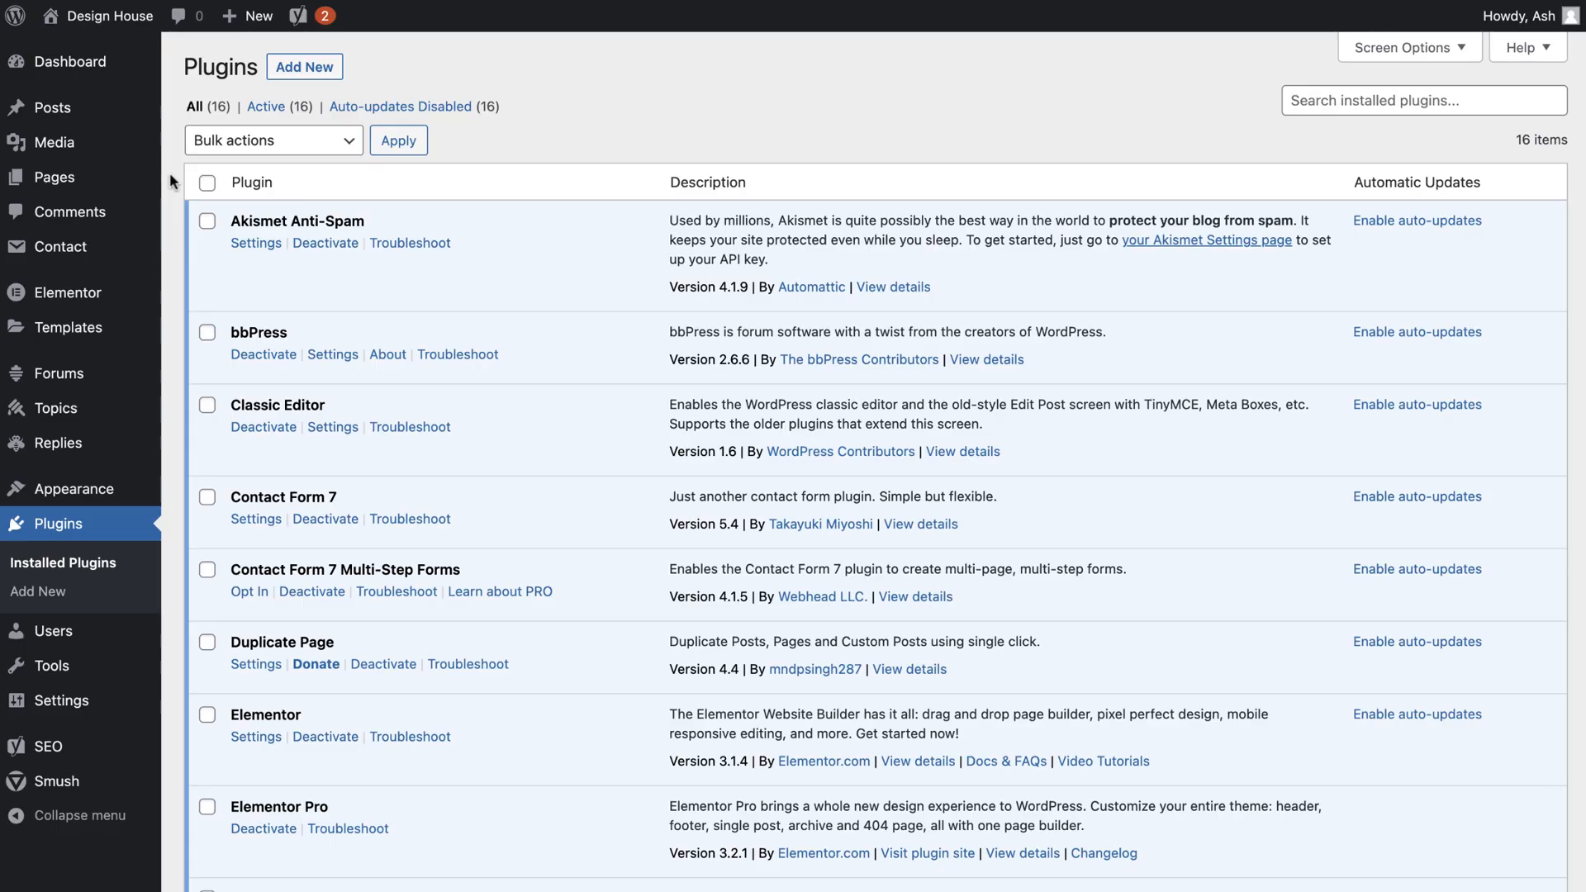
# - Deactivate the checked unused plugins and mark them, including Duplicate Page, for deletion
pyautogui.scroll(-3)
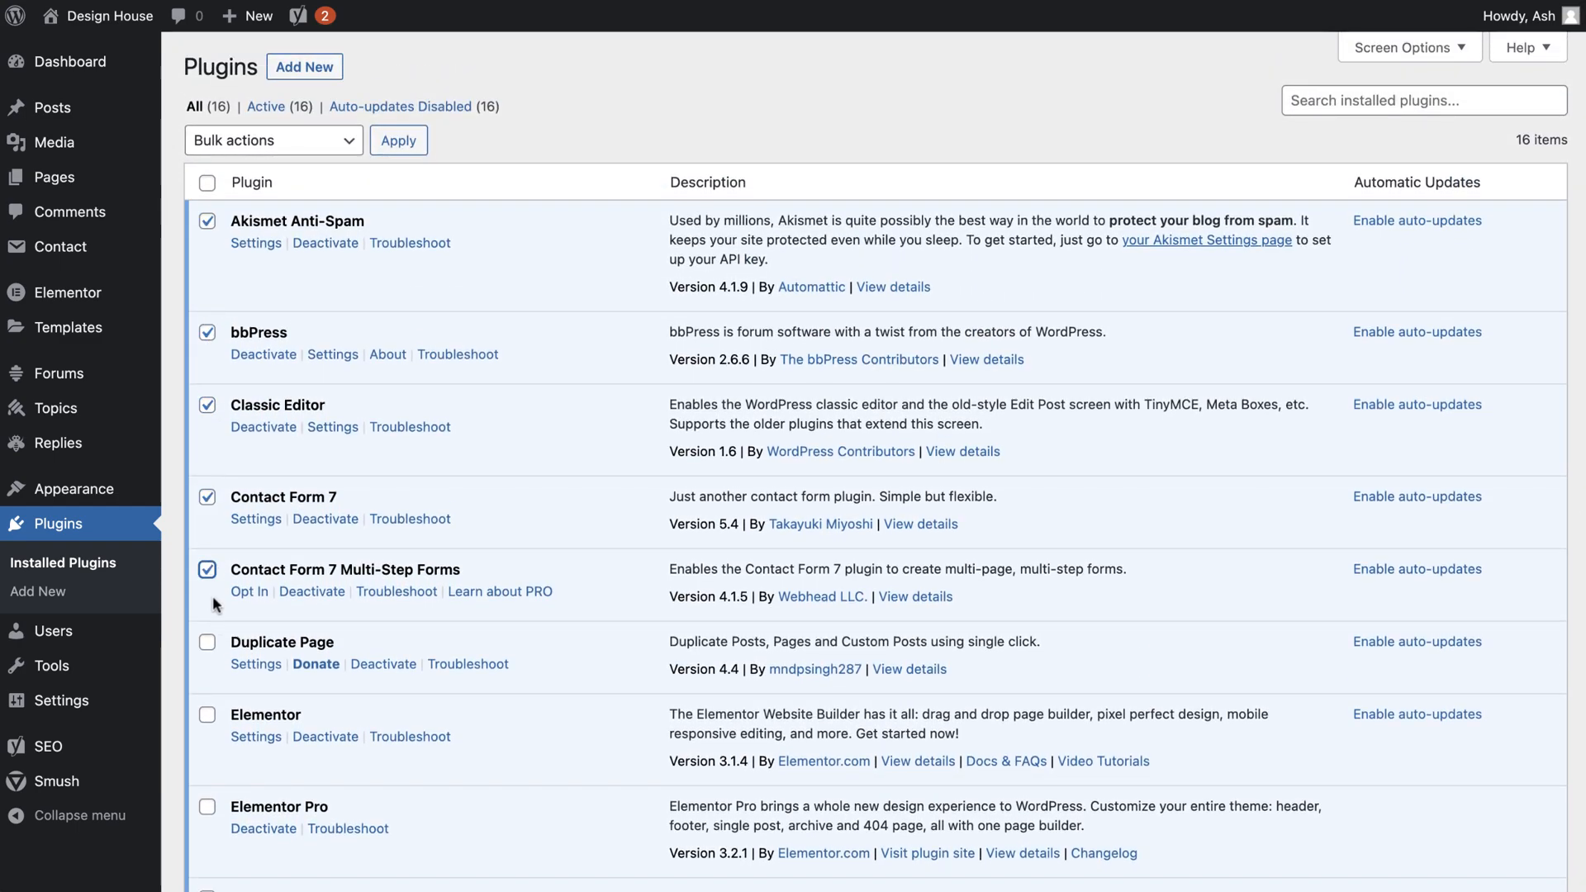
pyautogui.click(273, 139)
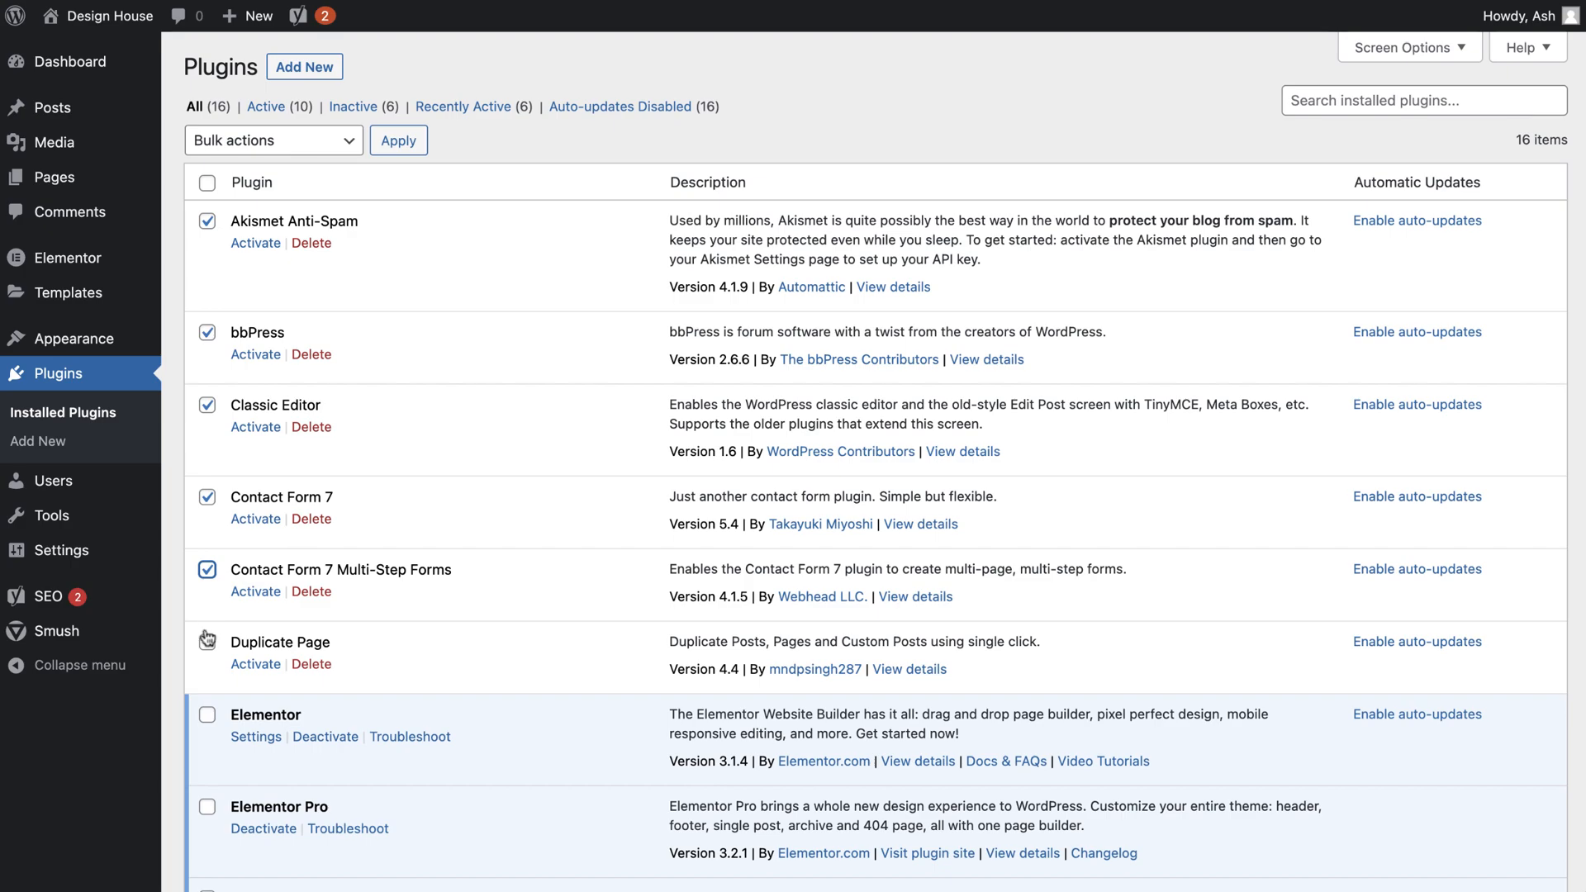
pyautogui.click(275, 139)
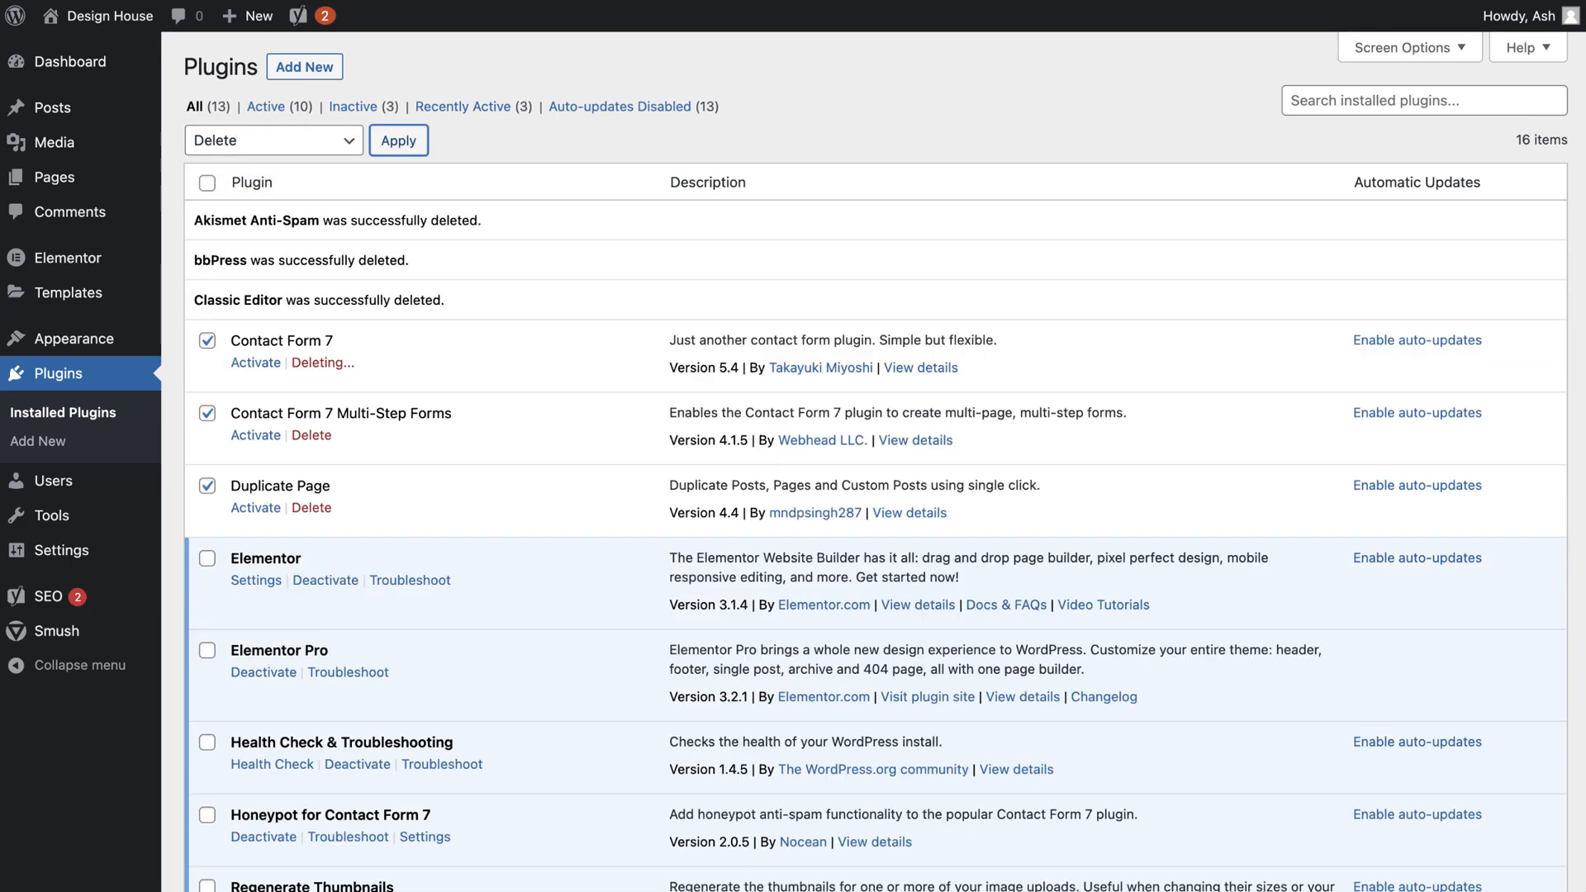
pyautogui.click(398, 141)
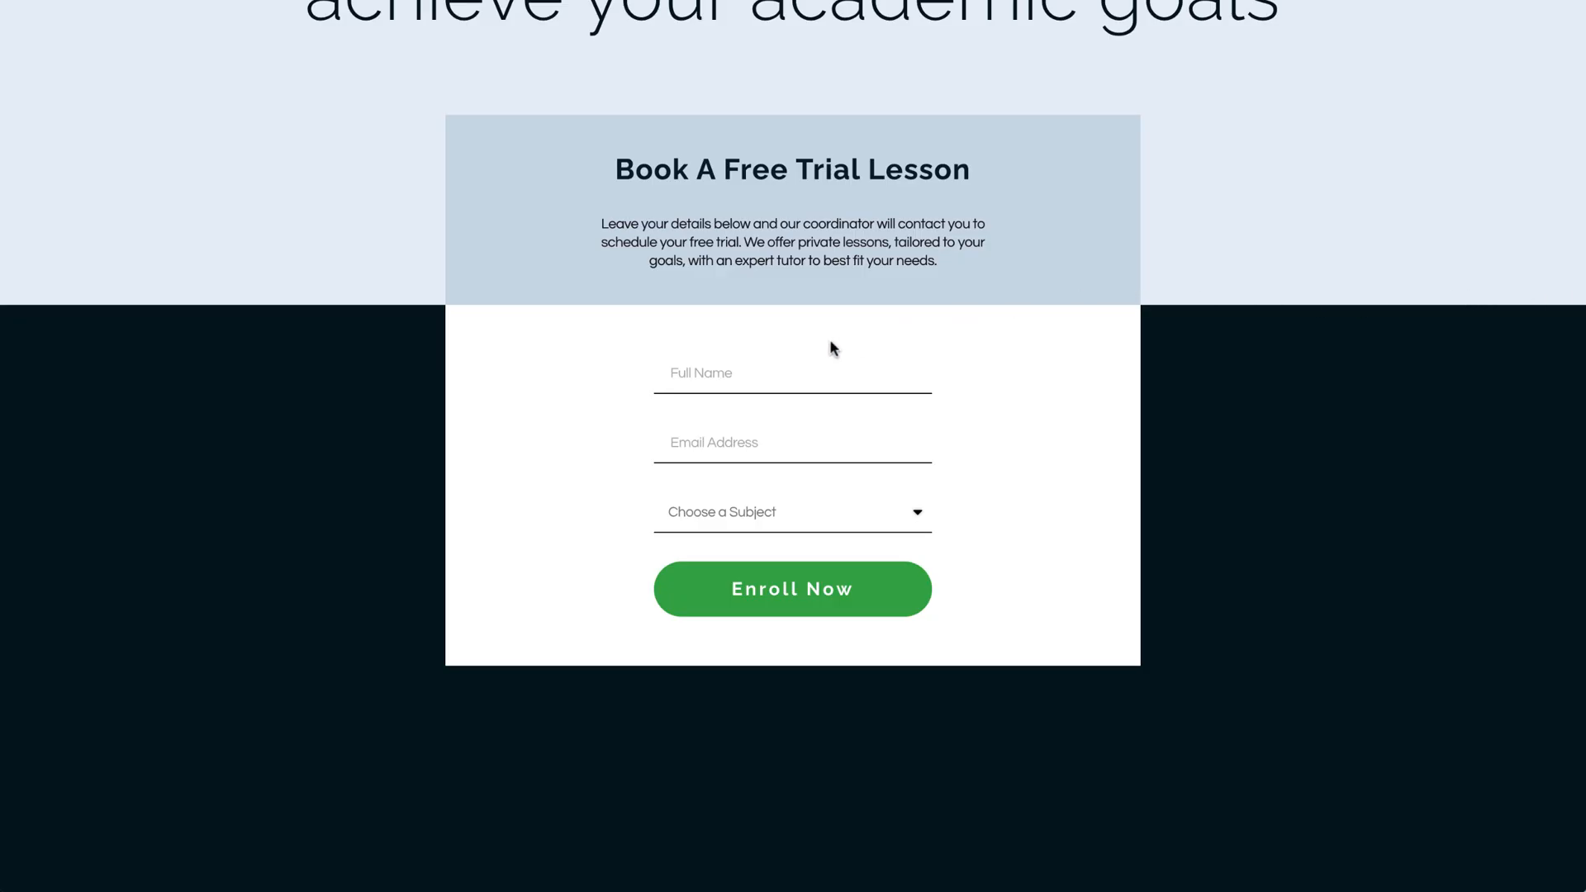
# - Test-fill the Book A Free Trial Lesson form with 'jon@emal' and a chosen subject
pyautogui.write('jon@emal')
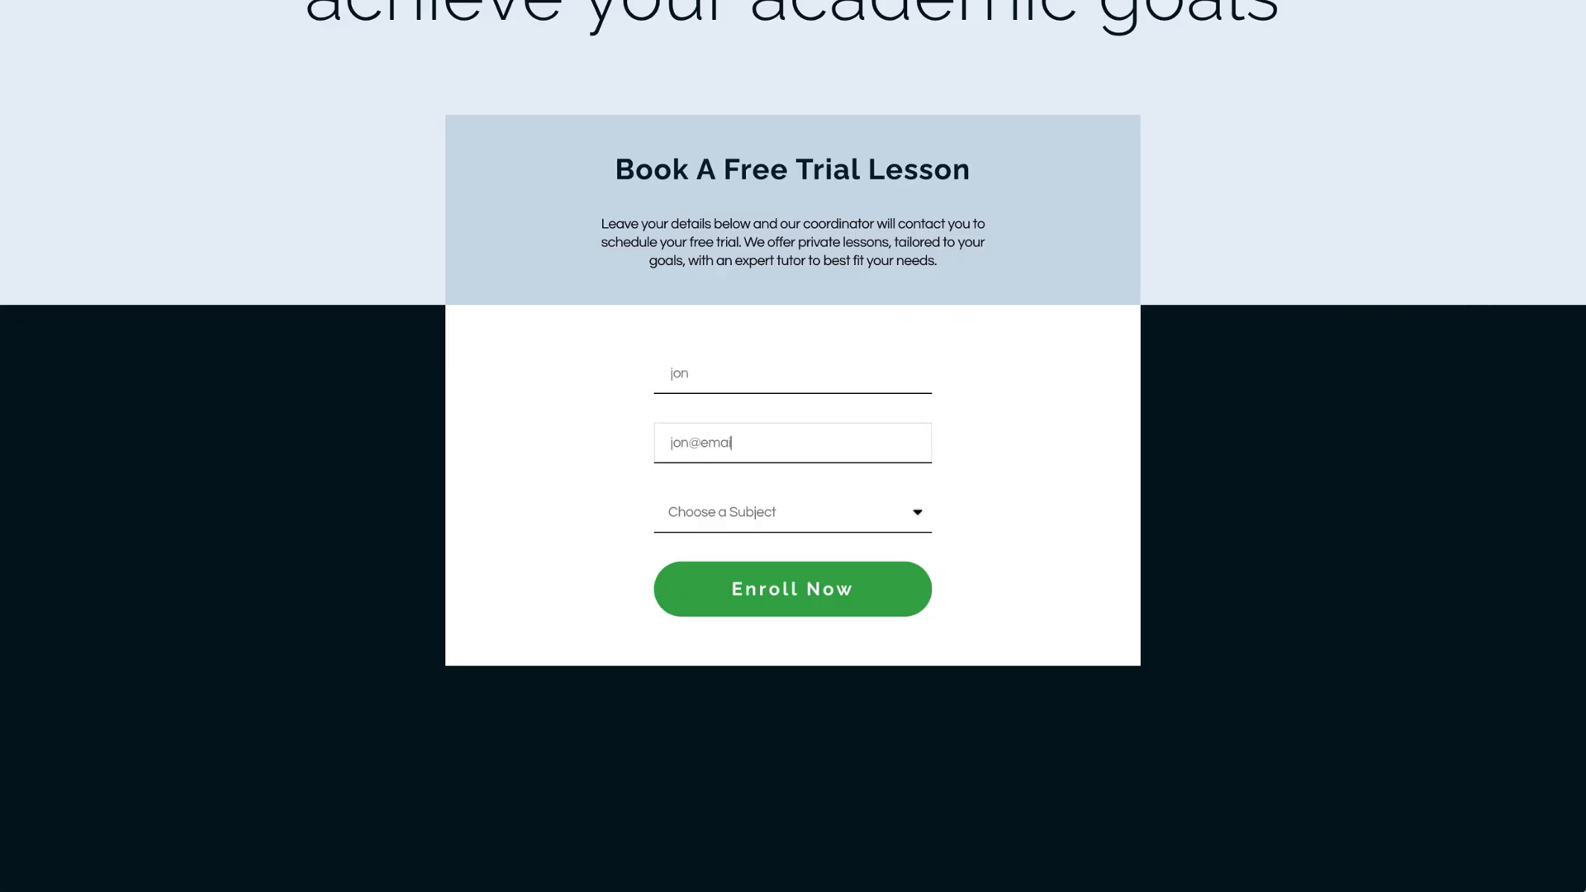
pyautogui.click(791, 513)
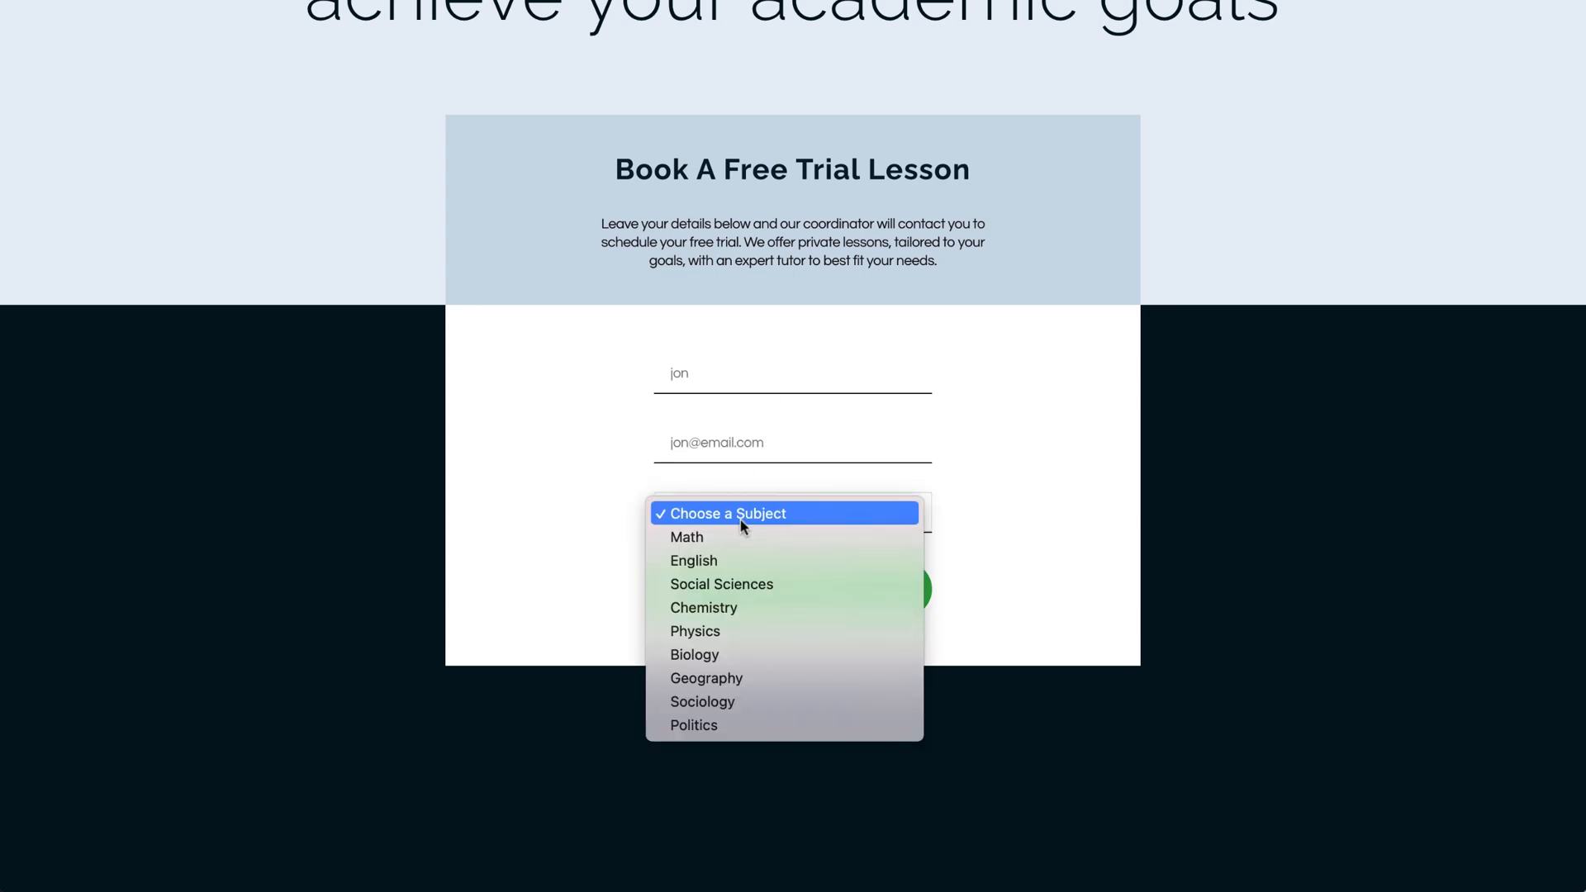
pyautogui.click(687, 537)
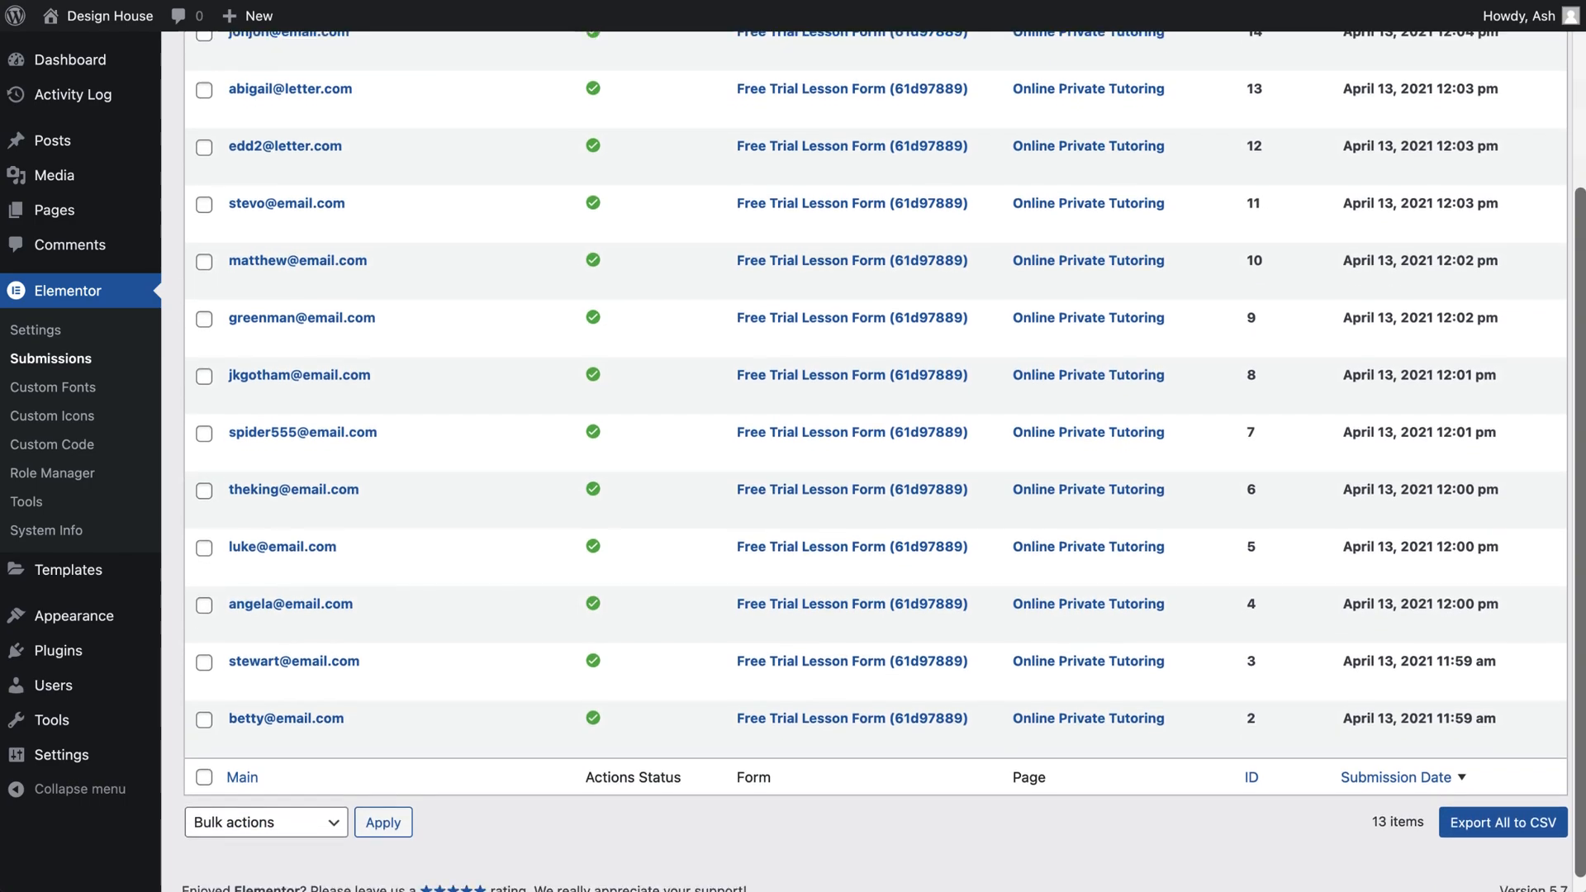
pyautogui.scroll(-3)
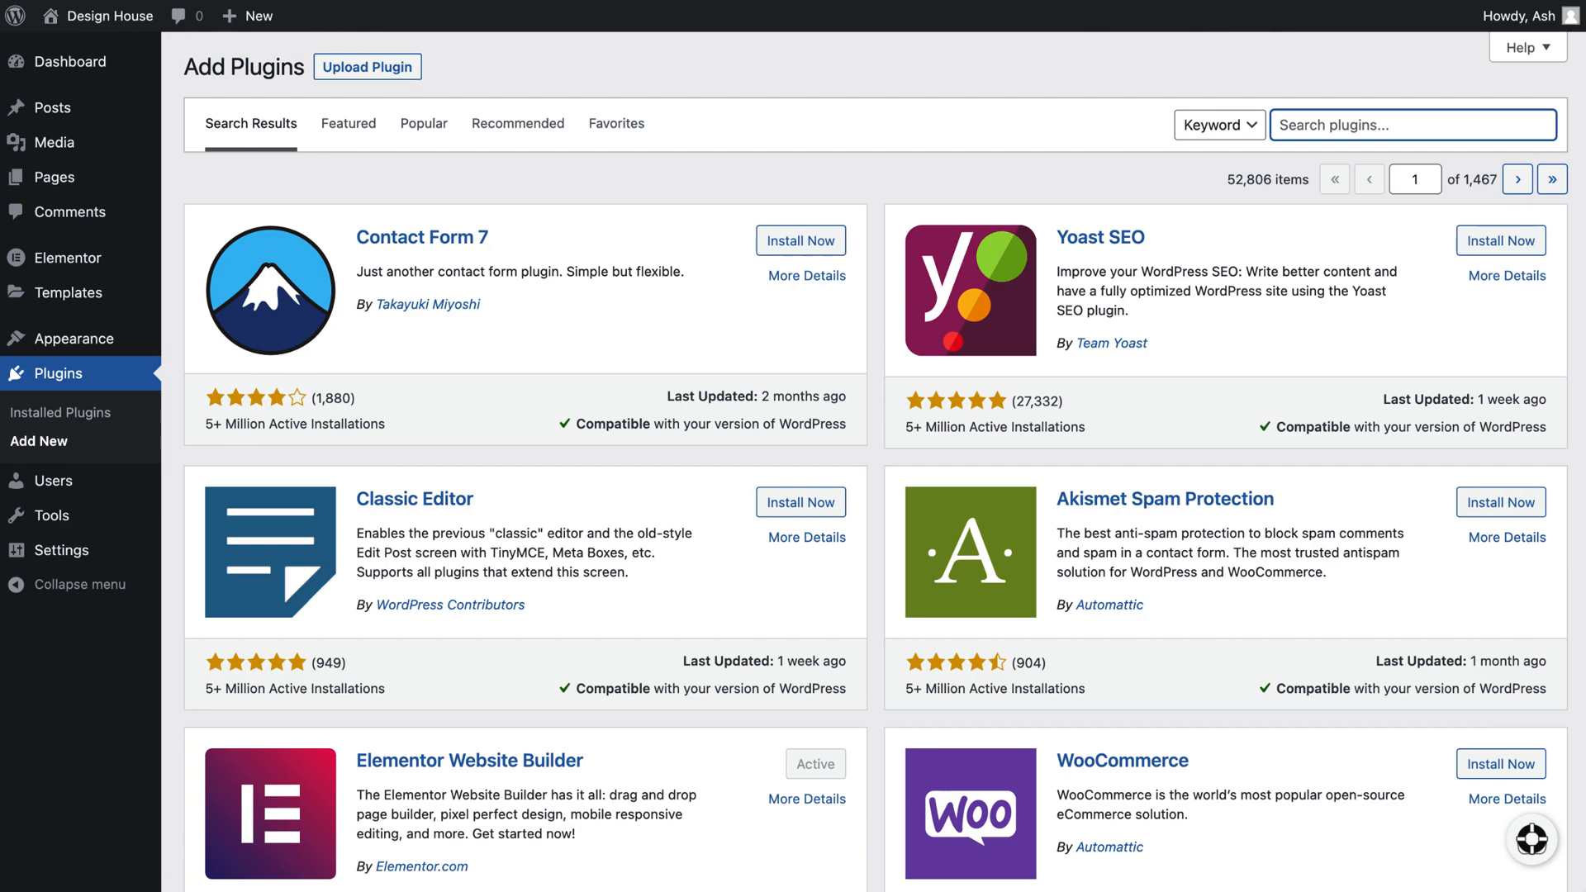
# - Search Add Plugins for 'facebook pixel', then title a new Elementor custom code snippet 'Google Analy'
pyautogui.write('facebook')
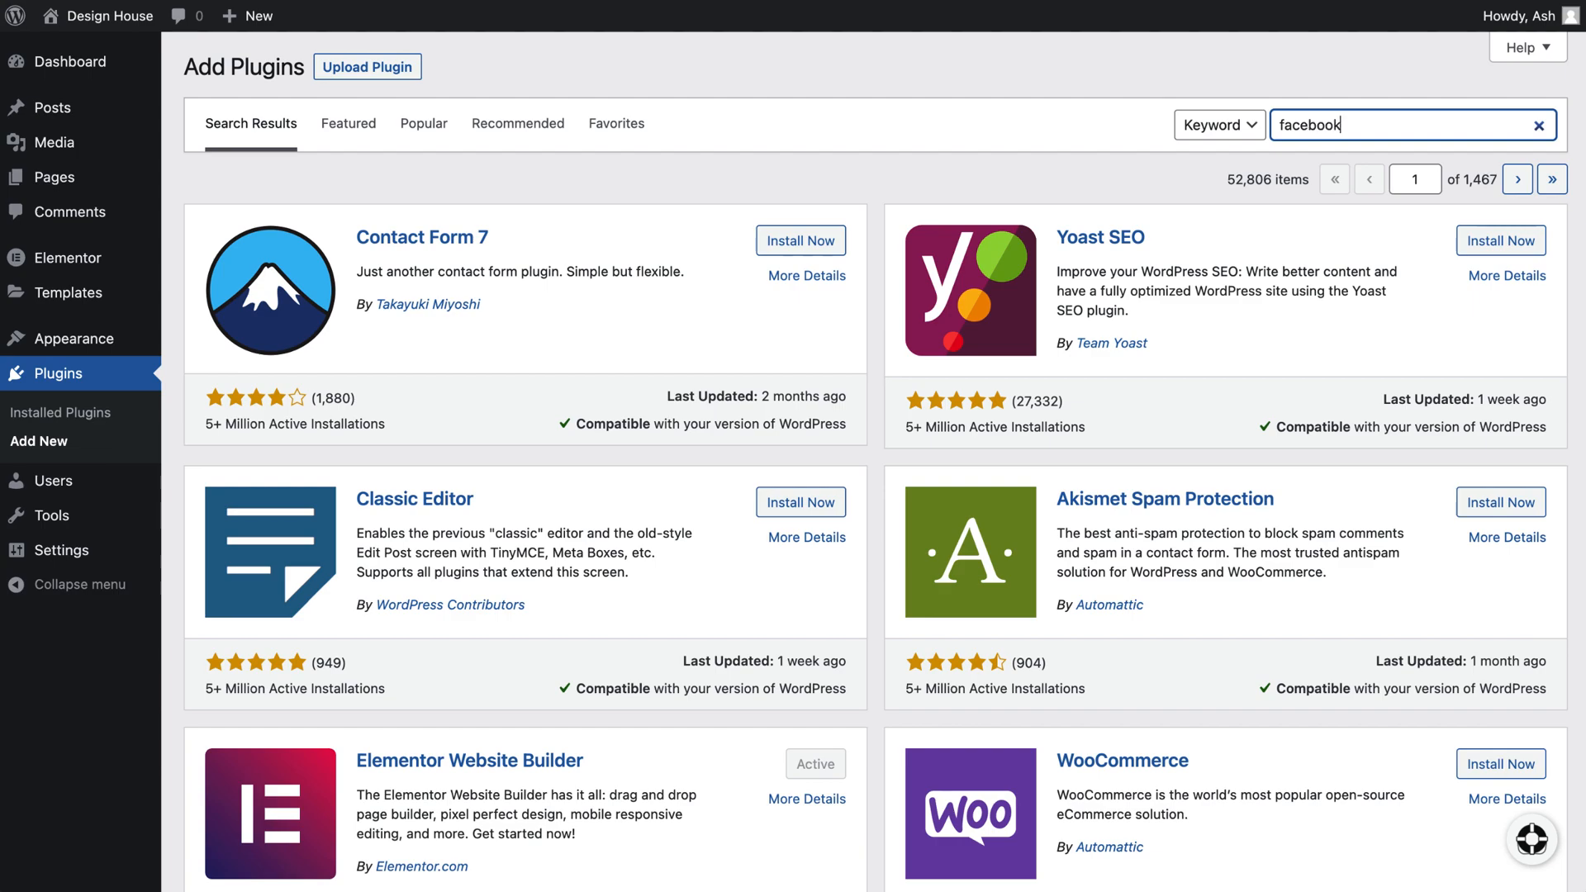
pyautogui.write('pixel')
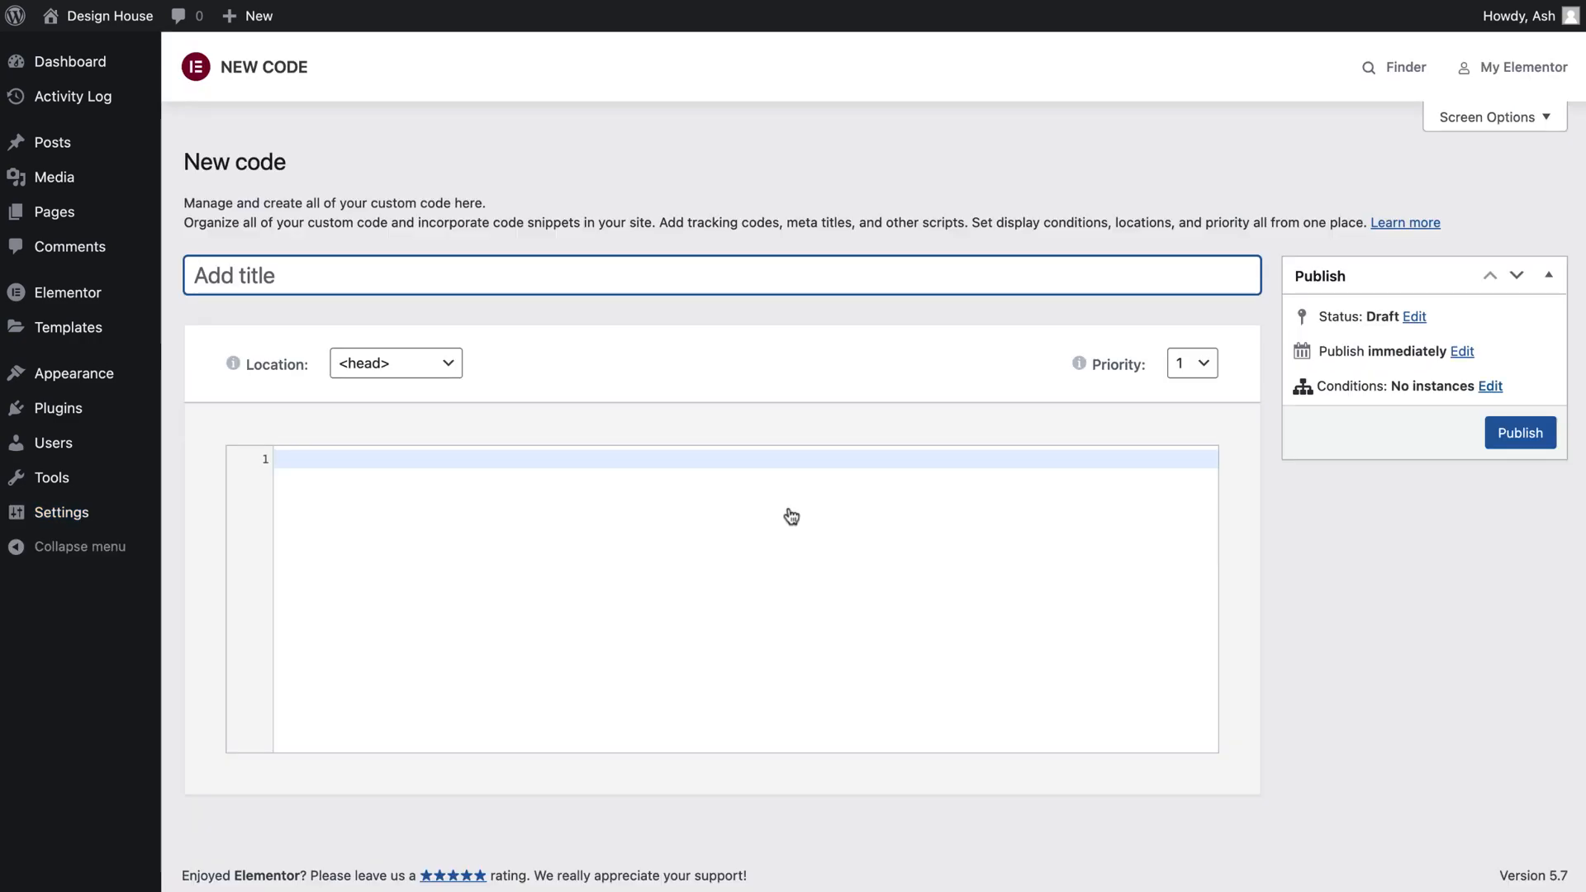
pyautogui.write('Google Analy')
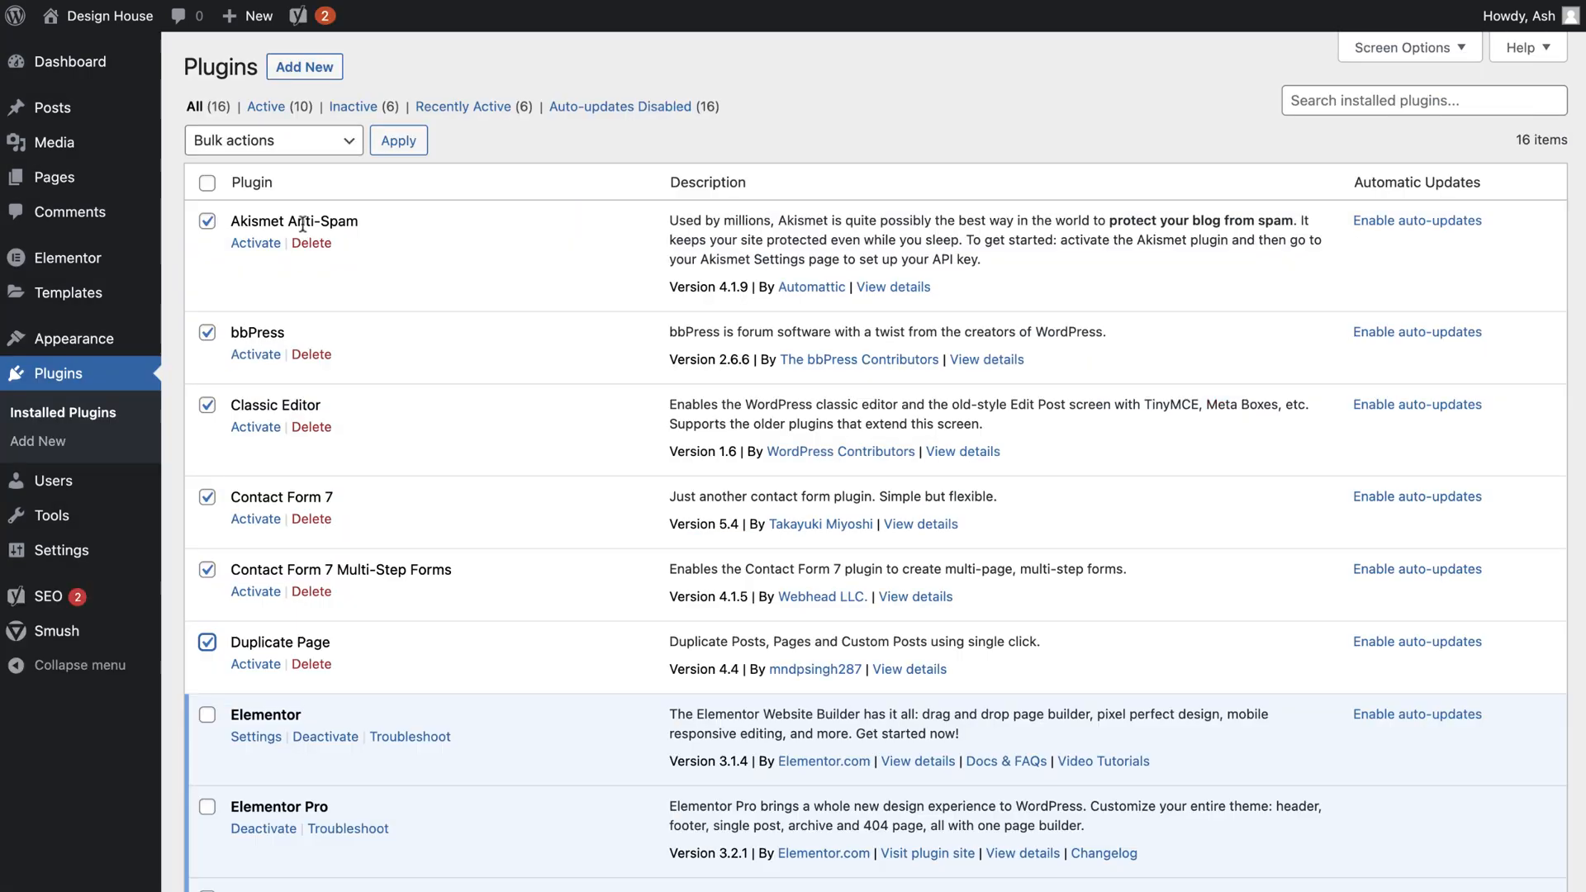
# - Delete the six checked inactive plugins and return to the dashboard
pyautogui.click(272, 138)
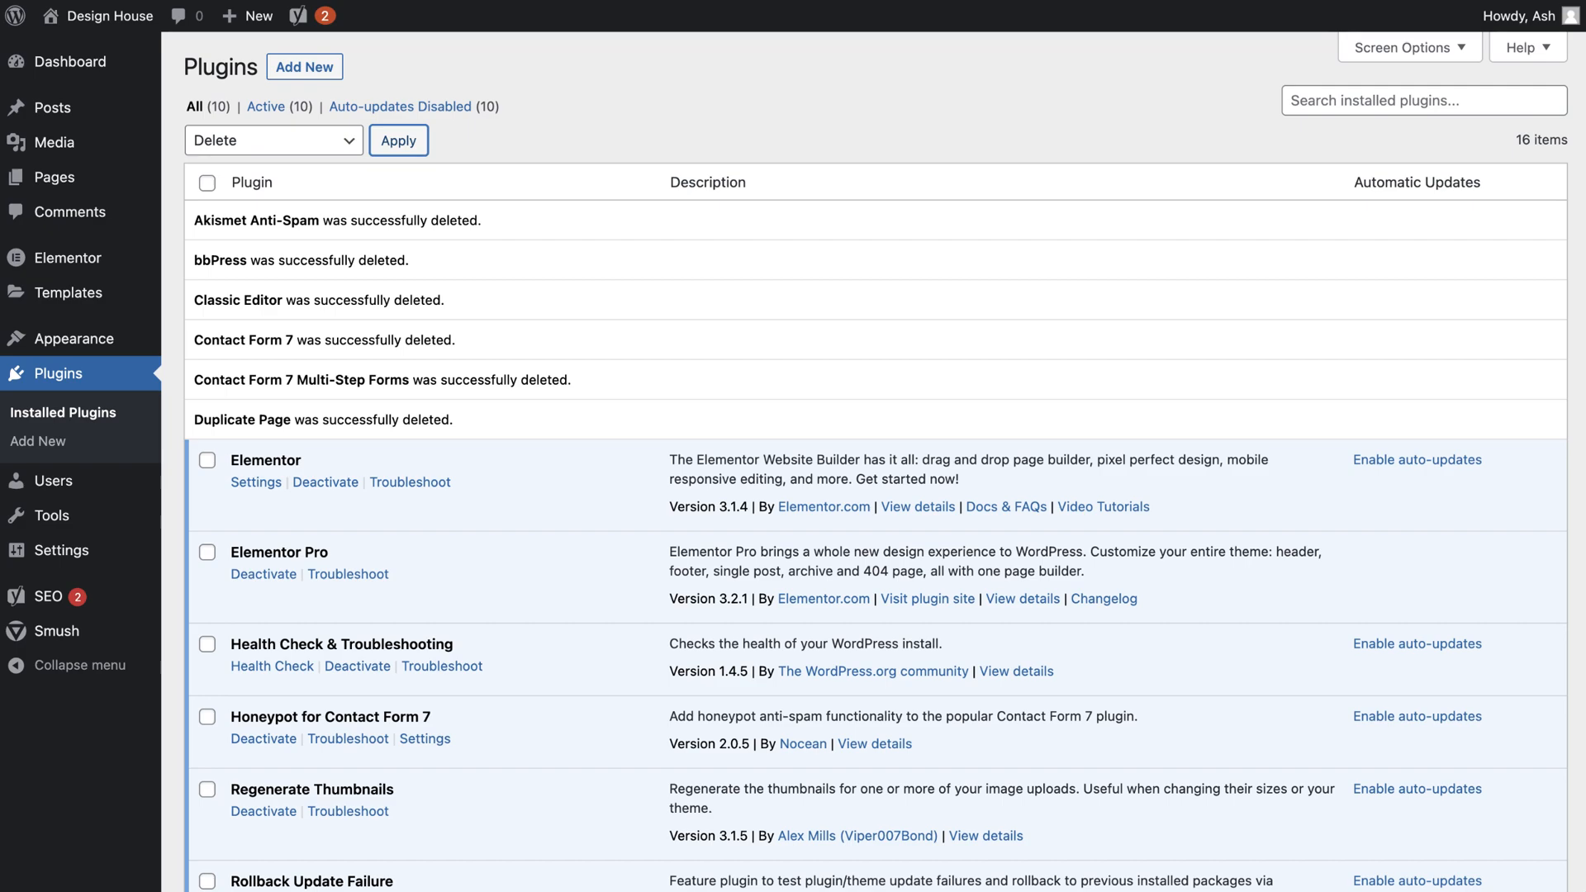
pyautogui.click(69, 62)
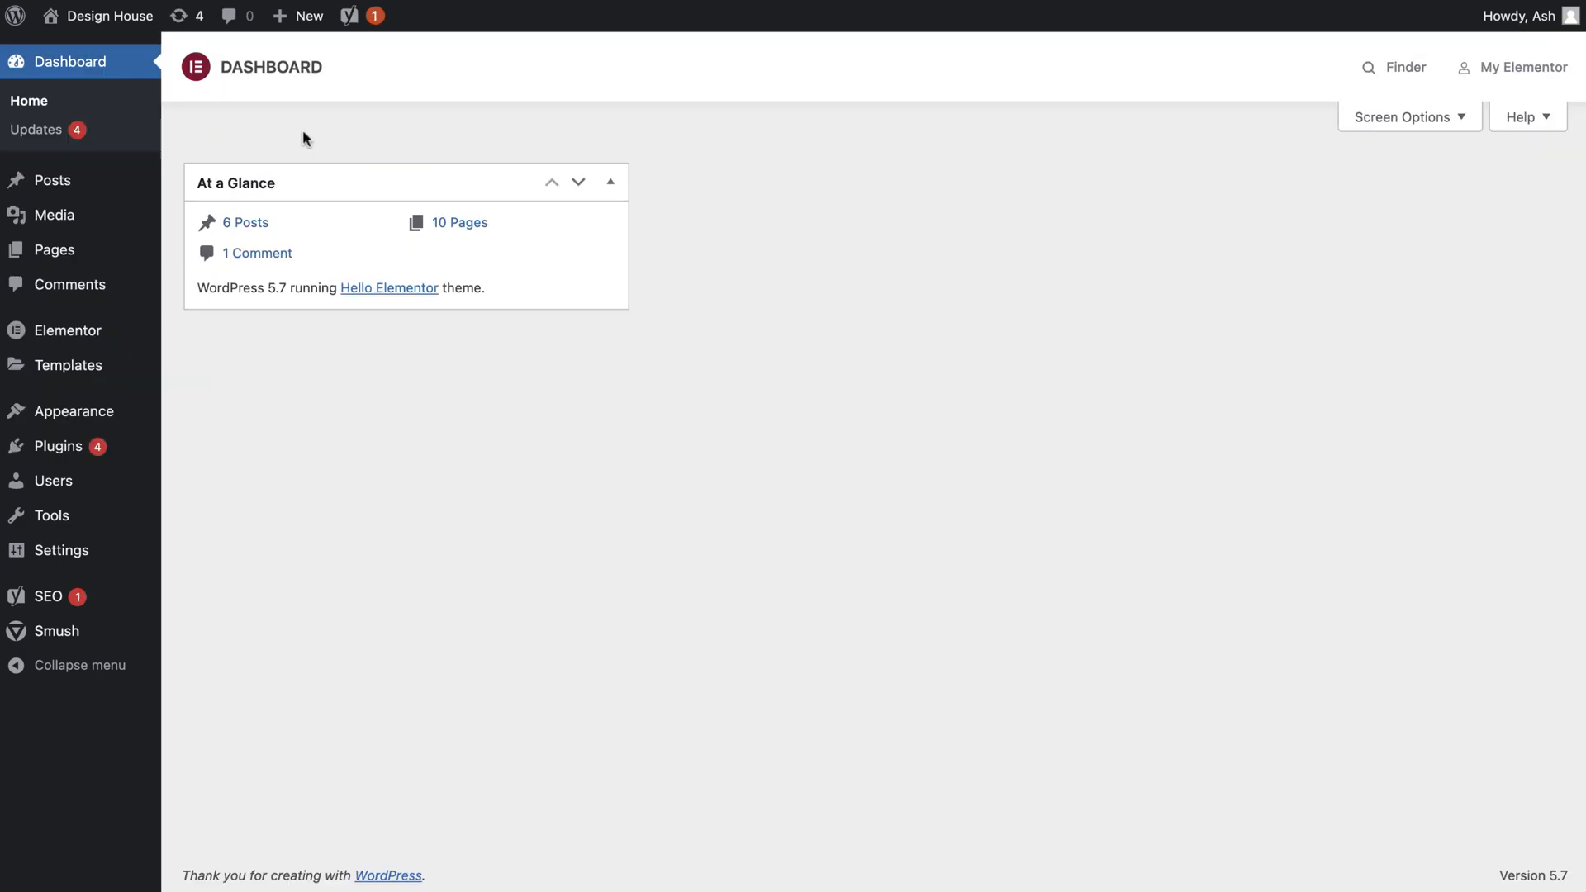
# - On Dashboard > Updates, select all four plugins — Elementor, Smush, Yoast Duplicate Post, Yoast SEO
pyautogui.click(36, 129)
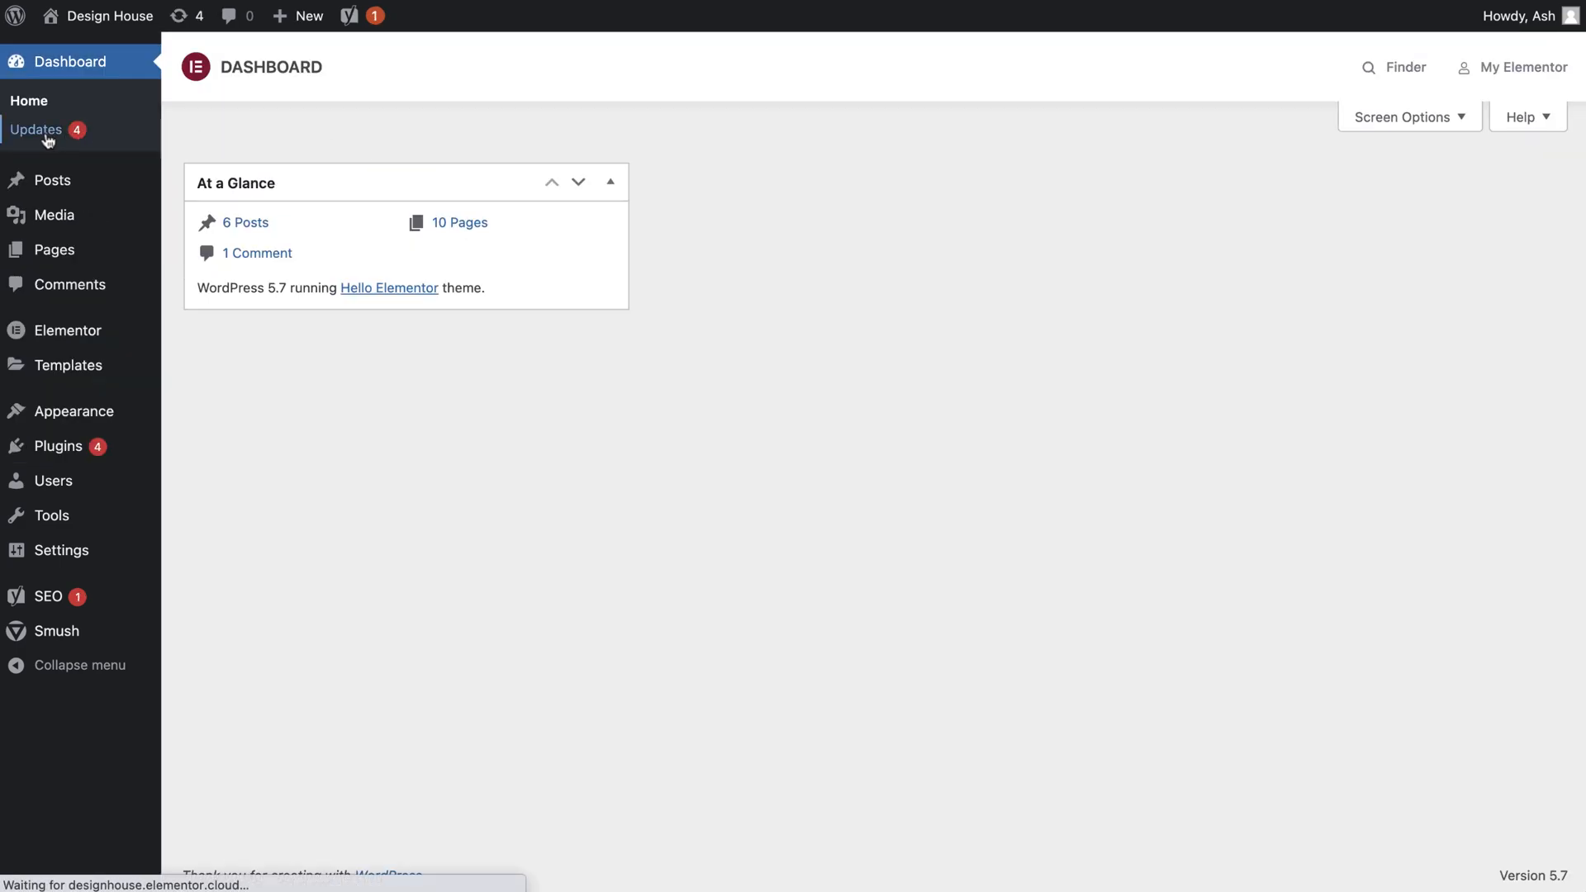
pyautogui.click(34, 129)
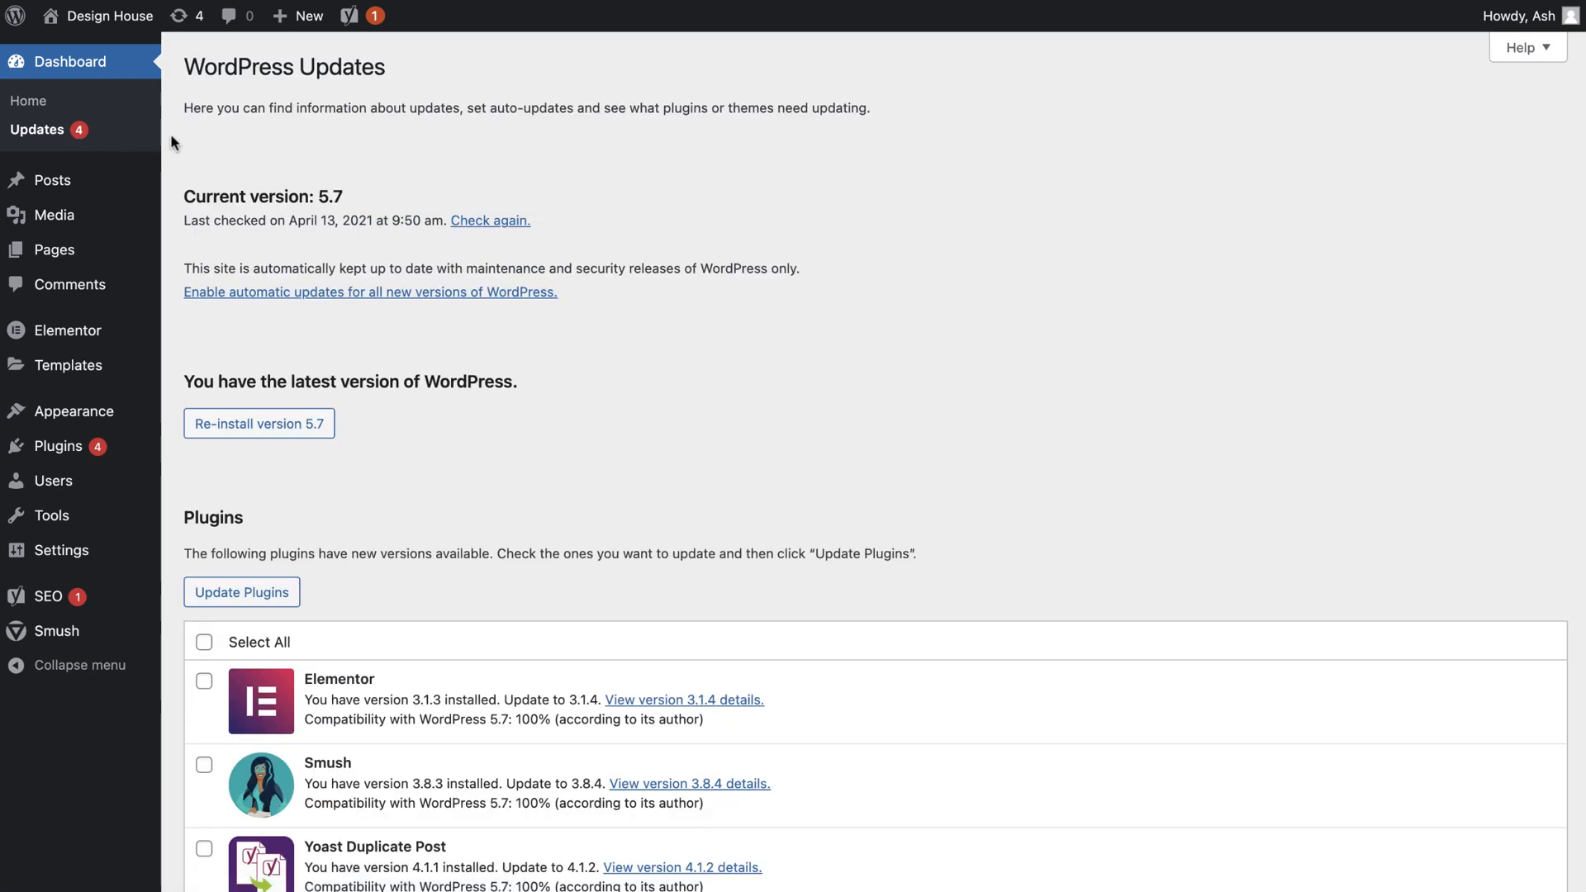
pyautogui.scroll(-3)
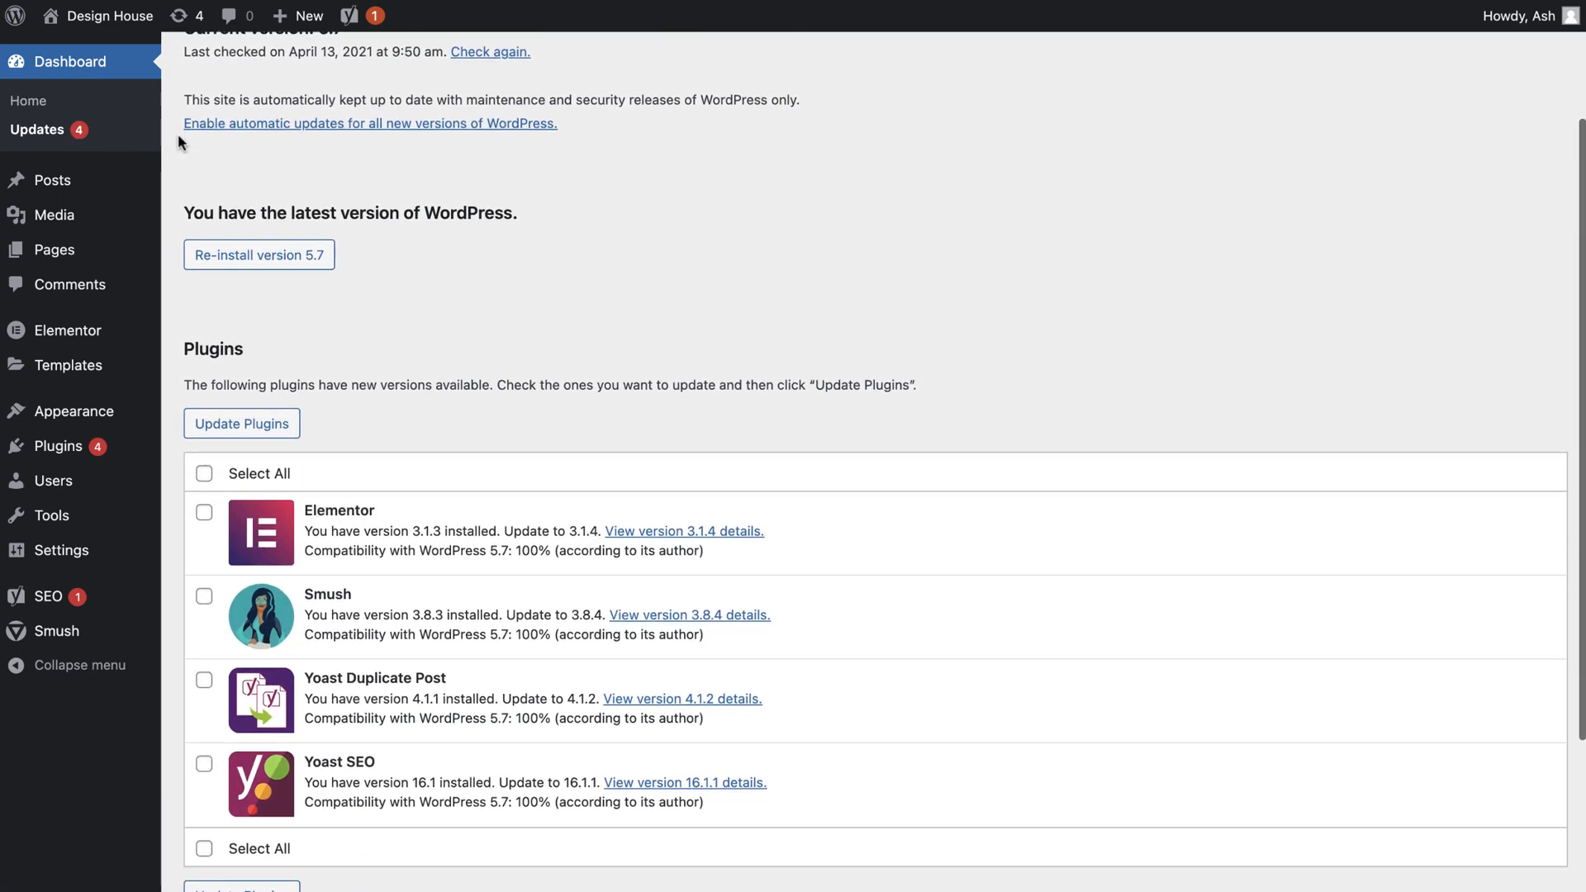
pyautogui.scroll(-3)
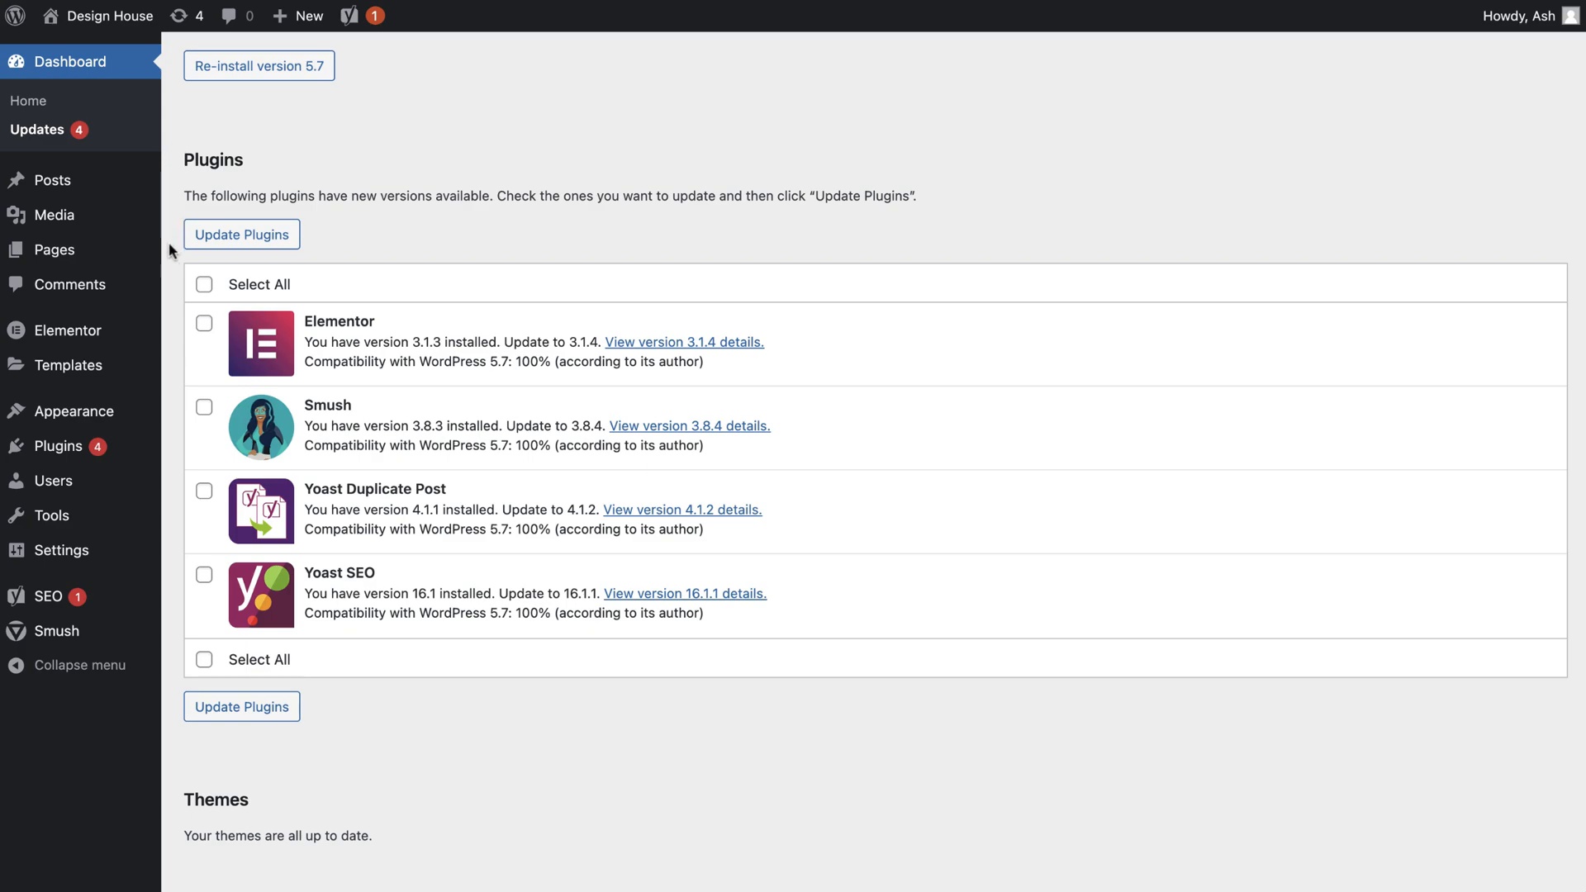
pyautogui.click(205, 284)
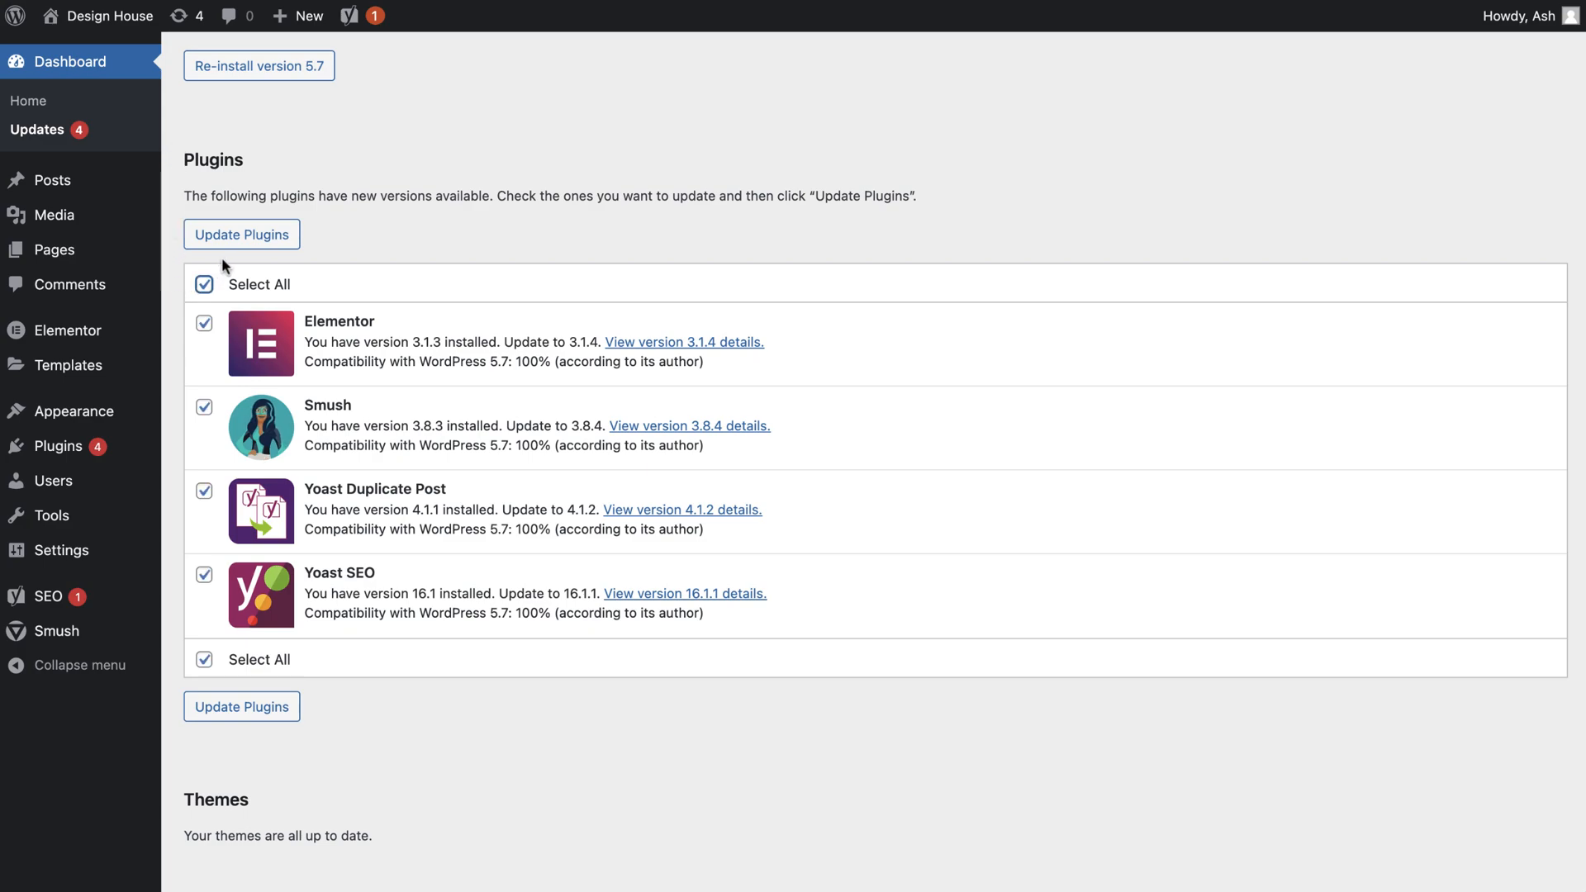
pyautogui.click(241, 235)
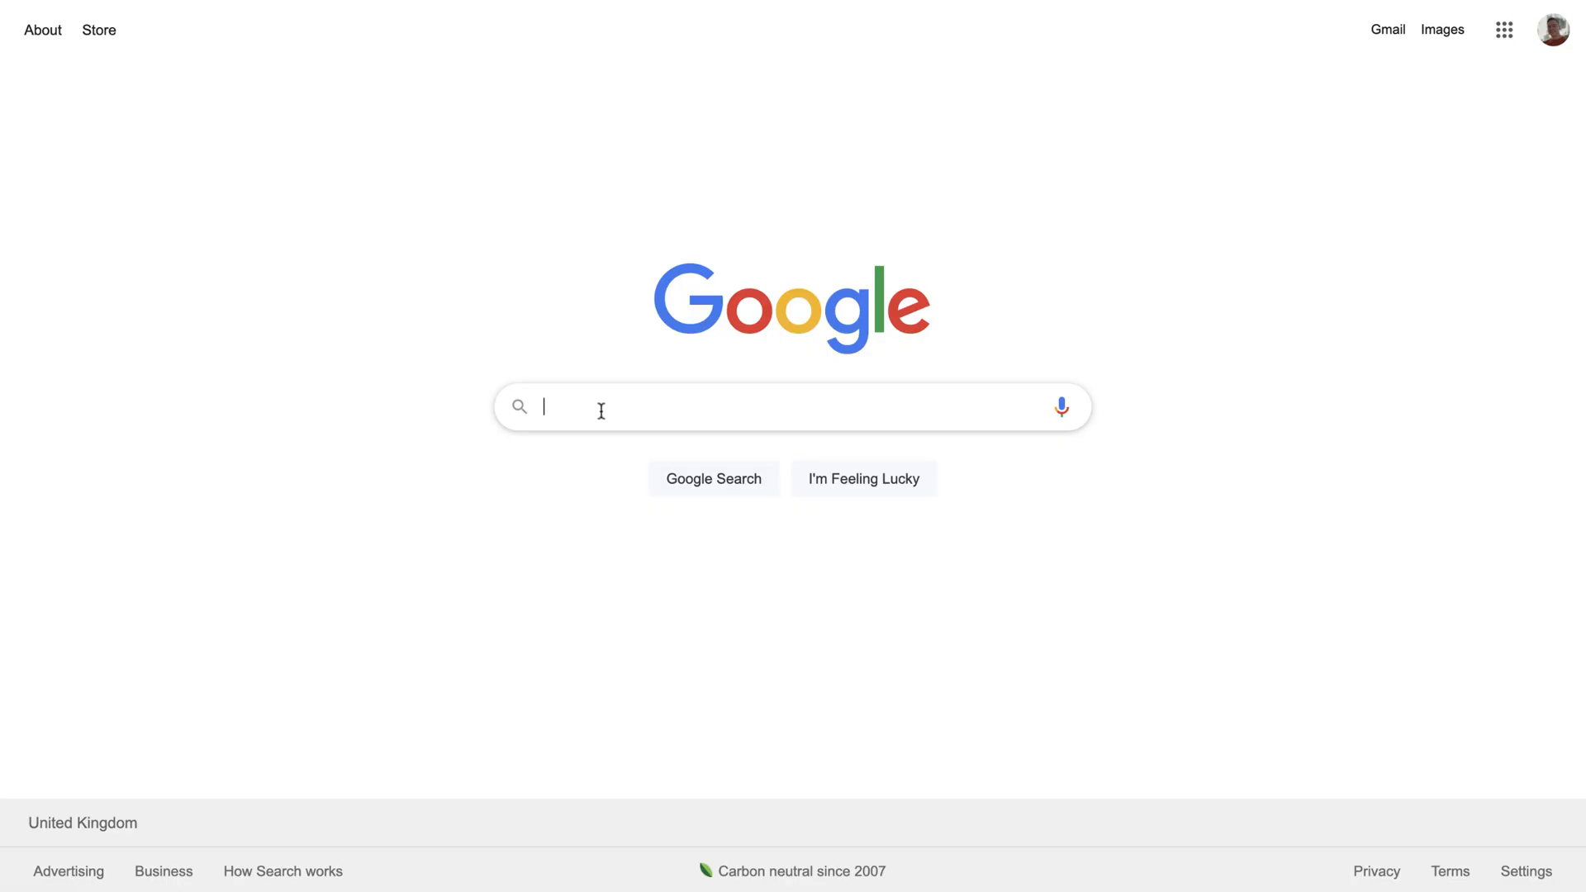
# - Search Google for 'elementor', then set the Optimized DOM Output experiment to Active
pyautogui.write('elementor')
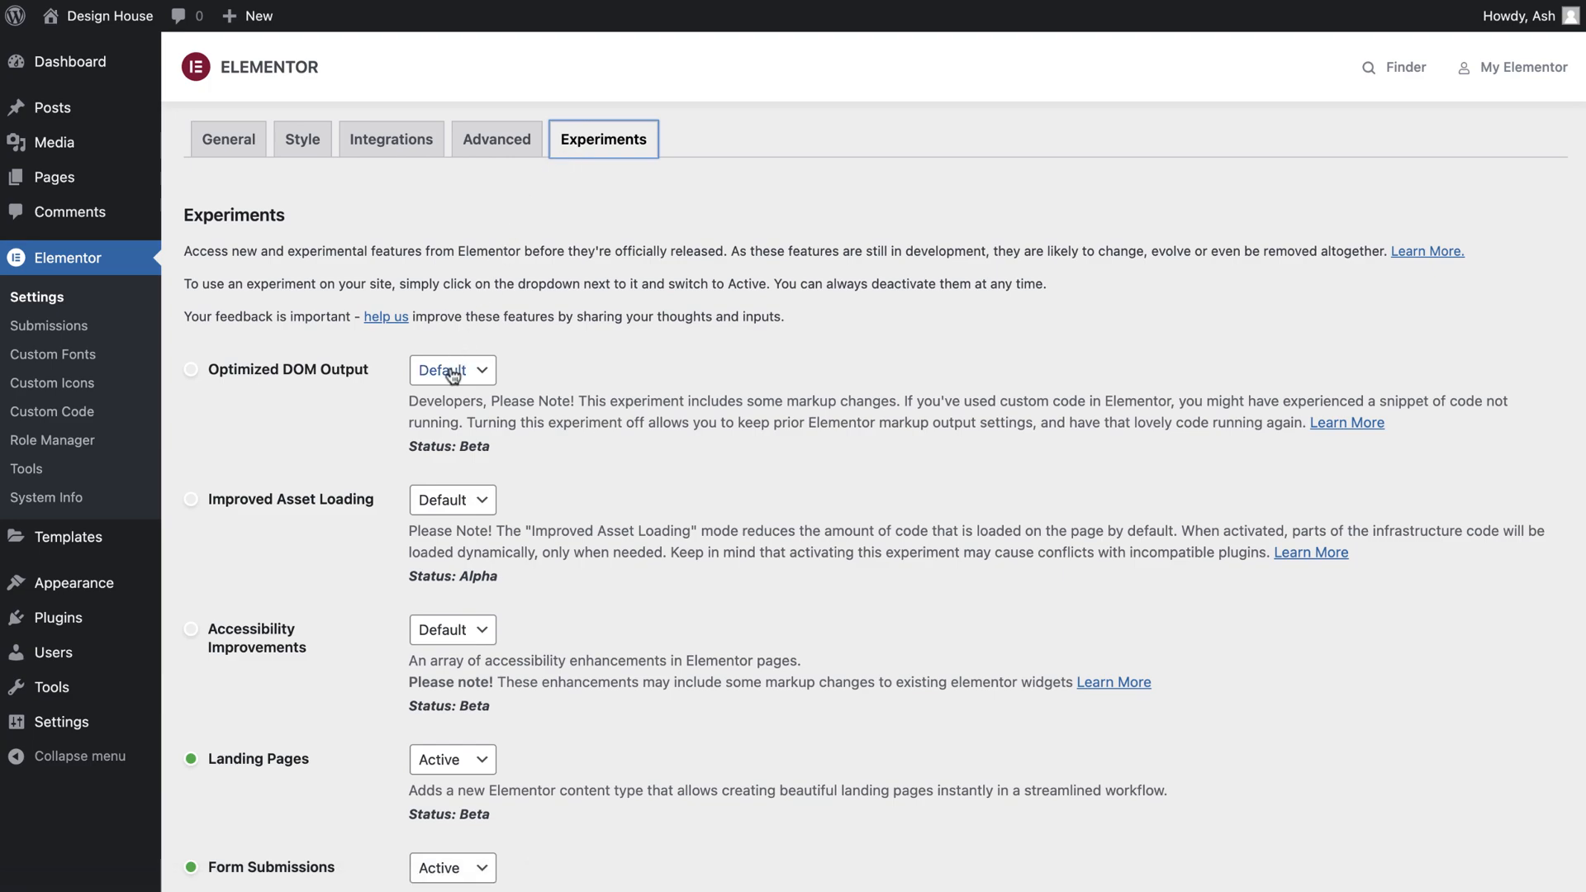
pyautogui.click(451, 370)
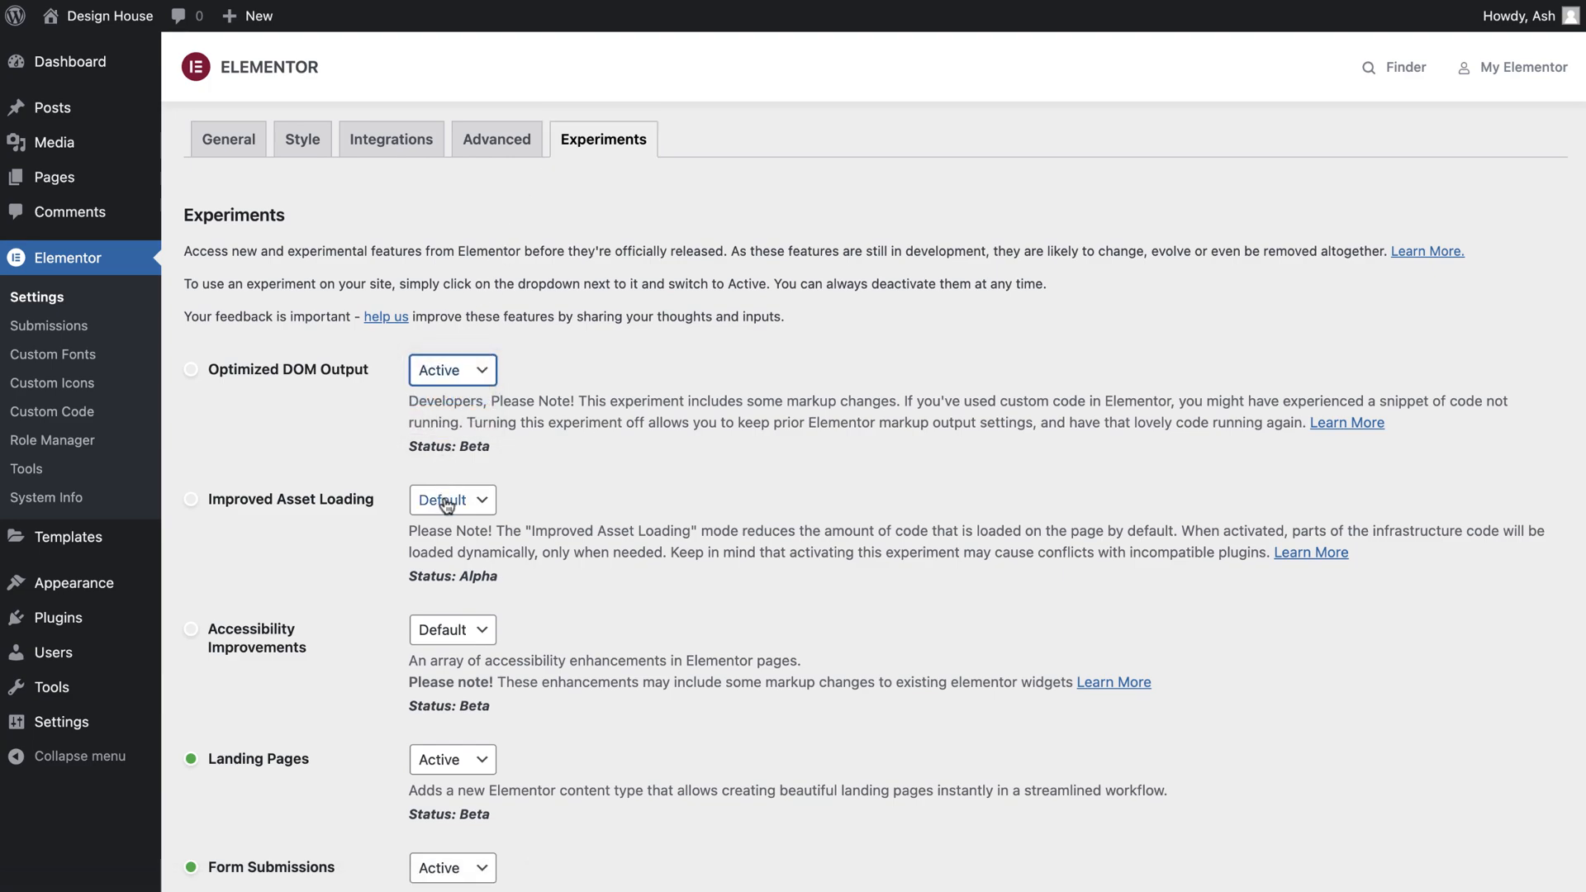